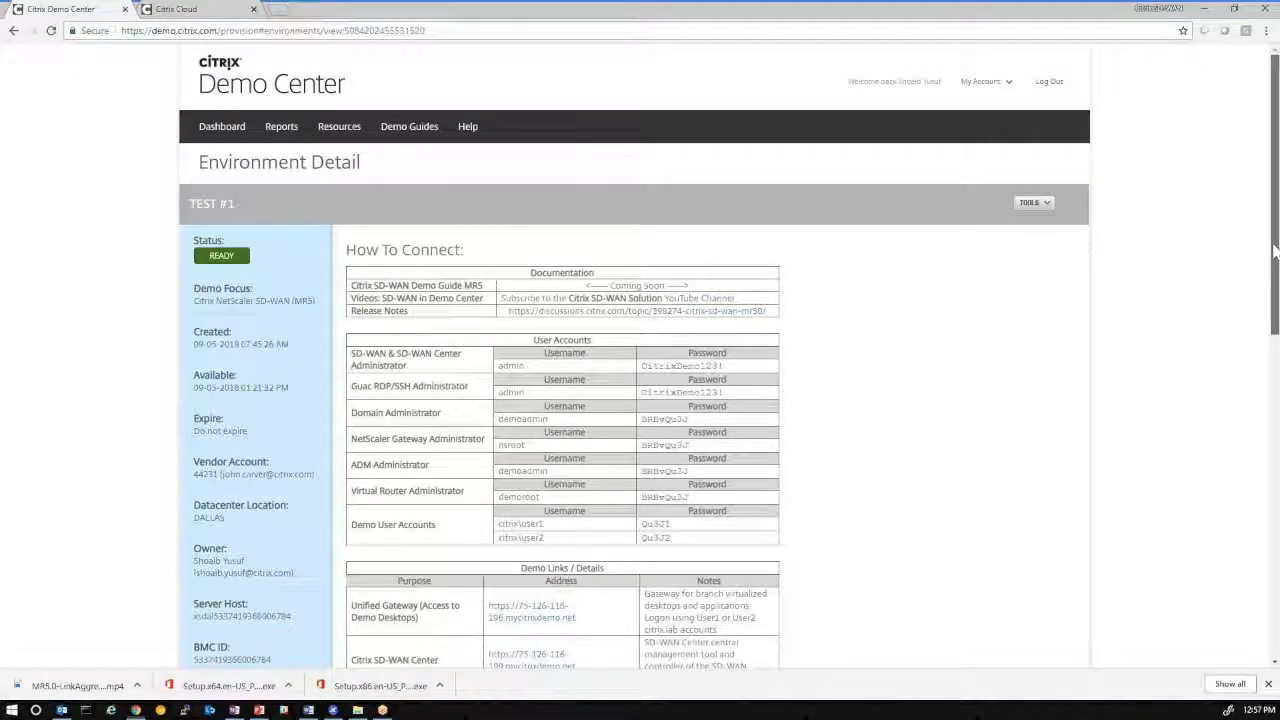
Scroll the Environment Detail page and select the administrator password to copy it
scroll("down", 3)
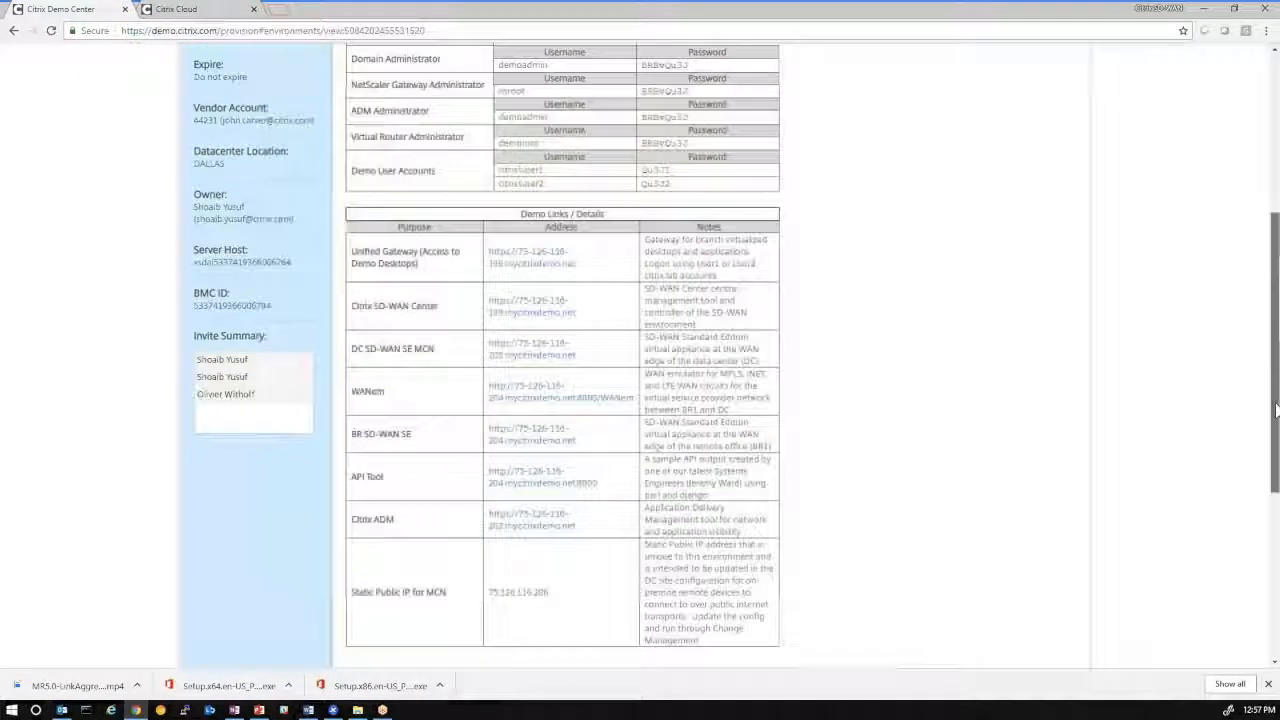
scroll("down", 3)
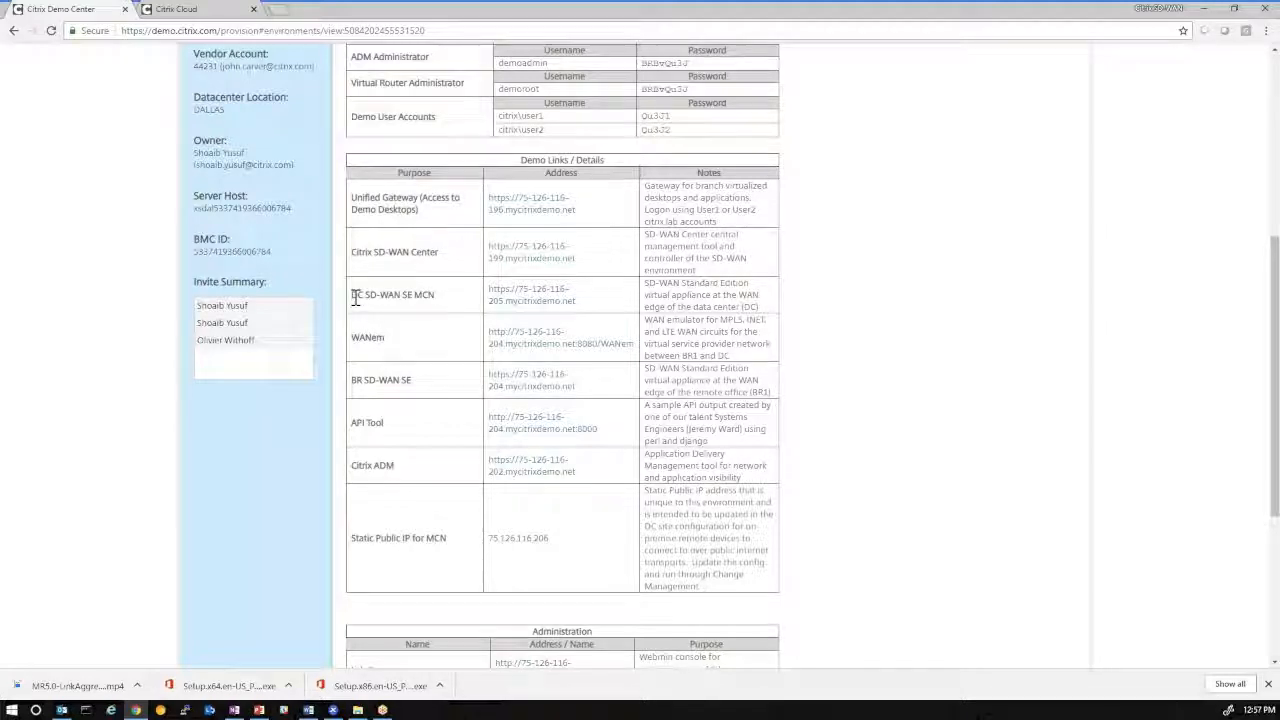
double_click(391, 294)
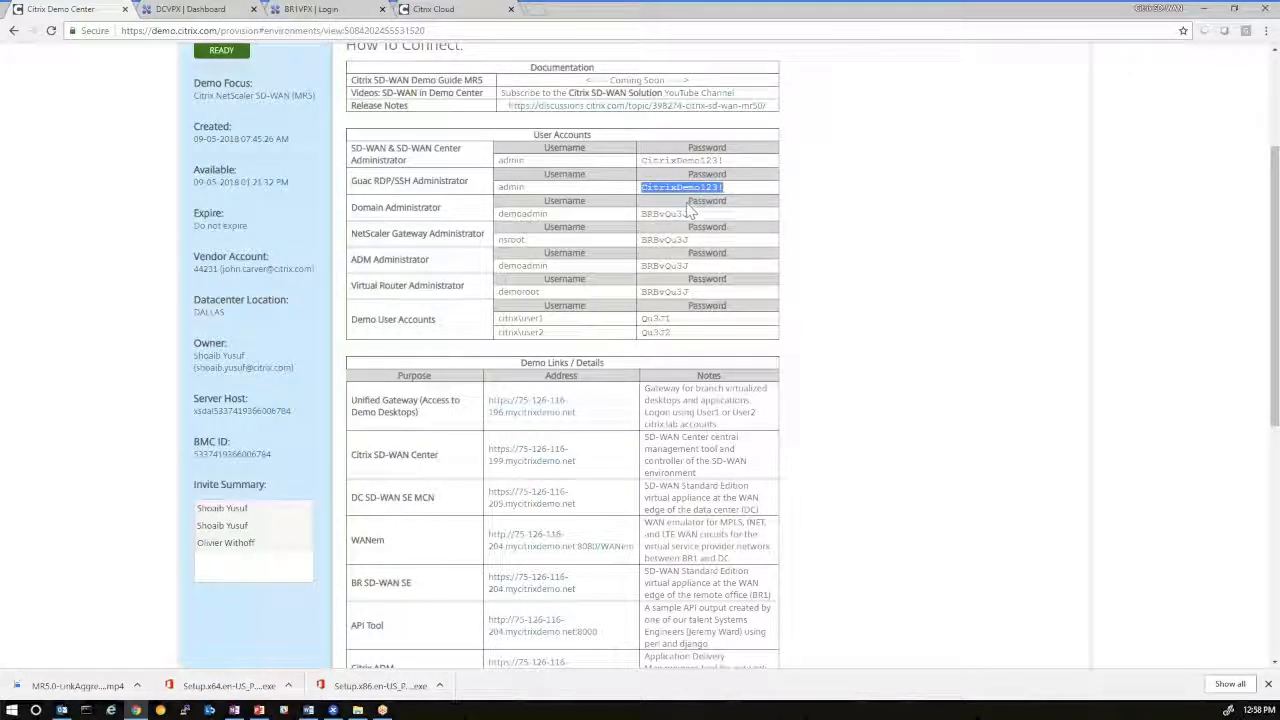
On DCVPX, load Monitoring > Statistics to show BR1 paths good and BR210 paths dead
left_click(200, 9)
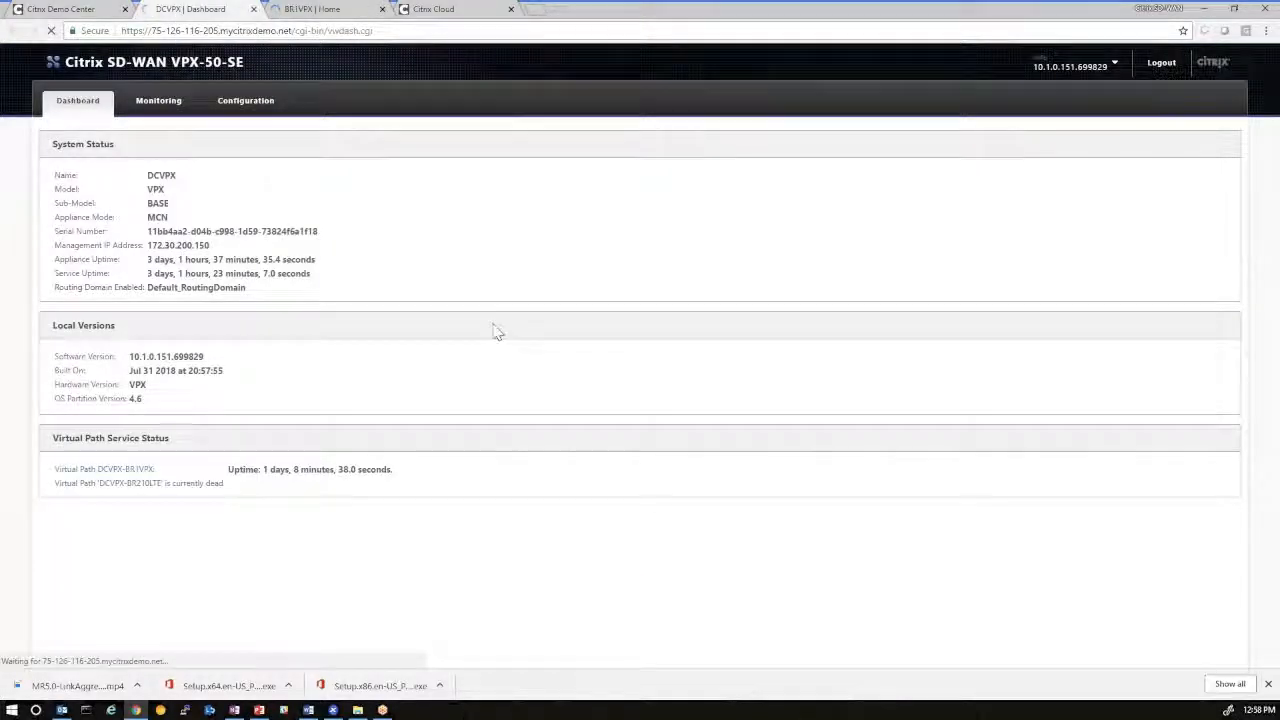
left_click(158, 100)
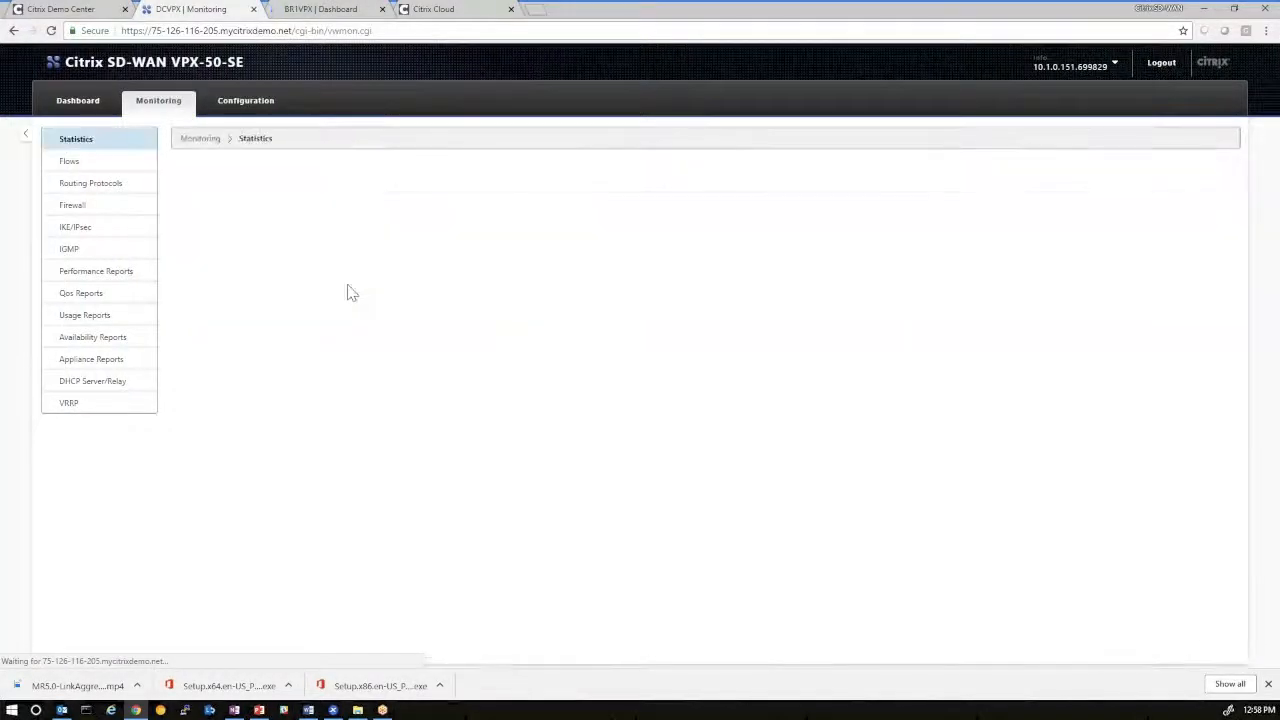
left_click(76, 138)
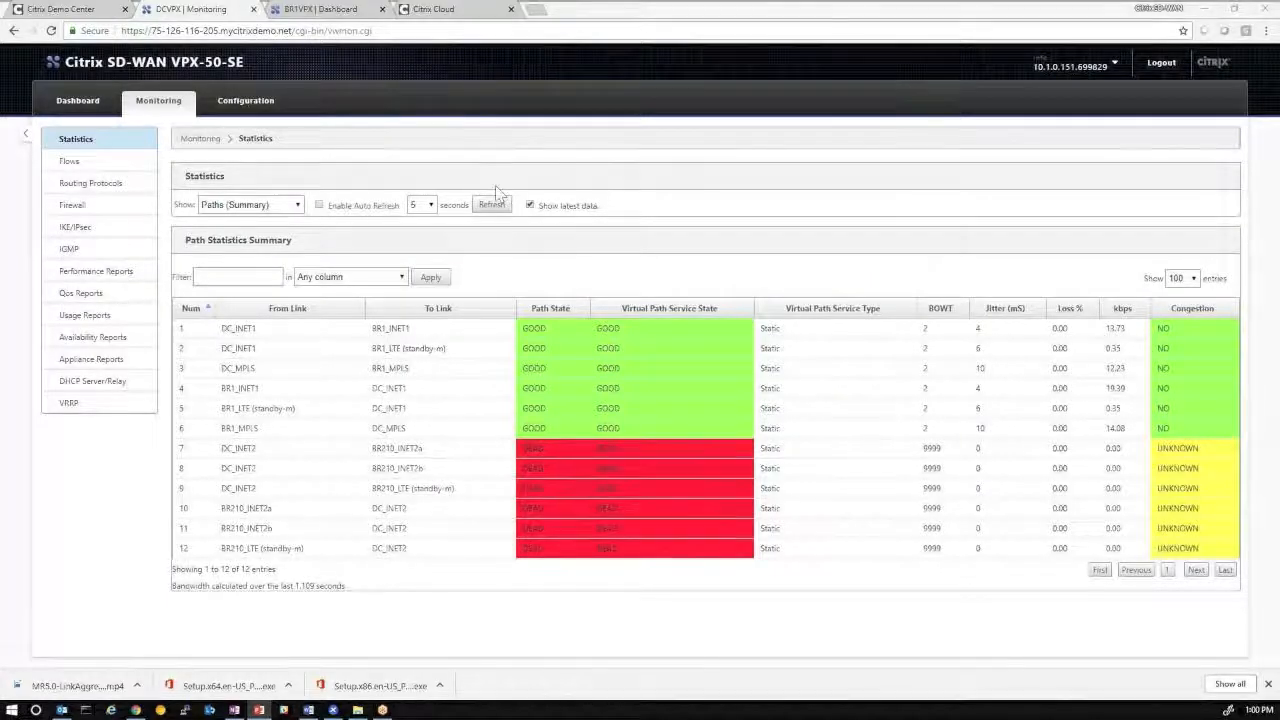
Open the Orchestrator customer dashboard, then open and cancel the New Customer form
left_click(430, 9)
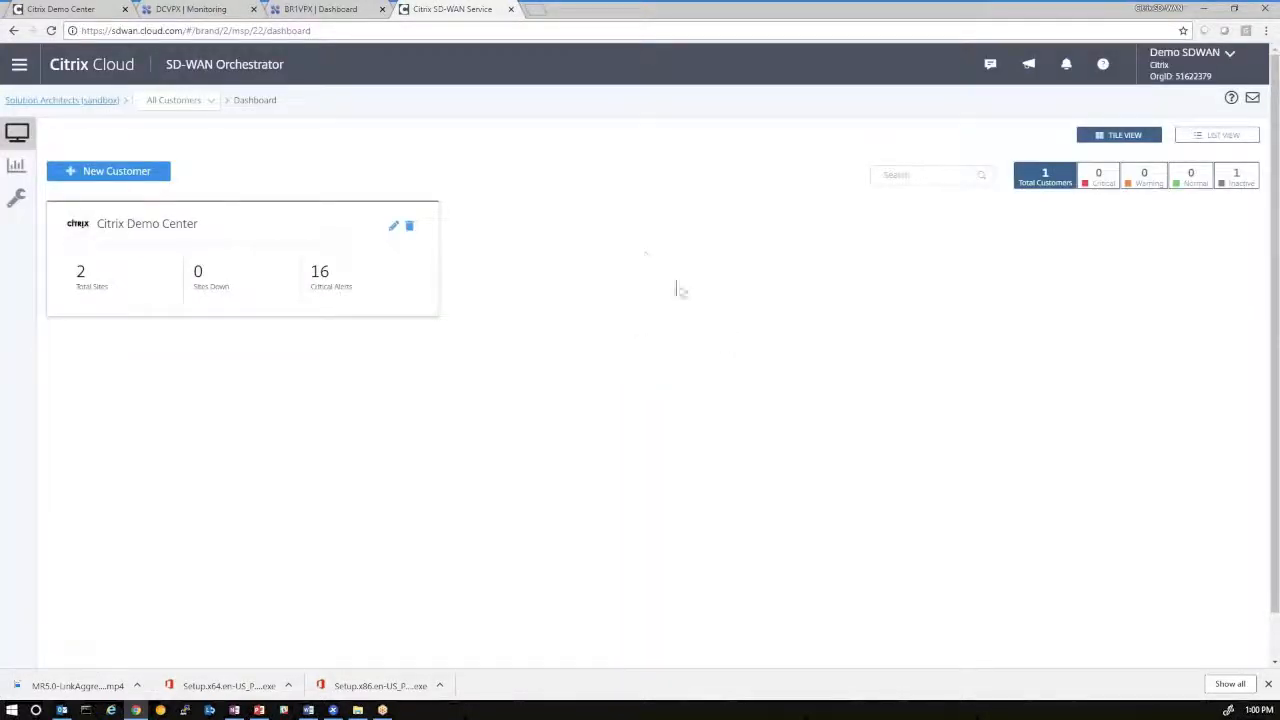
mouse_move(525, 182)
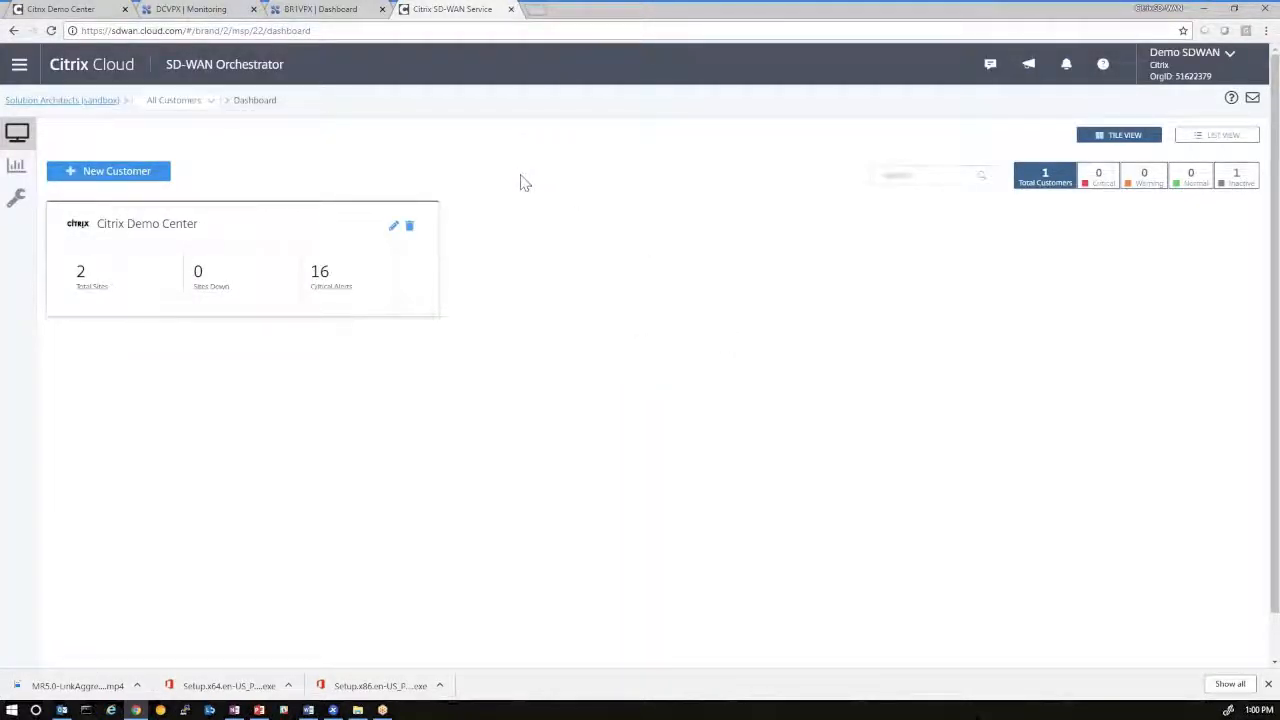
mouse_move(314, 156)
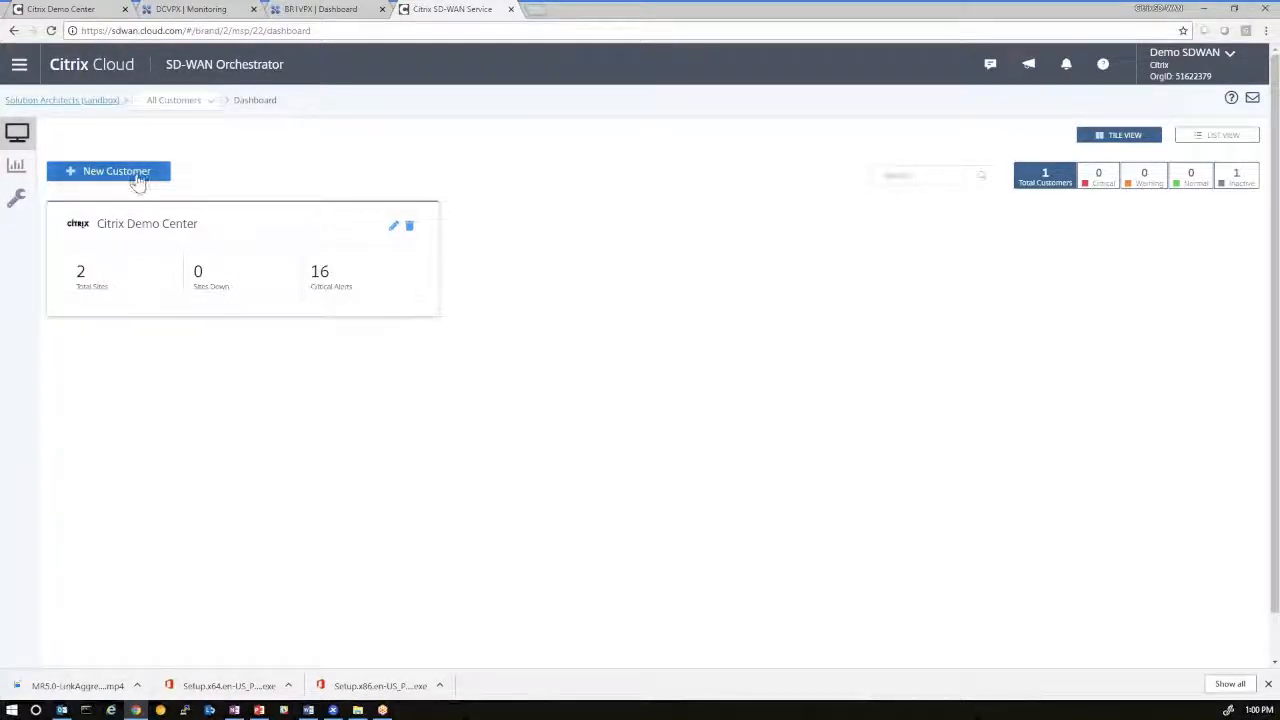
left_click(117, 171)
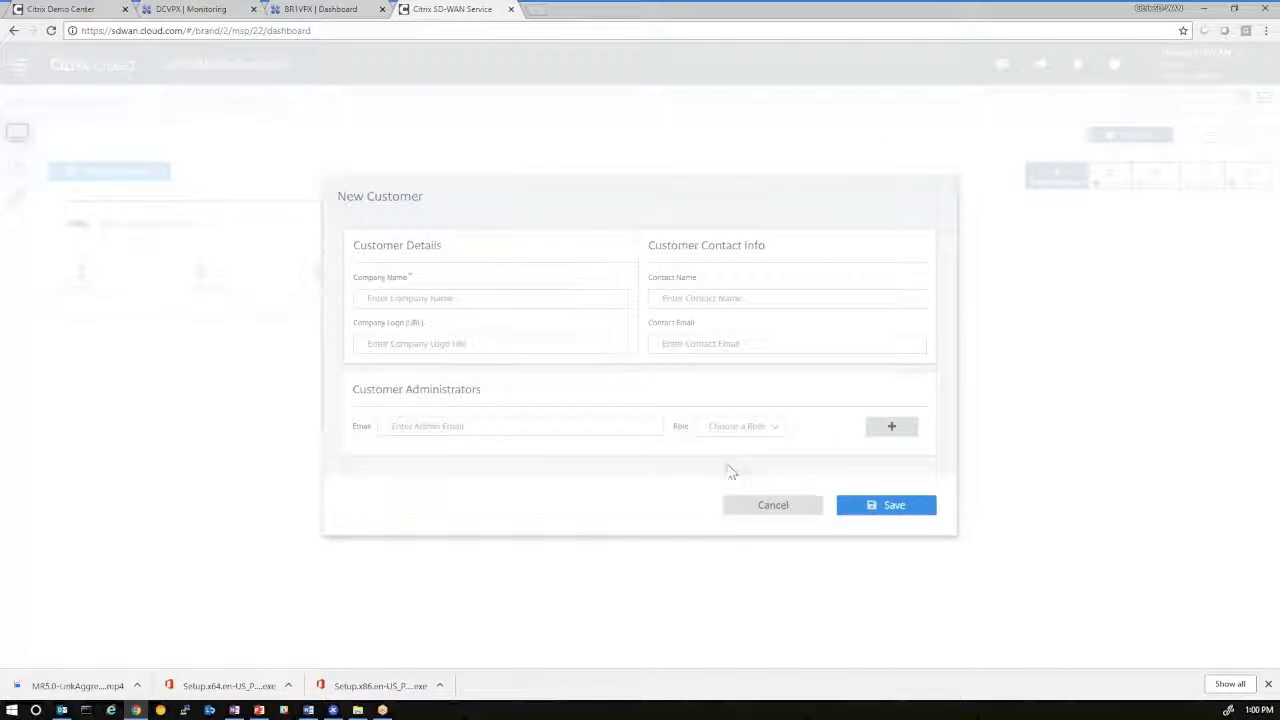
left_click(772, 505)
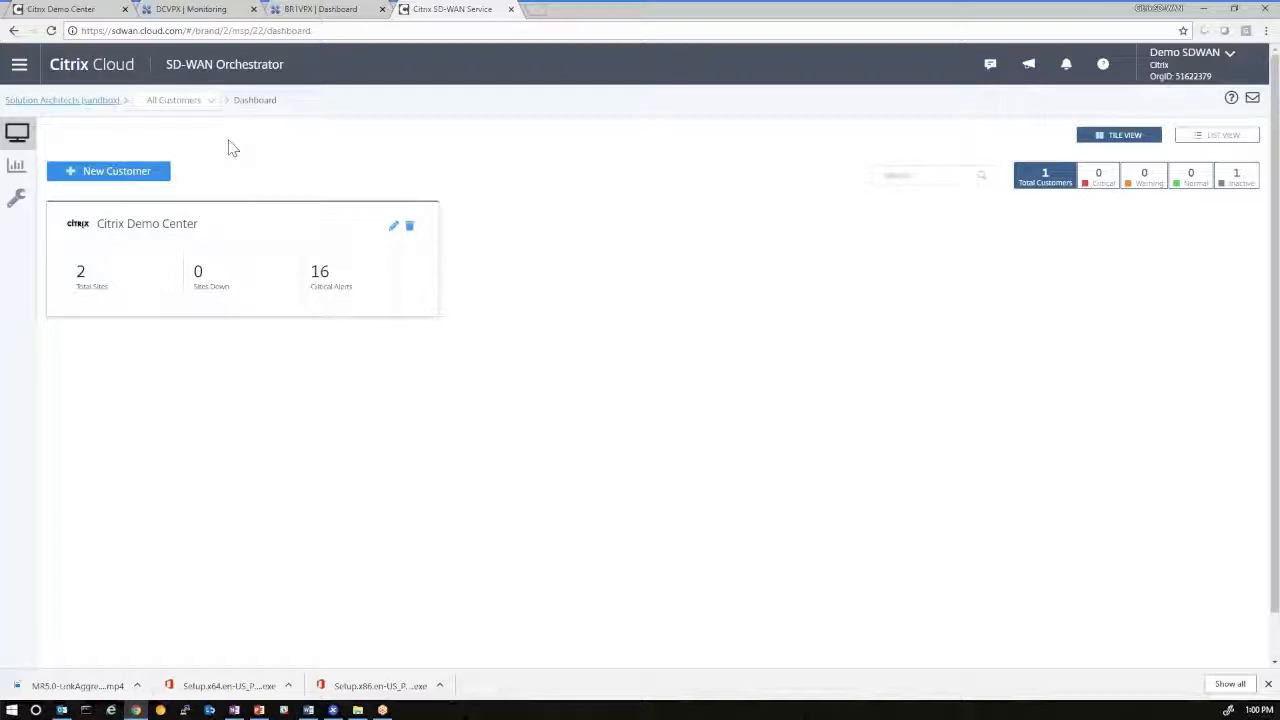
mouse_move(230, 351)
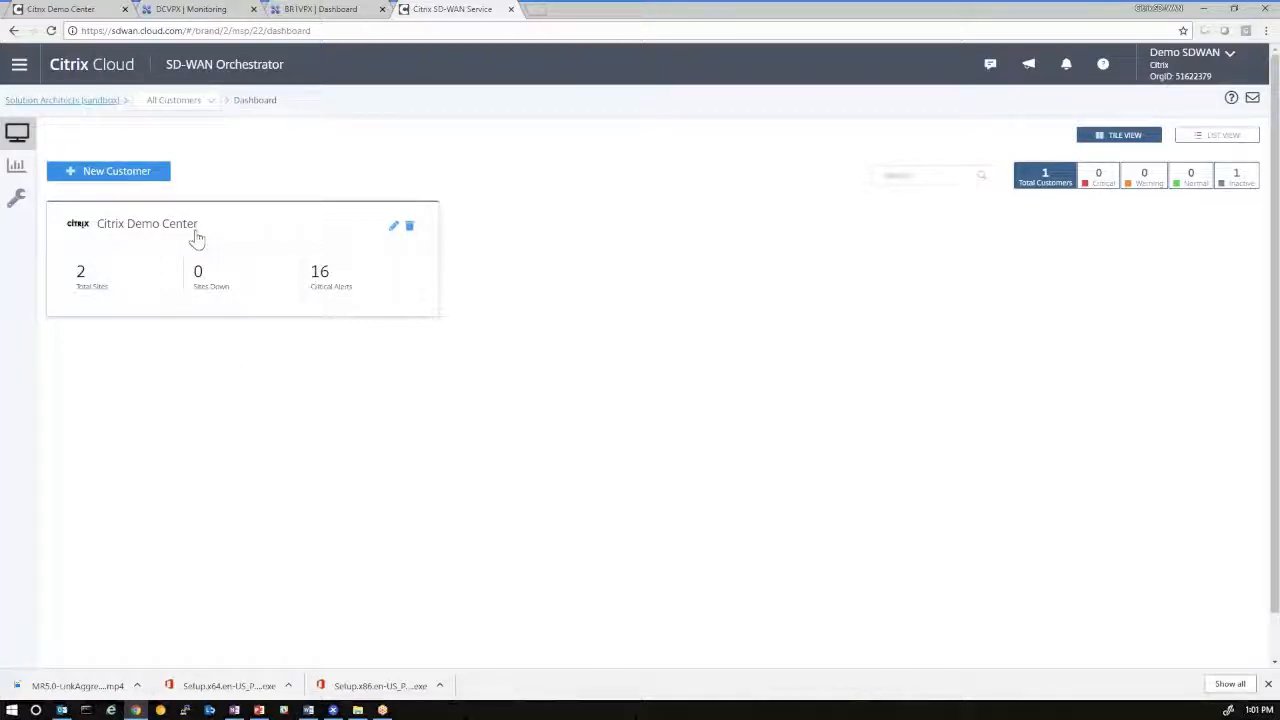
Open Citrix Demo Center's dashboard, then open and cancel the New Site form
left_click(147, 223)
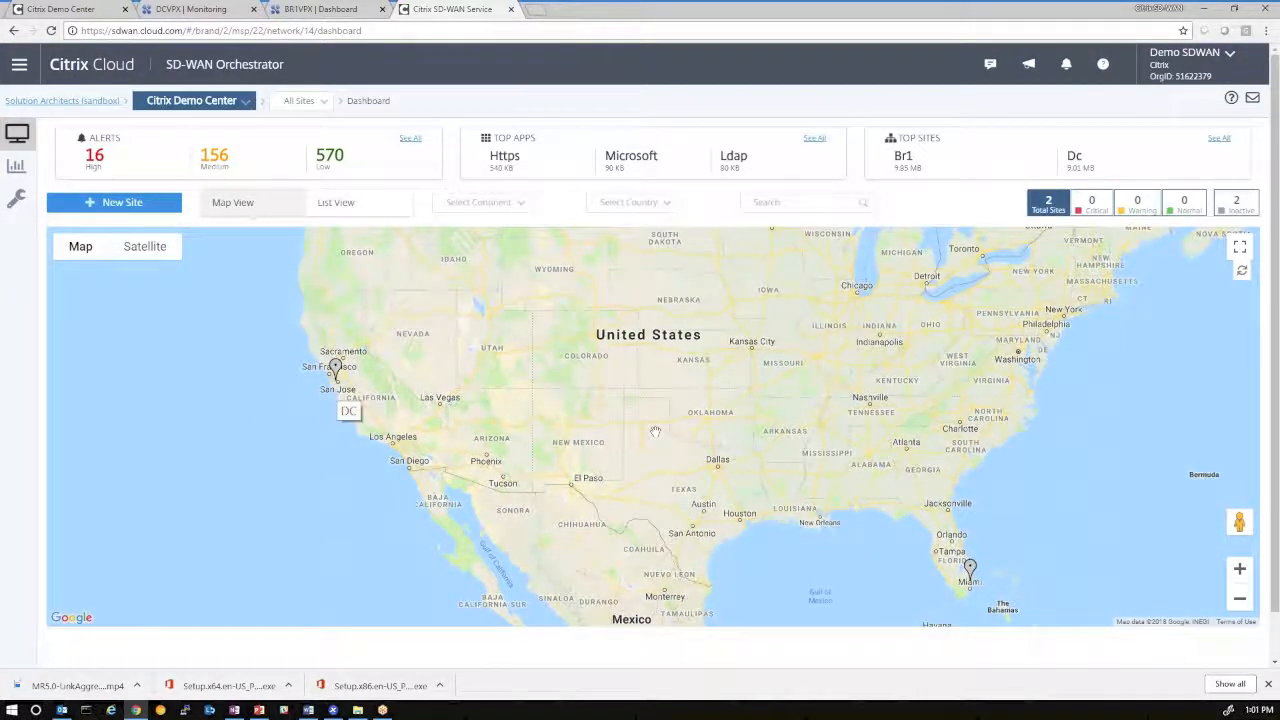
left_click(969, 572)
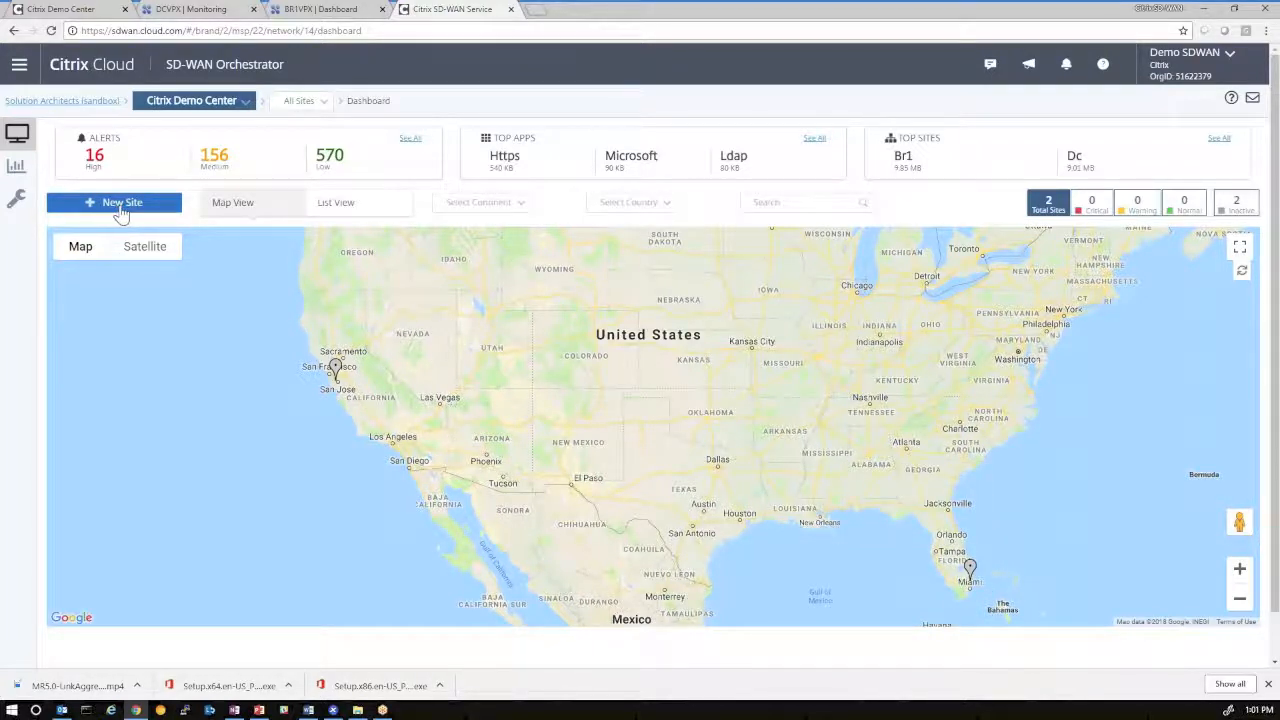
left_click(114, 202)
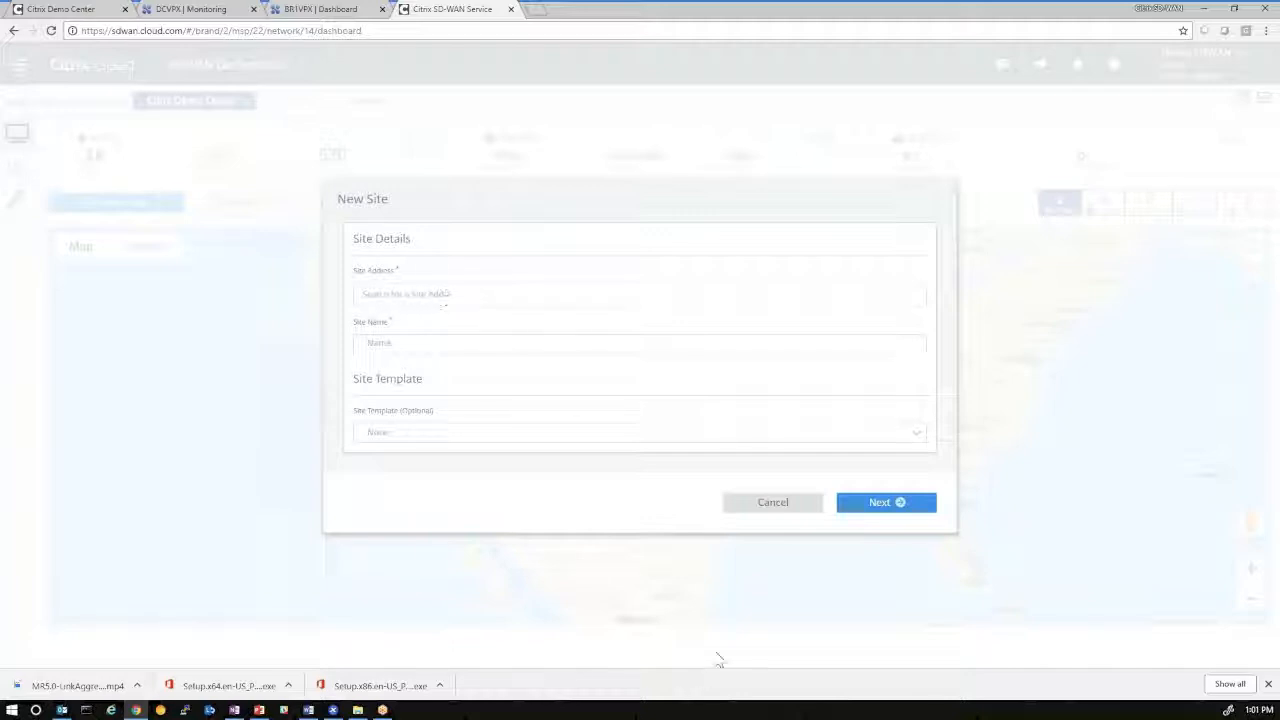
mouse_move(715, 596)
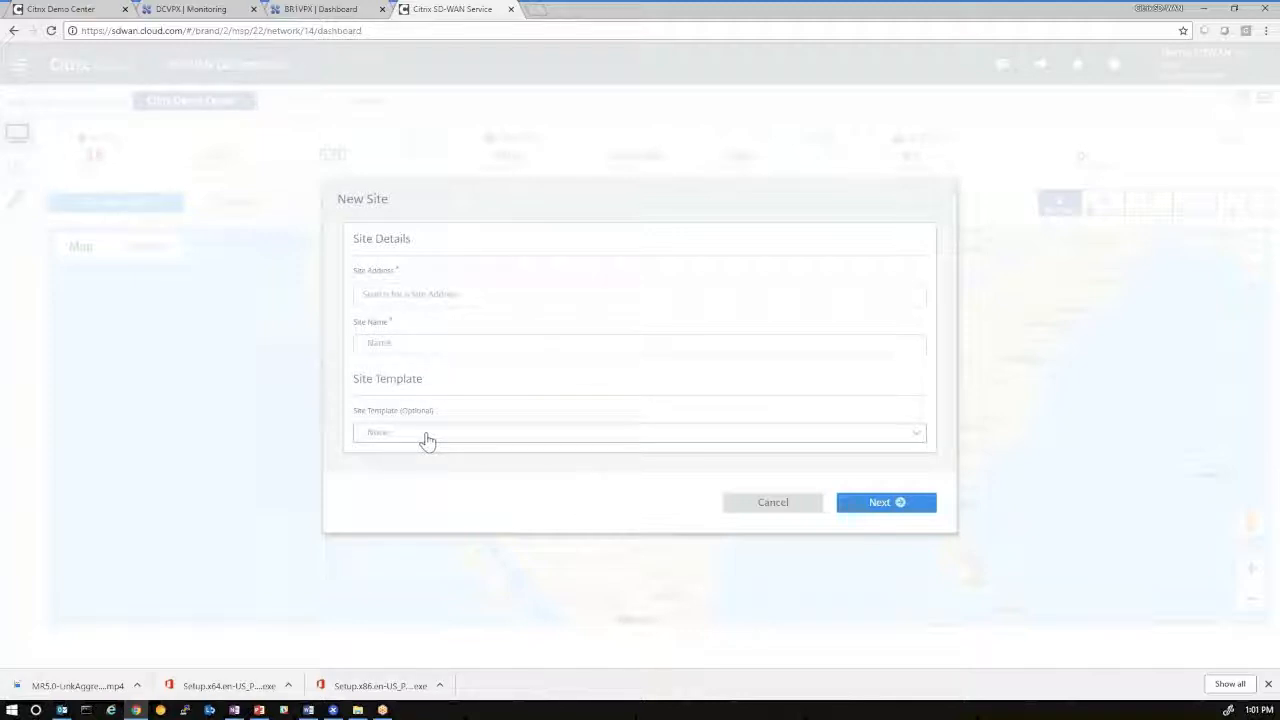
left_click(772, 502)
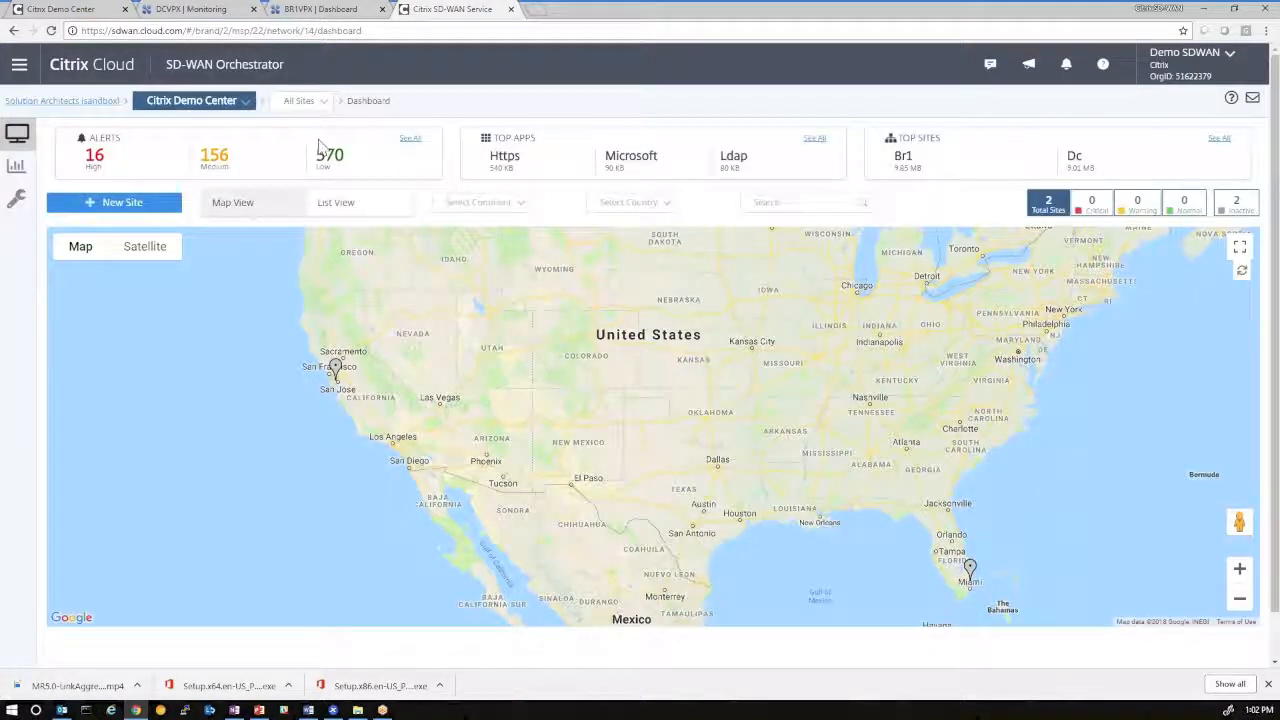
Choose DC from the All Sites breadcrumb dropdown to open its Basic Settings
left_click(300, 101)
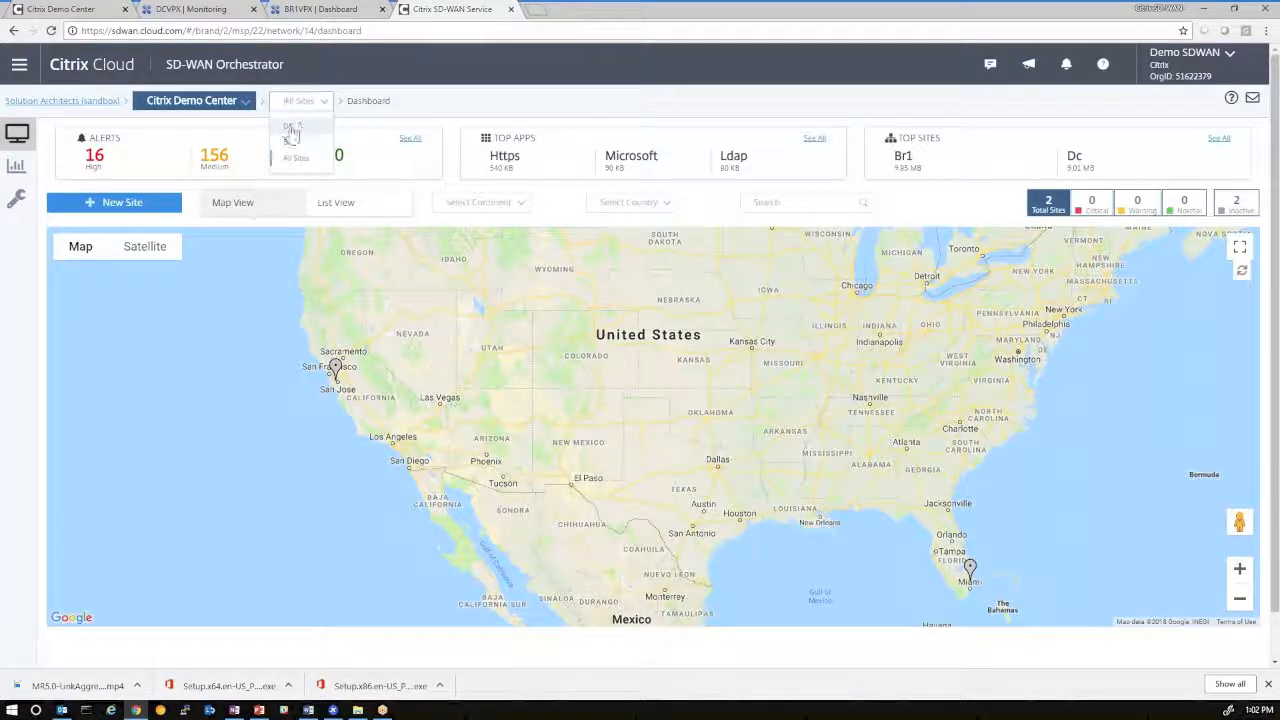
left_click(291, 125)
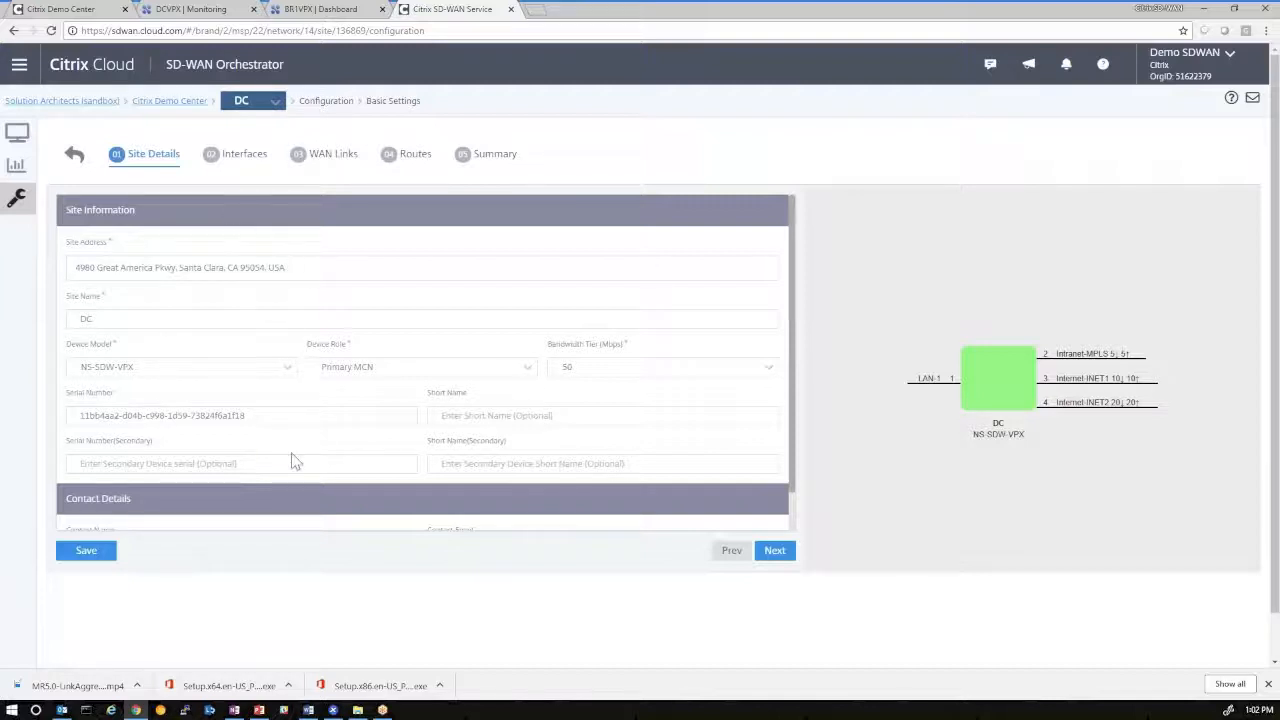
mouse_move(340, 362)
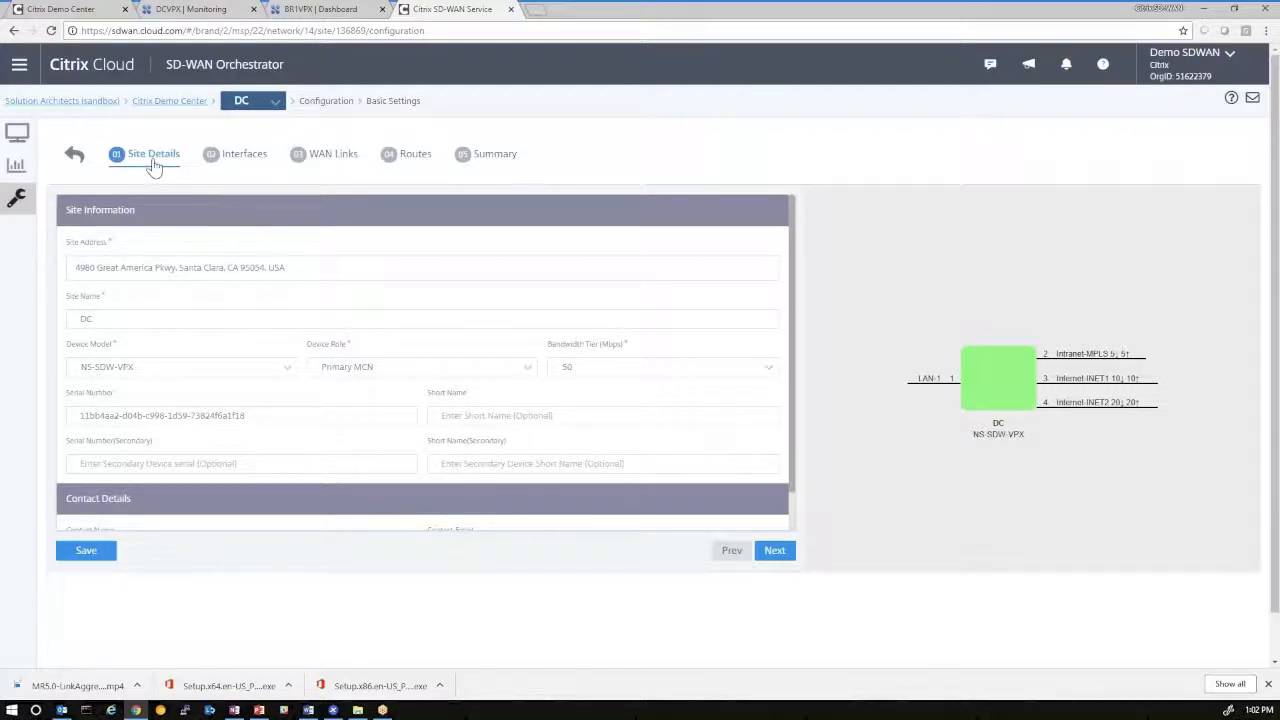
mouse_move(179, 260)
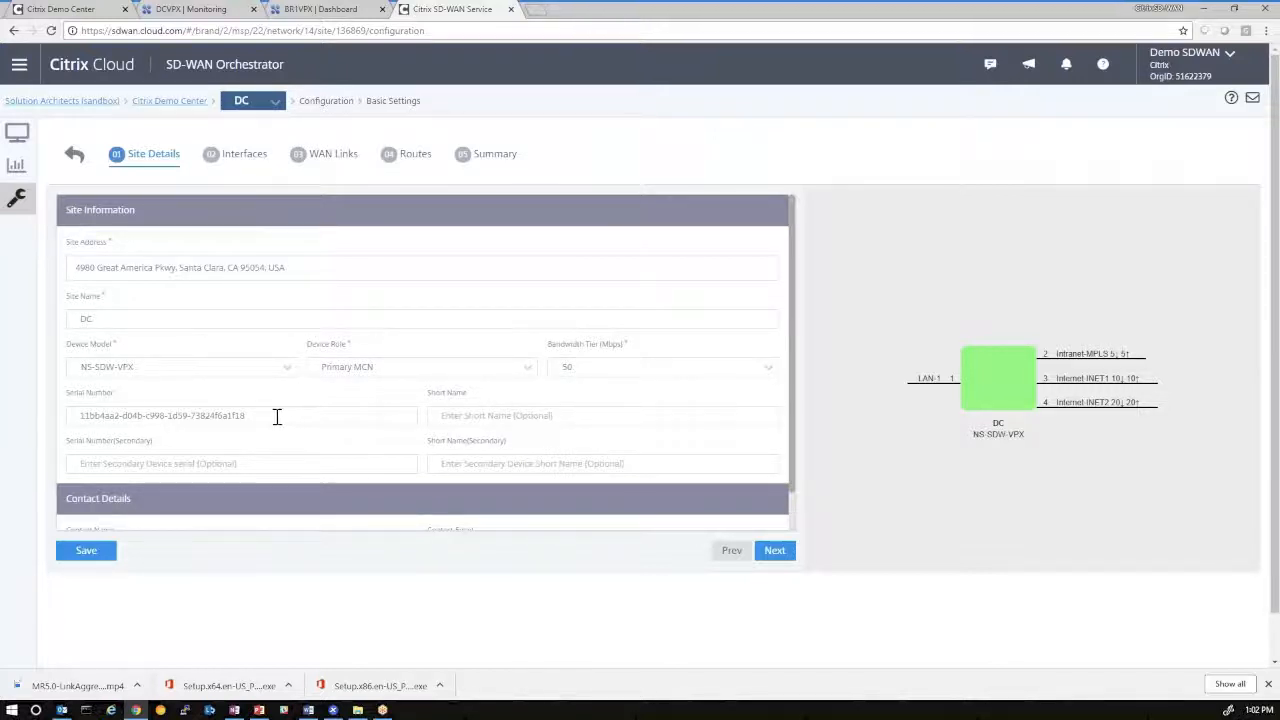
double_click(160, 415)
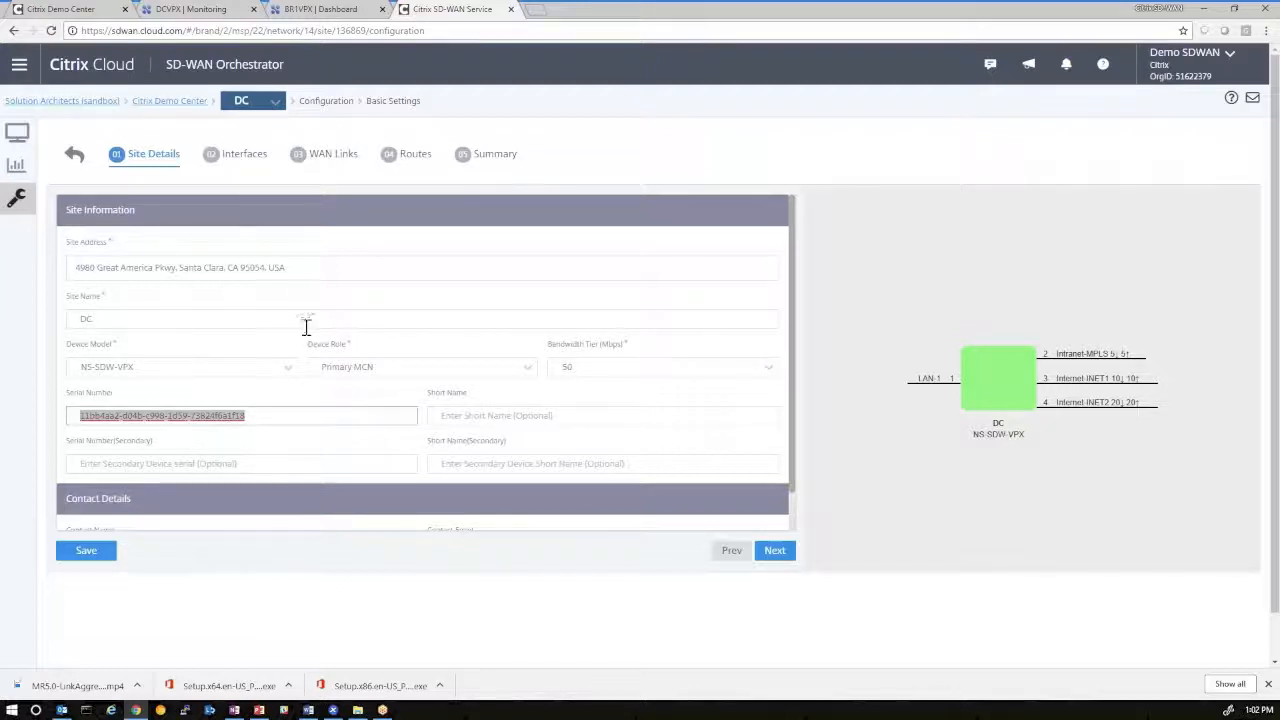
left_click(200, 9)
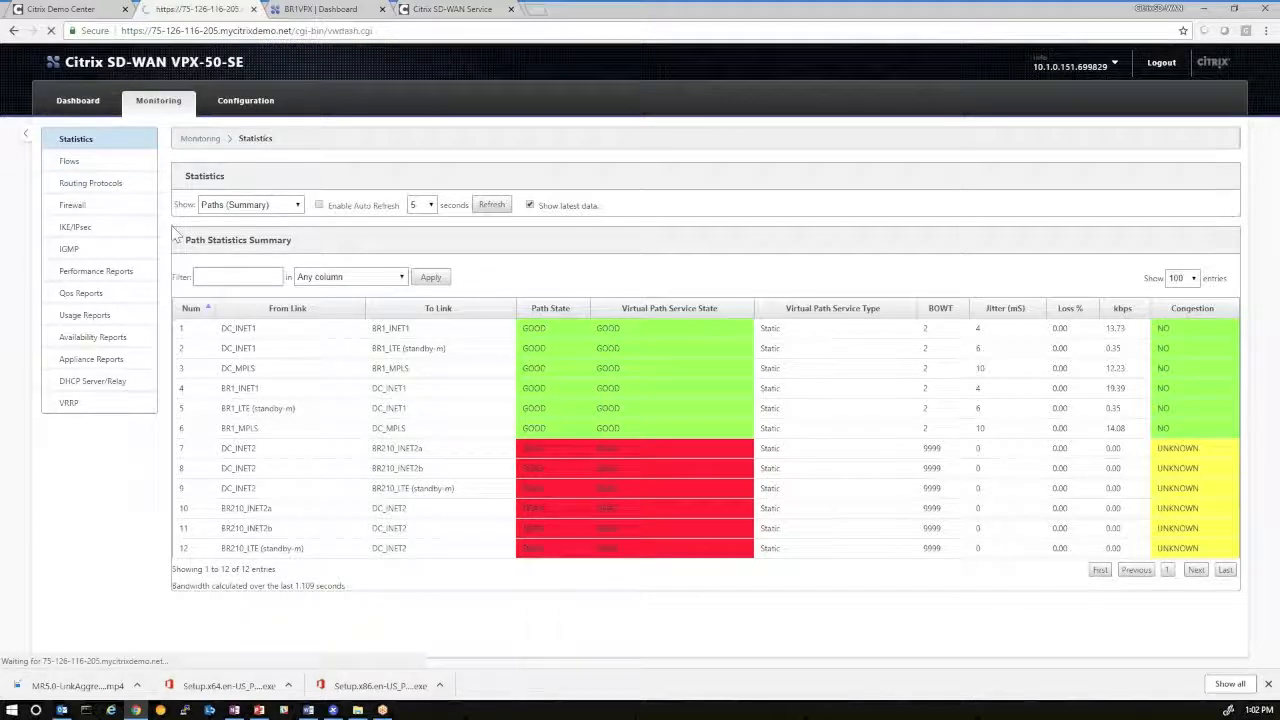
left_click(77, 100)
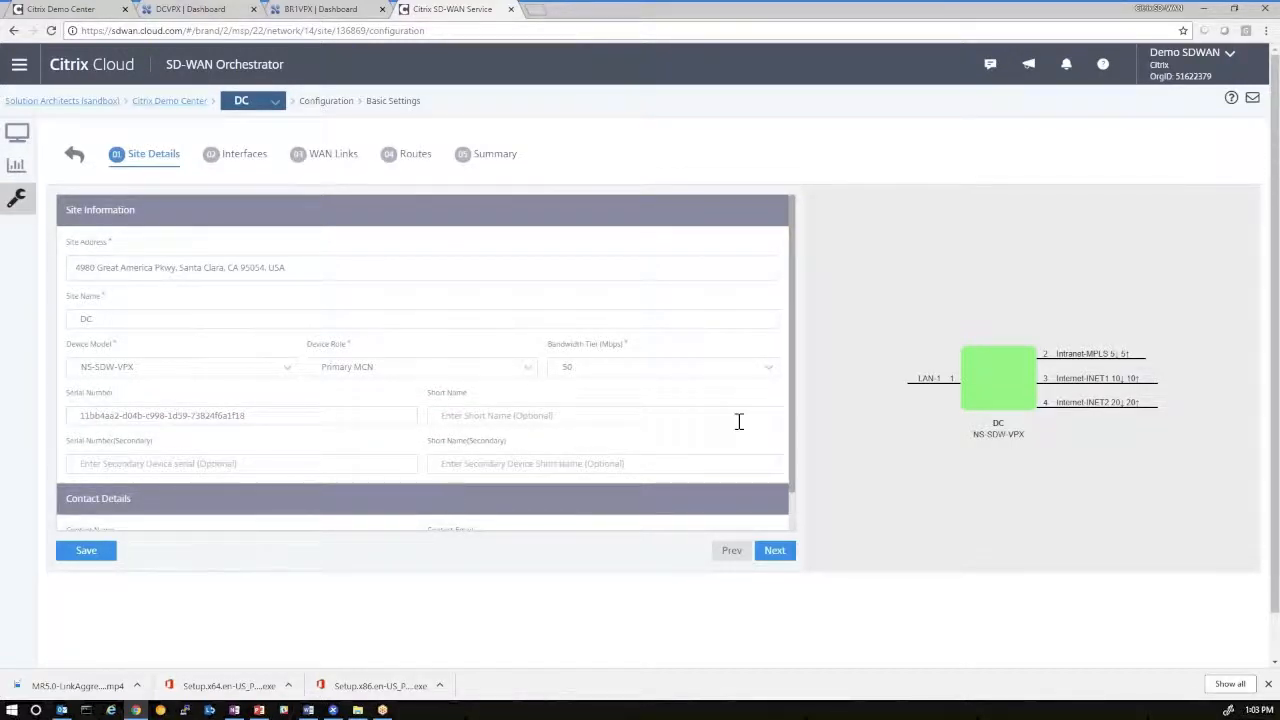
Show the DC site's interface list: LAN-1, WAN-1, WAN-2 and WAN-3
left_click(243, 153)
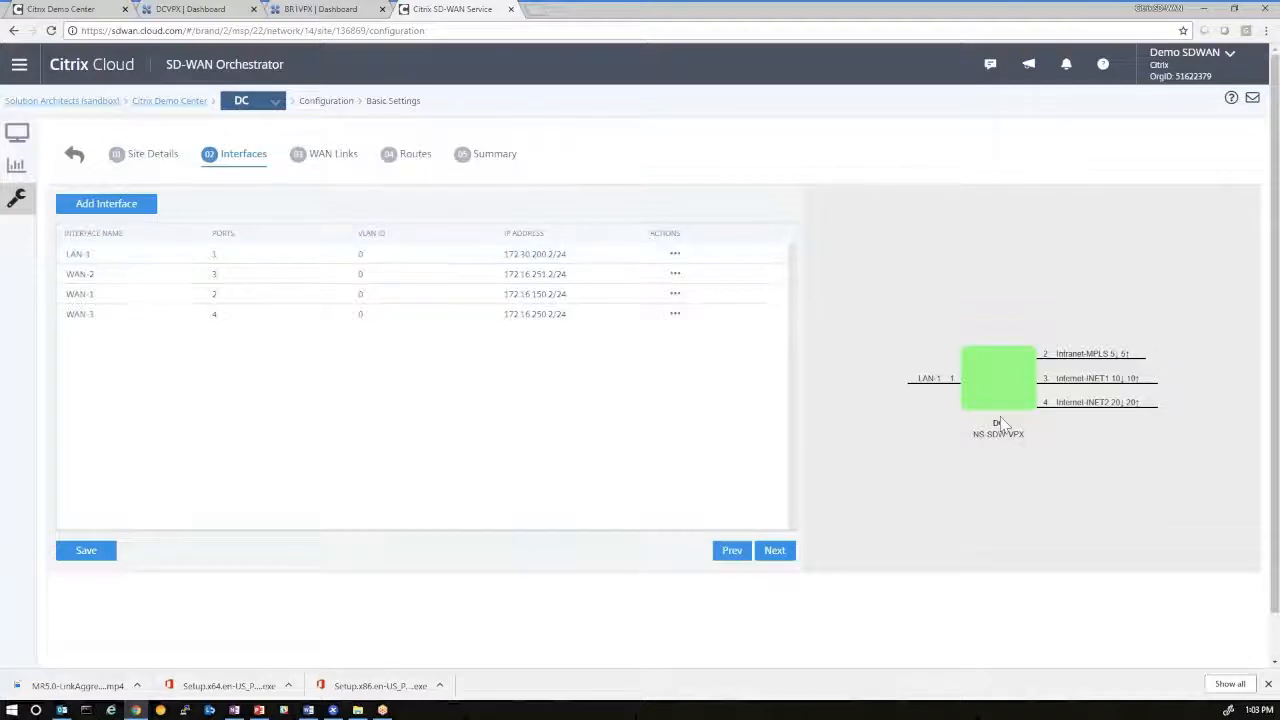
mouse_move(1030, 397)
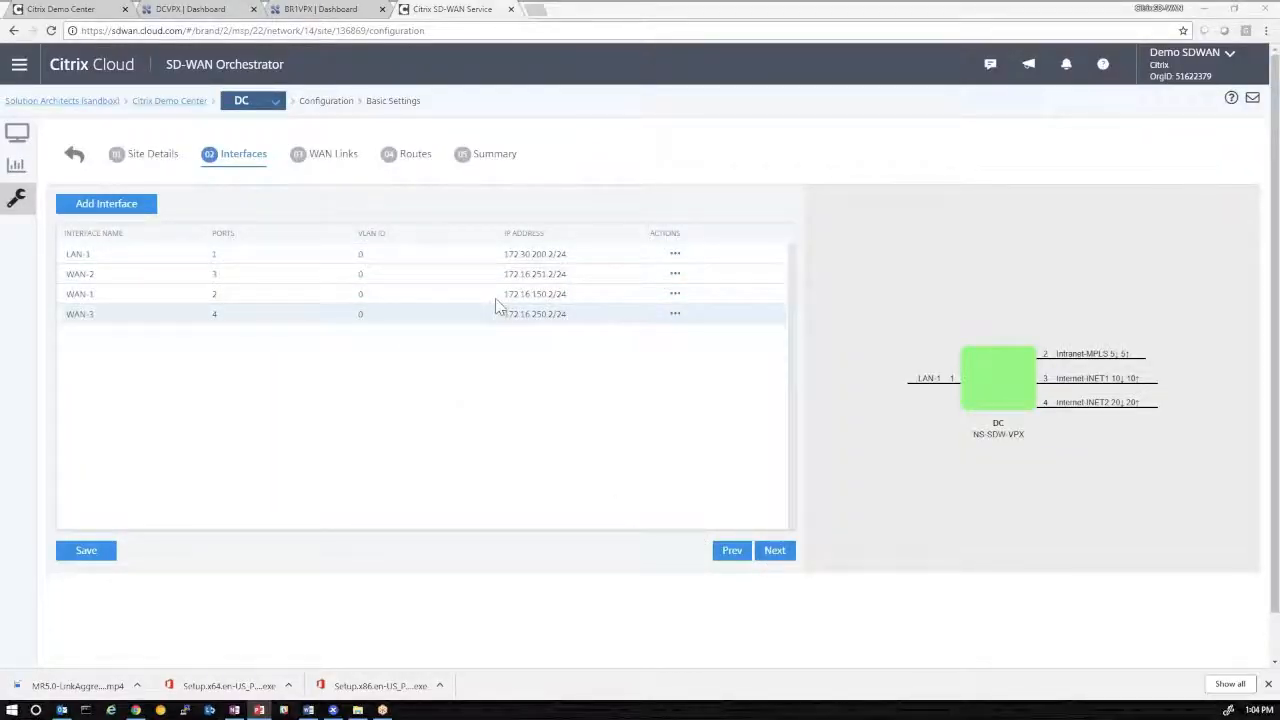
Open DC's WAN Links step (MPLS, INET1, INET2) and start a new WAN link
left_click(332, 153)
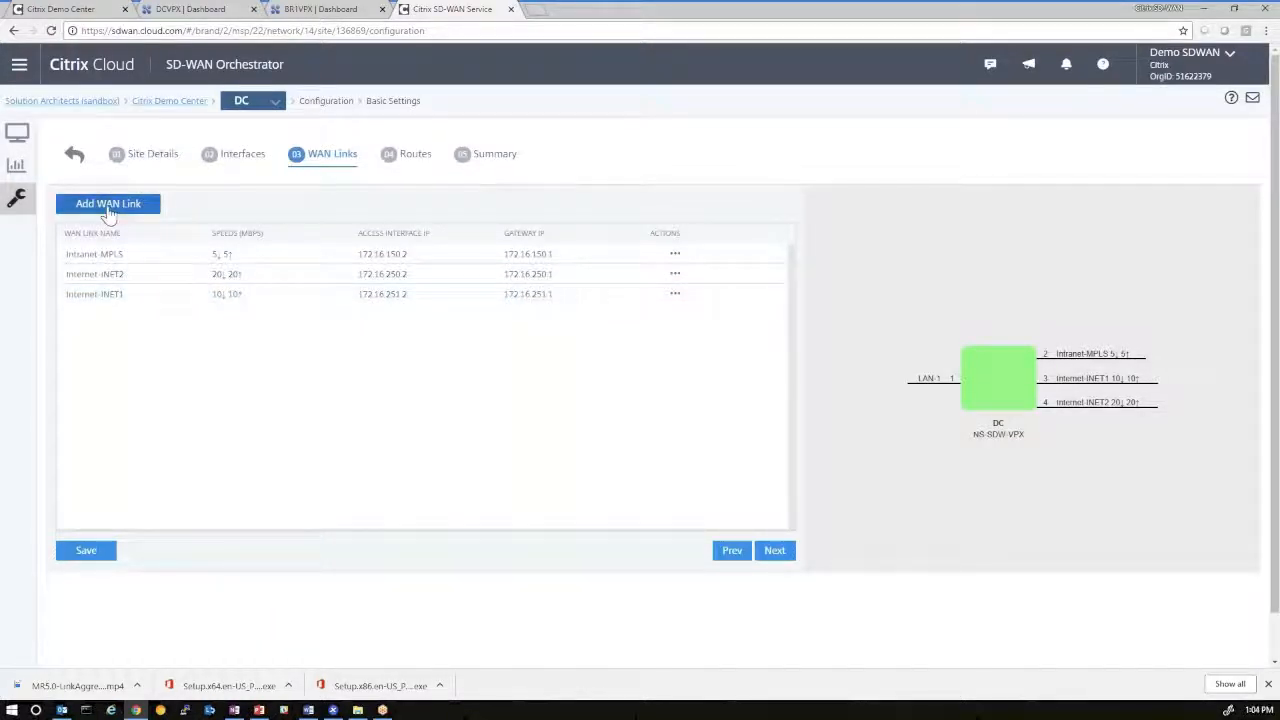
left_click(108, 203)
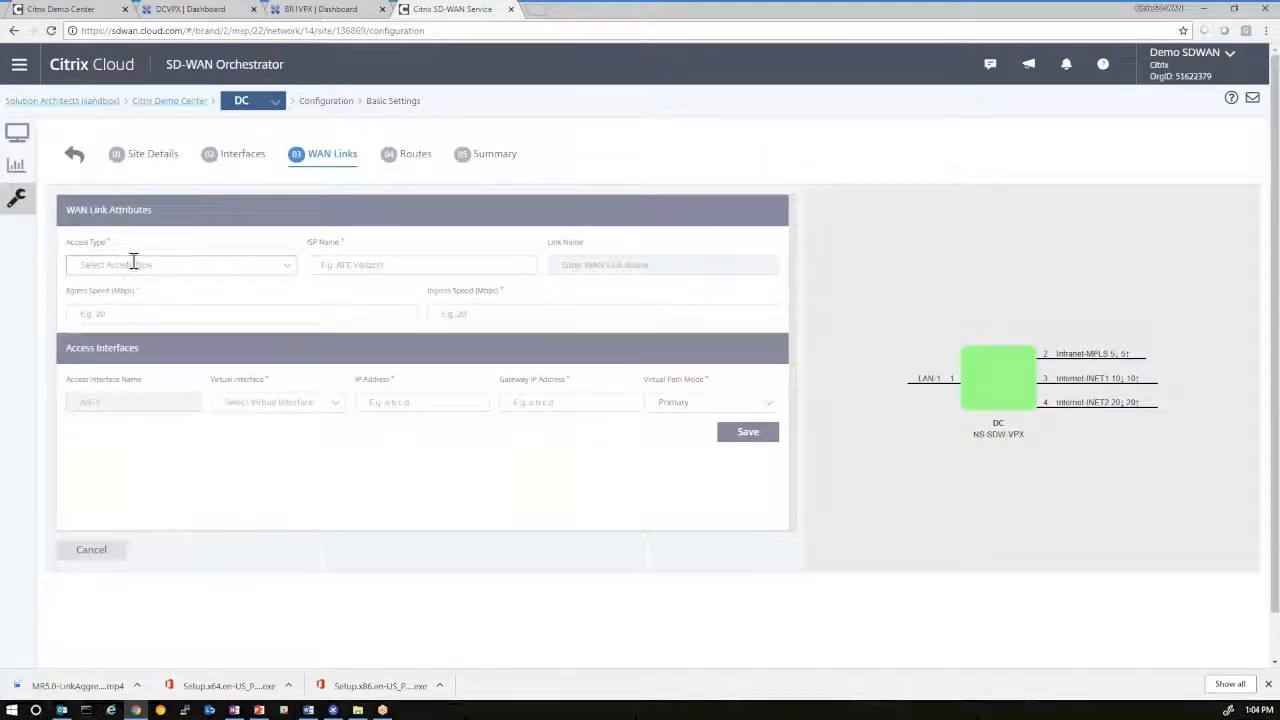
mouse_move(507, 298)
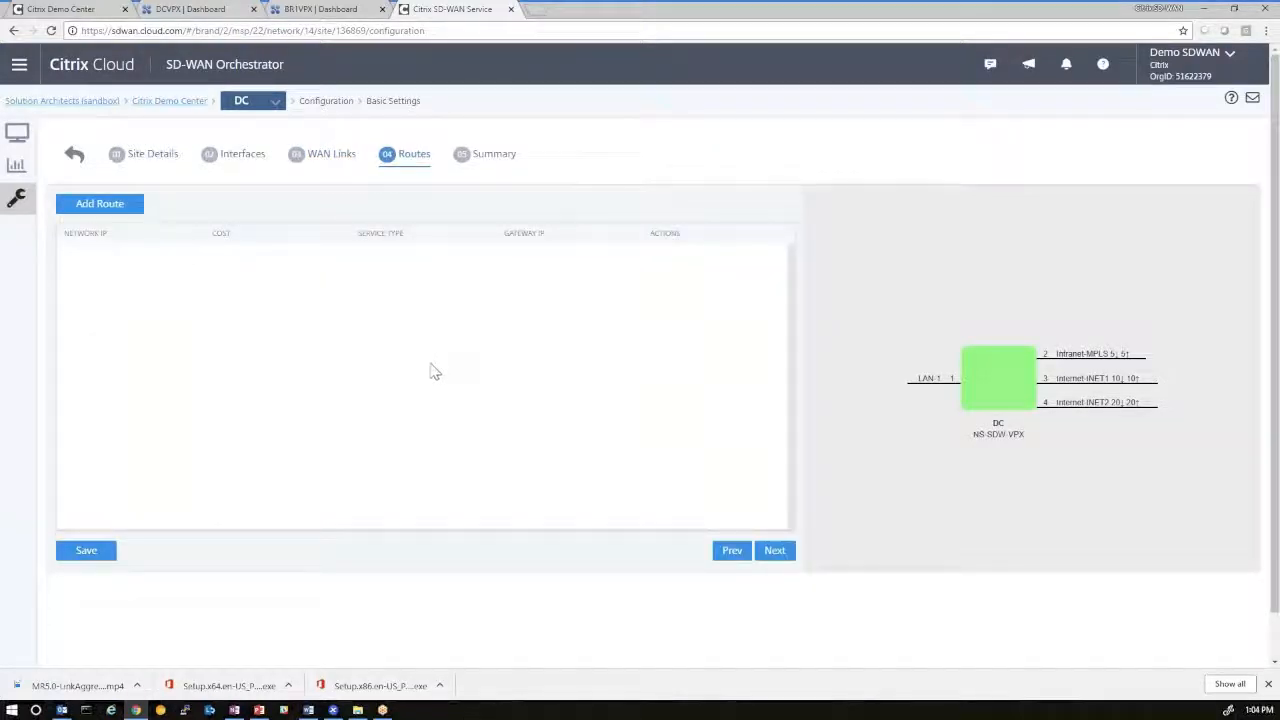
mouse_move(238, 341)
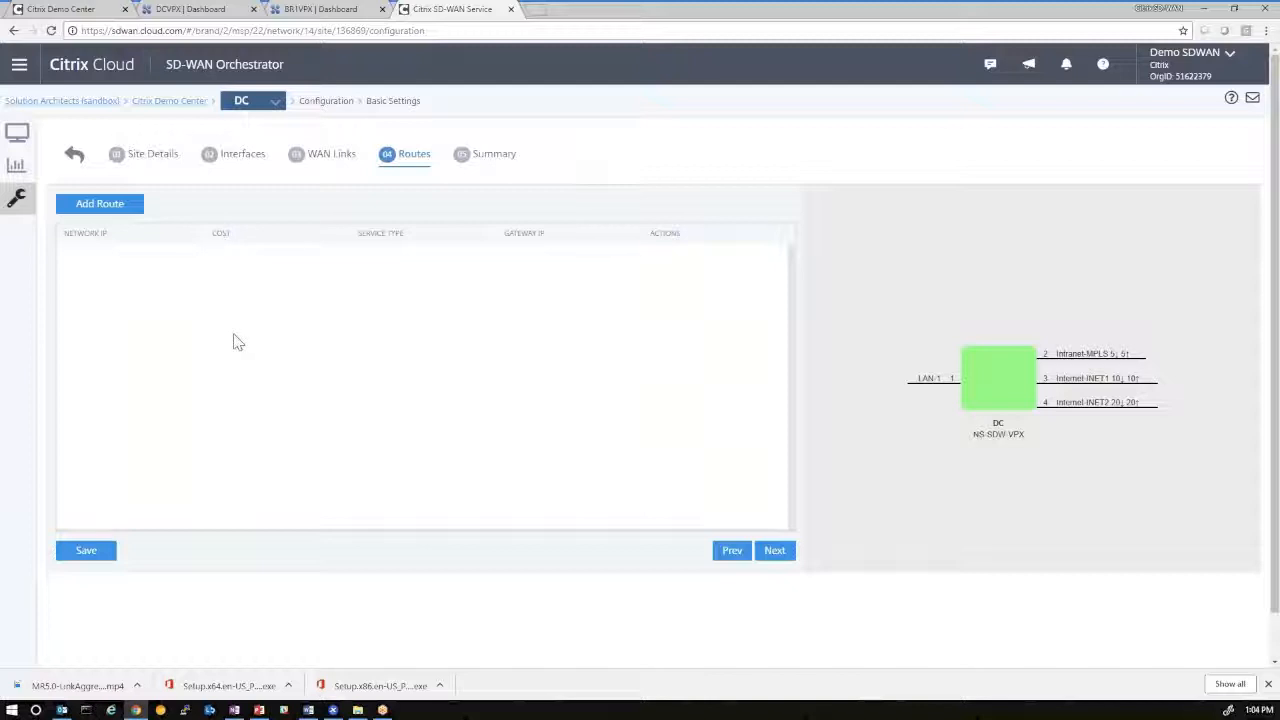
Review and finish DC's configuration summary, then open BR1's site details
left_click(774, 550)
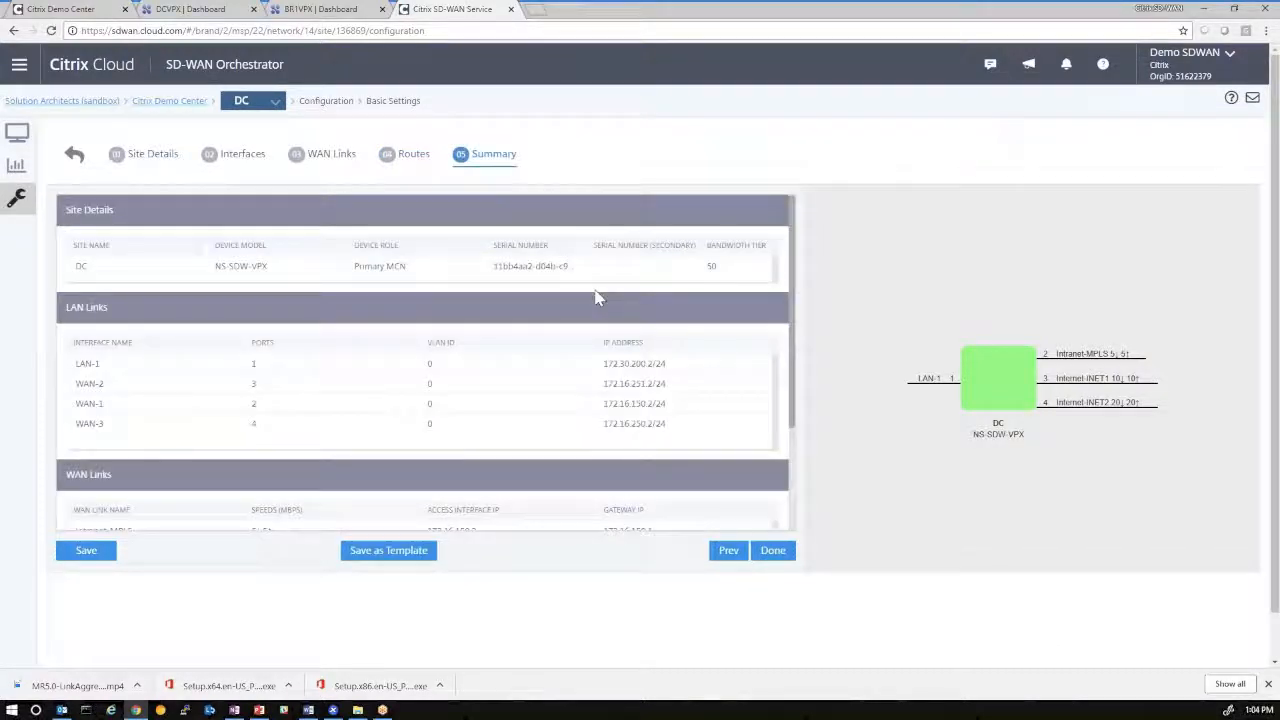
mouse_move(528, 469)
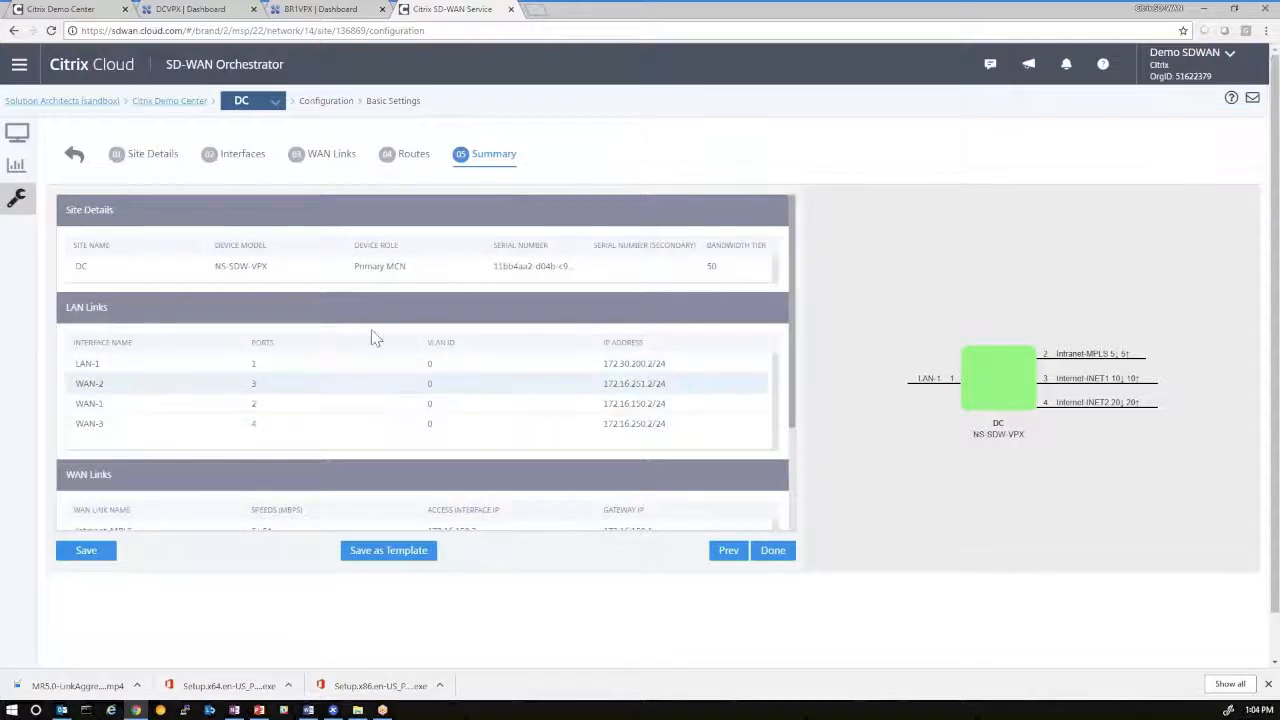
scroll("down", 3)
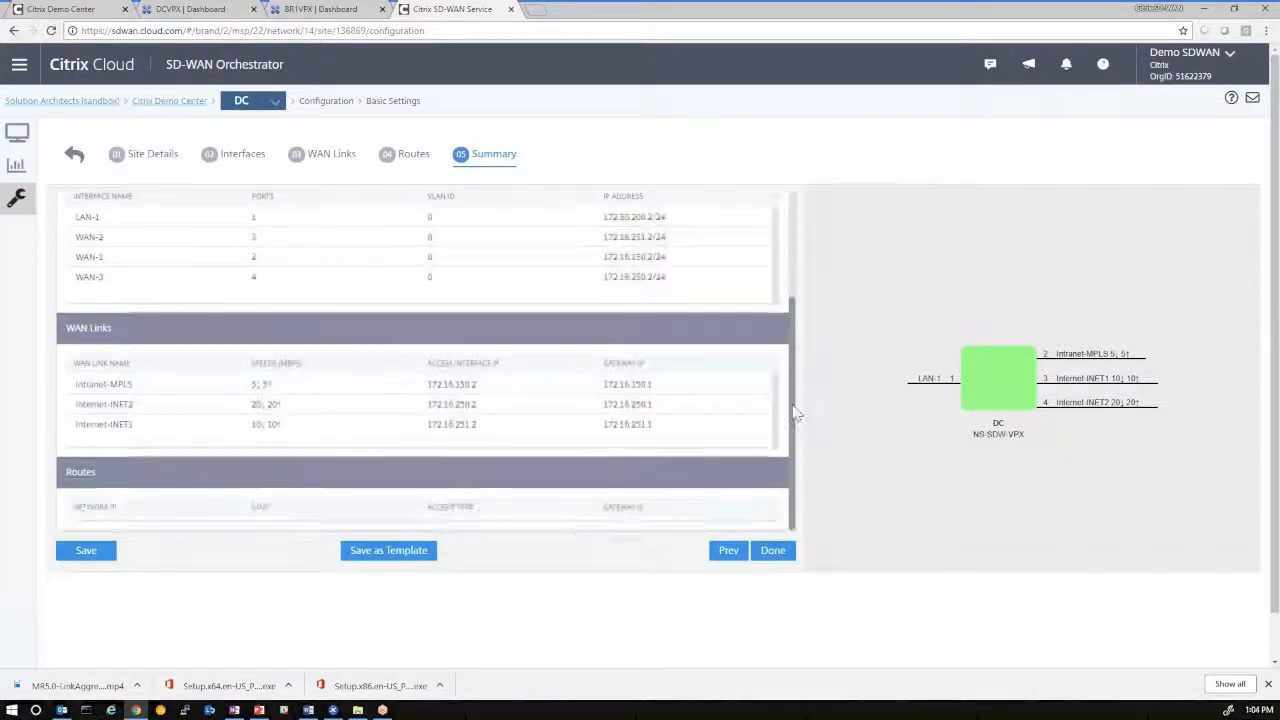
left_click(254, 100)
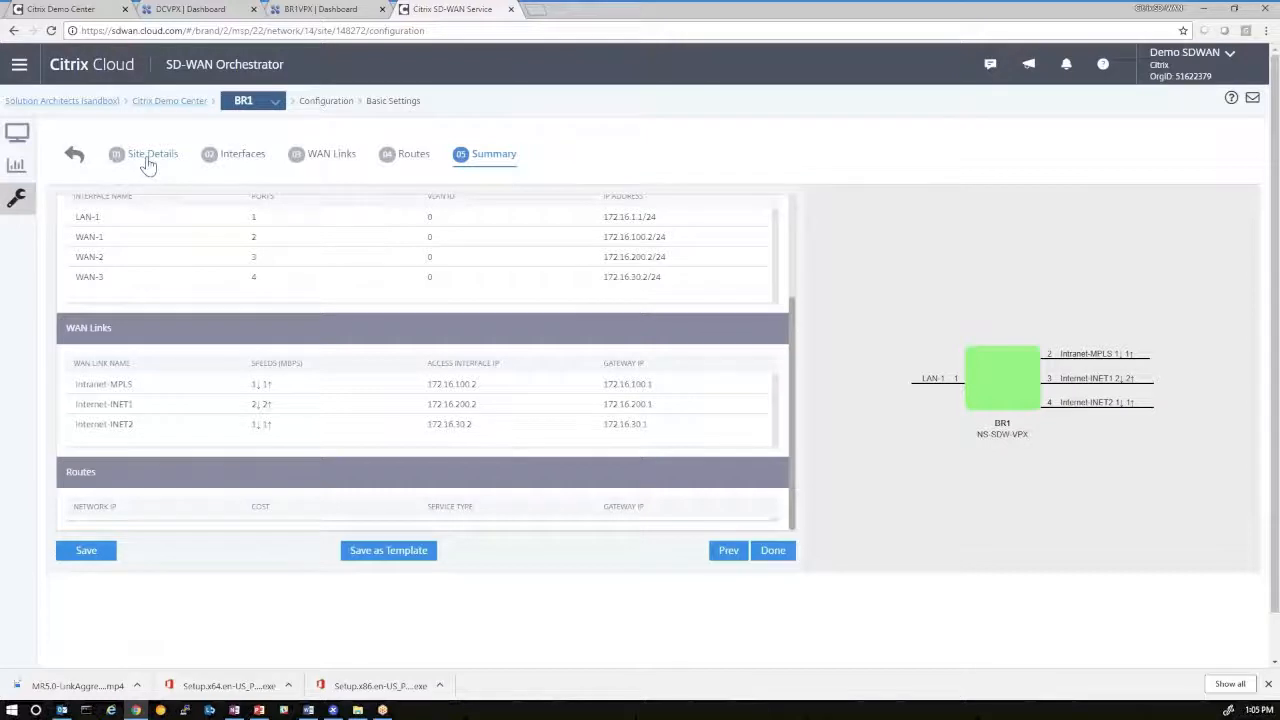
left_click(153, 153)
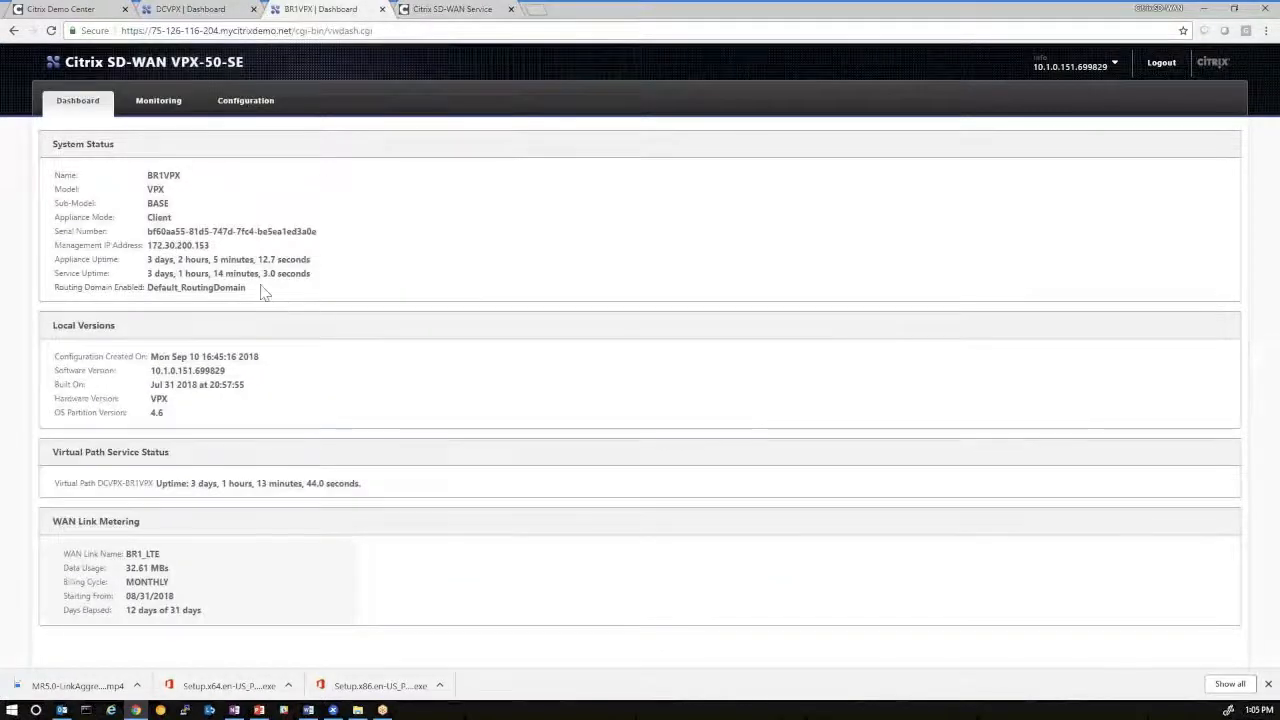
Select the serial number on the BR1VPX appliance dashboard
left_click(77, 100)
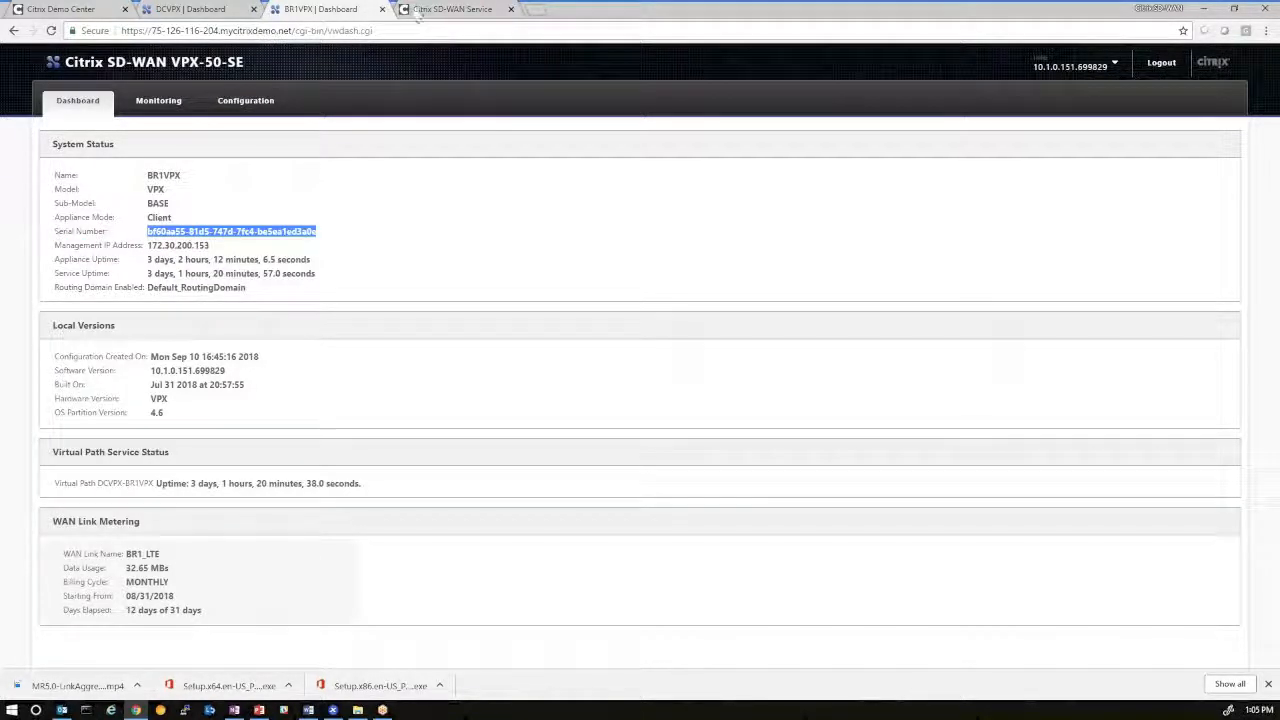
Return to BR1's Orchestrator site settings and continue to its interfaces step
left_click(452, 9)
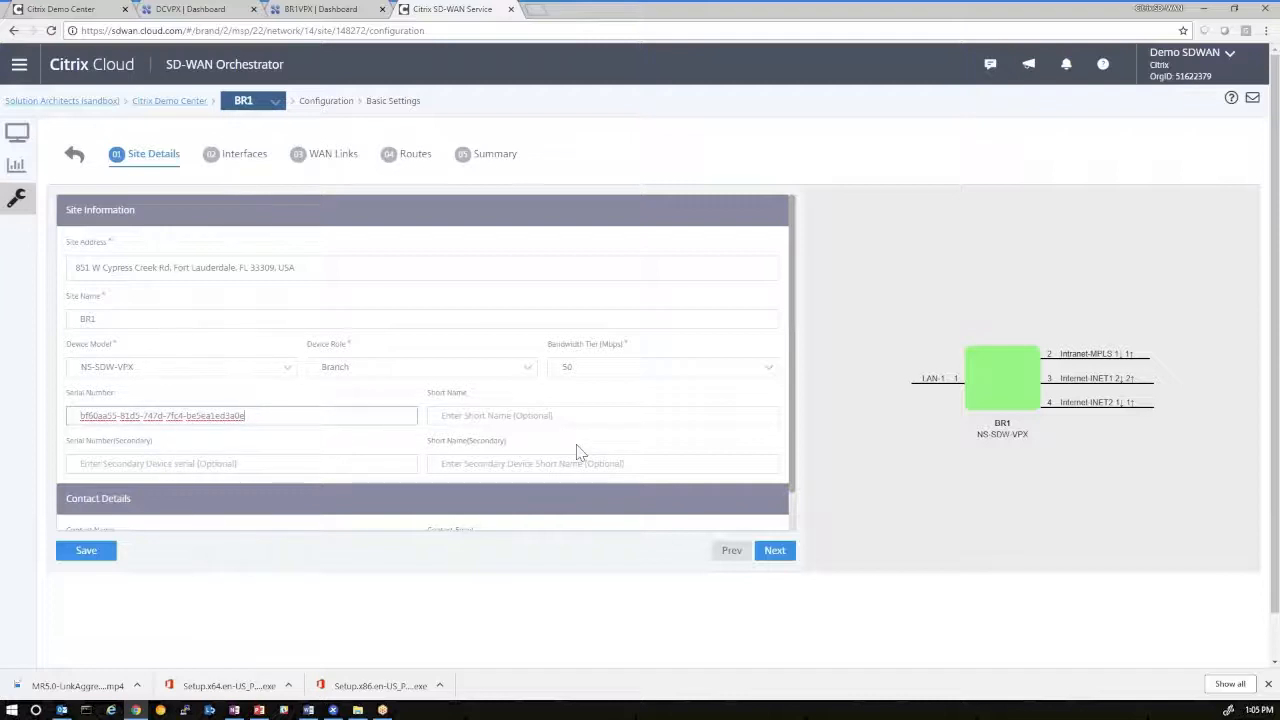
left_click(775, 550)
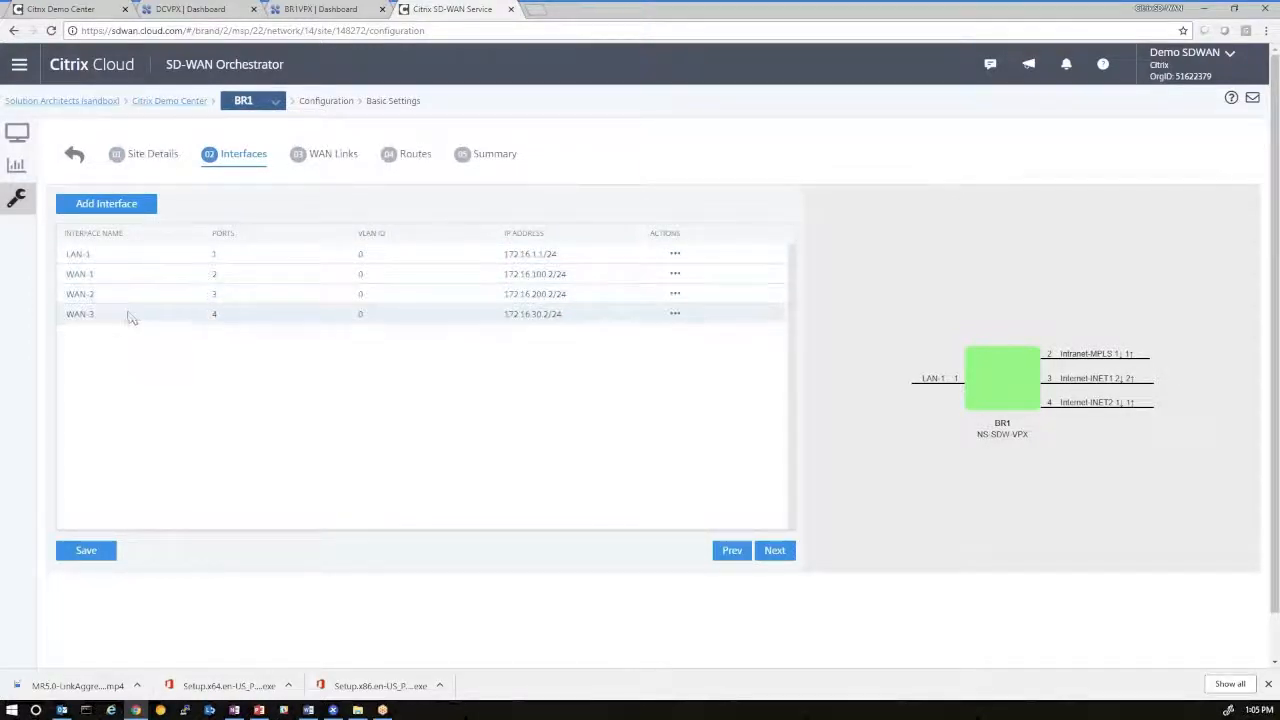
Inspect BR1's LAN-1 interface, then begin adding a new LAN-2 interface
double_click(100, 253)
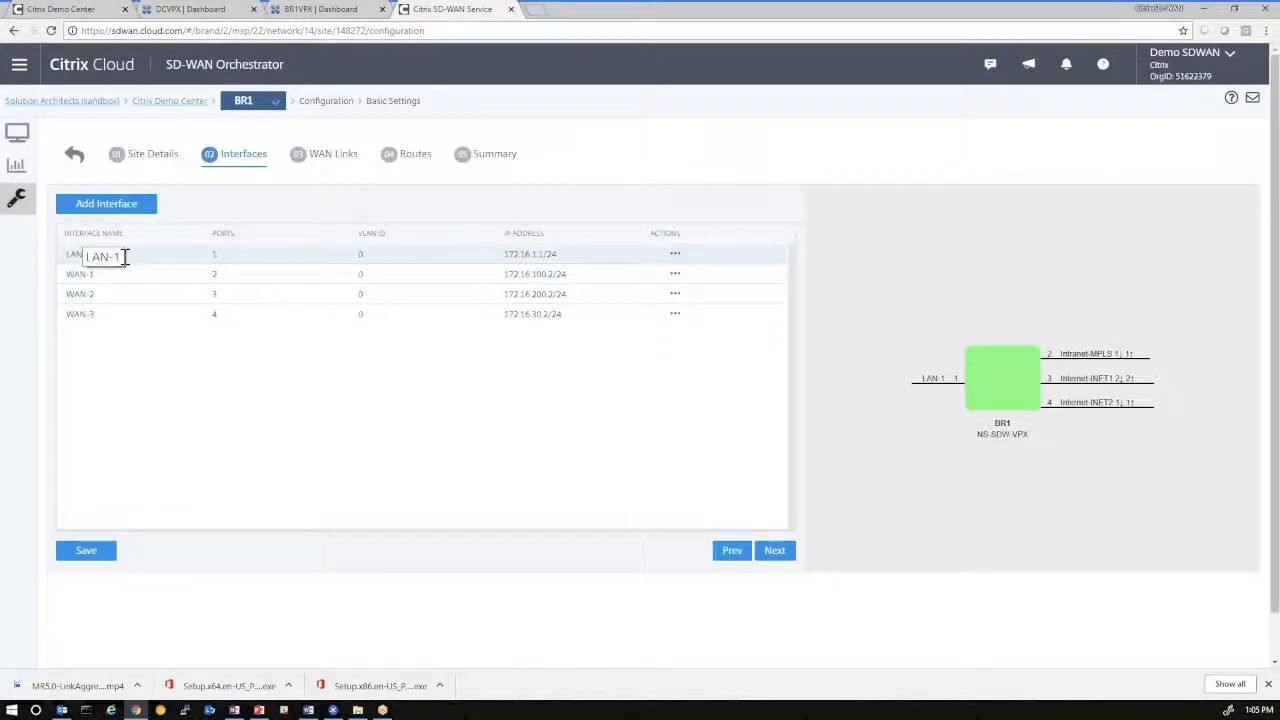
left_click(558, 254)
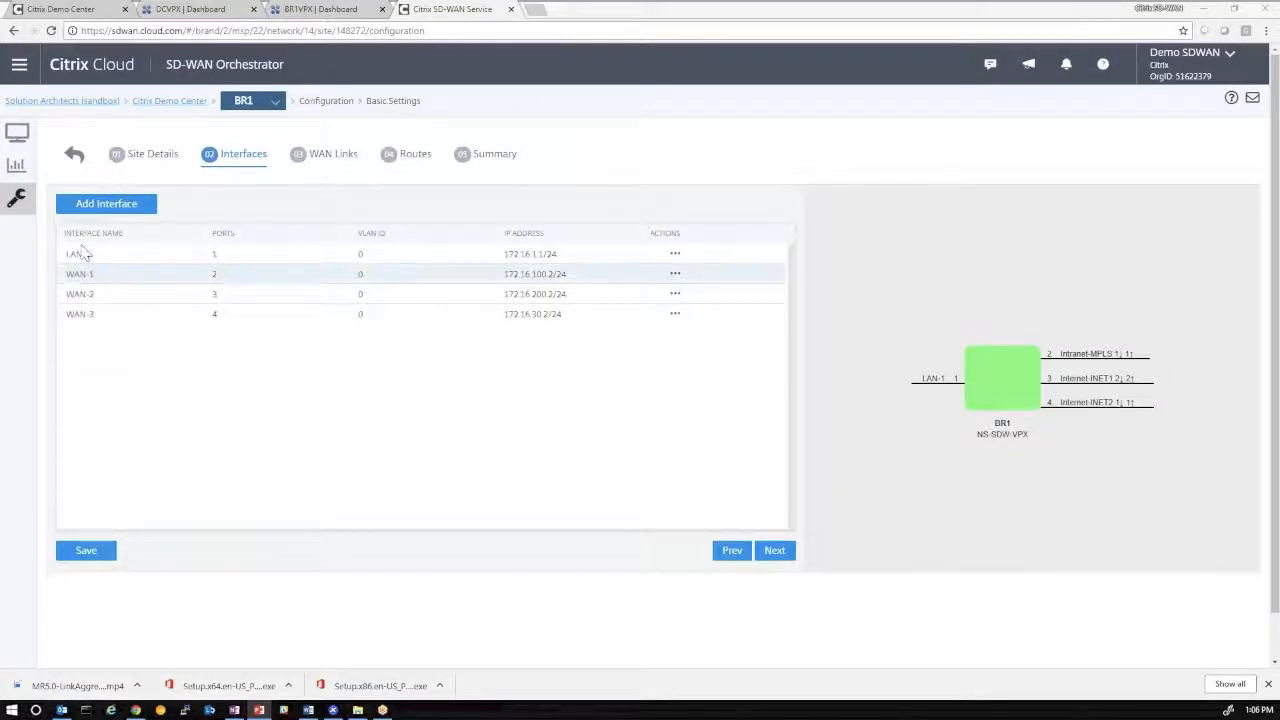
left_click(106, 203)
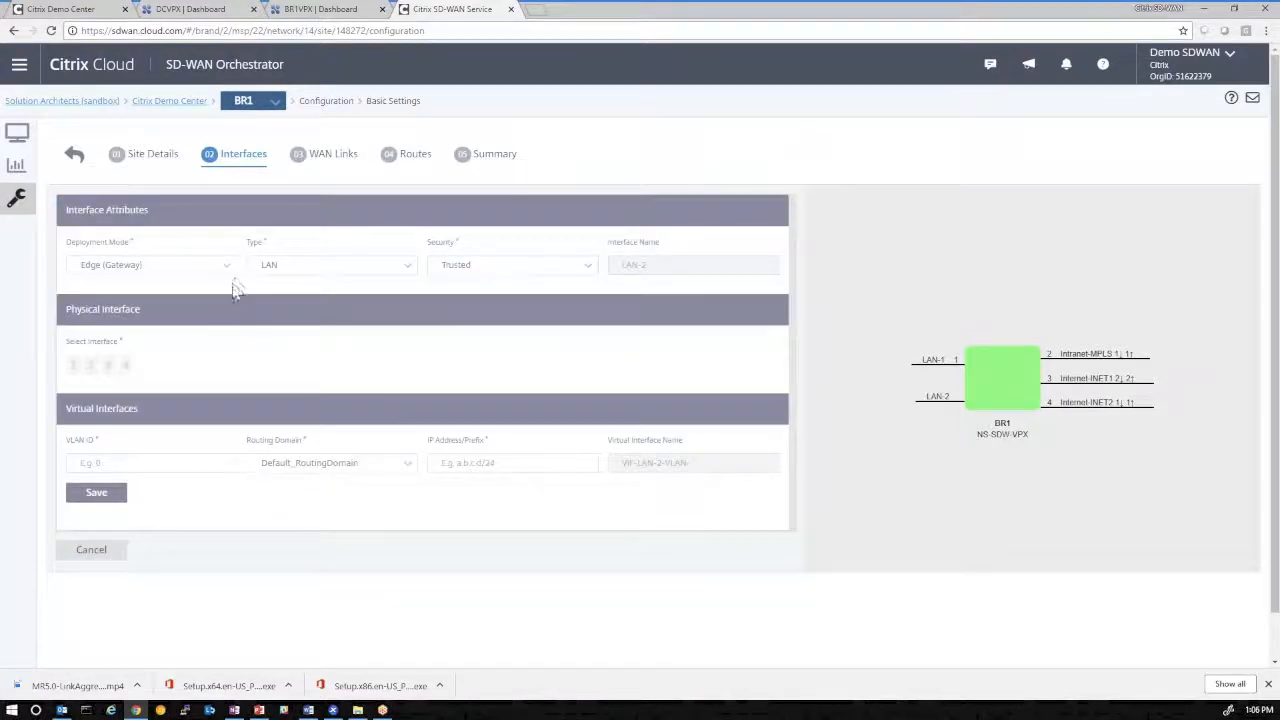
Check the LAN/WAN type options, then cancel the unsaved LAN-2 interface
left_click(330, 264)
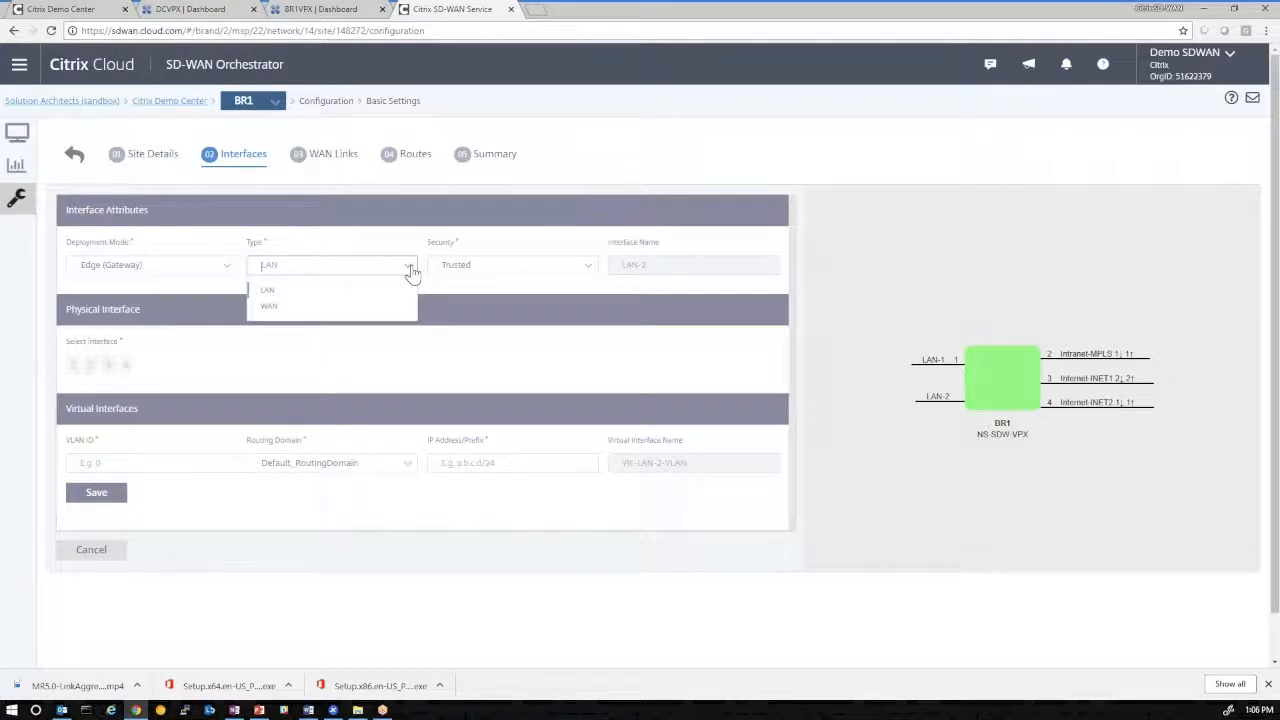
left_click(267, 290)
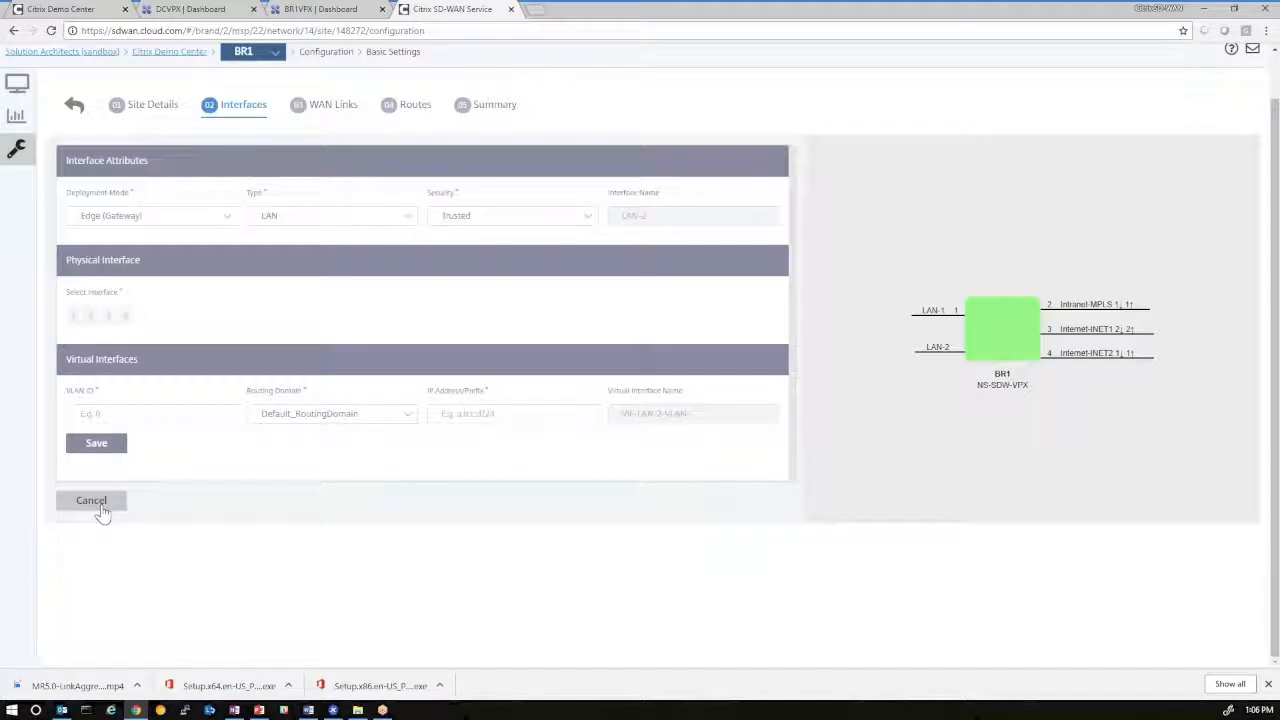
left_click(91, 500)
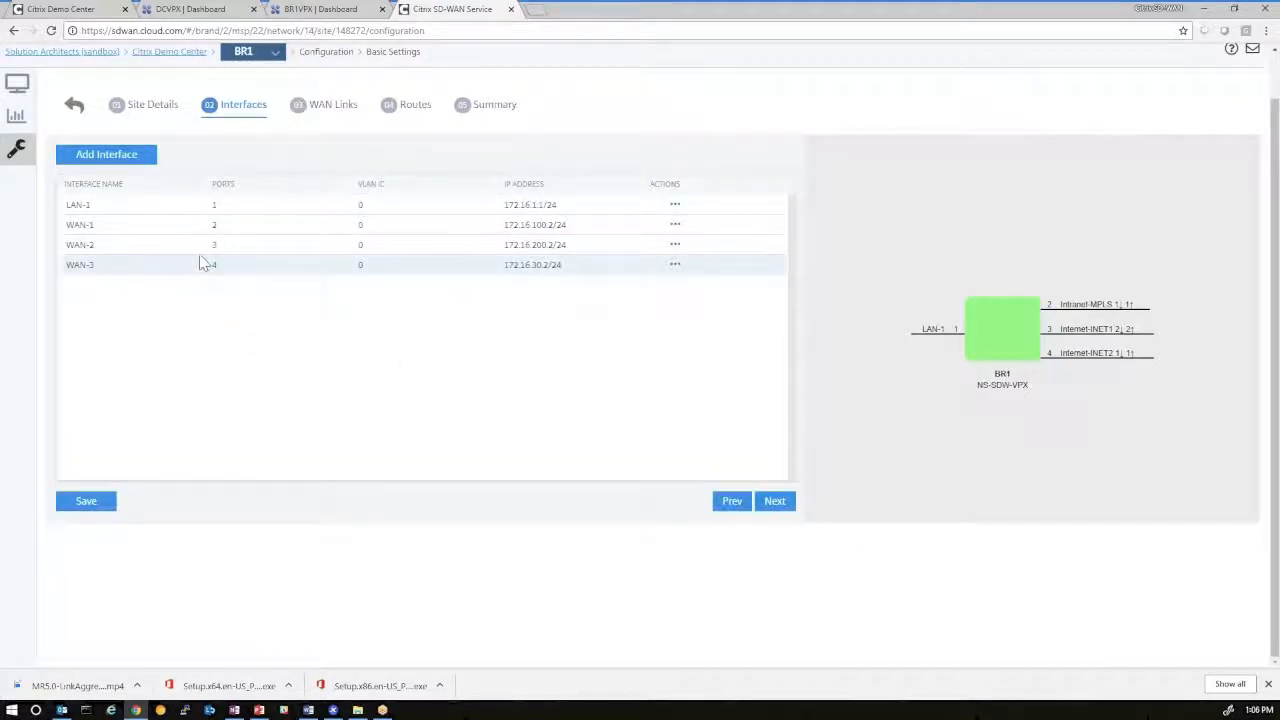
Advance past BR1's WAN Links and Routes to the summary listing DC and BR1
left_click(332, 104)
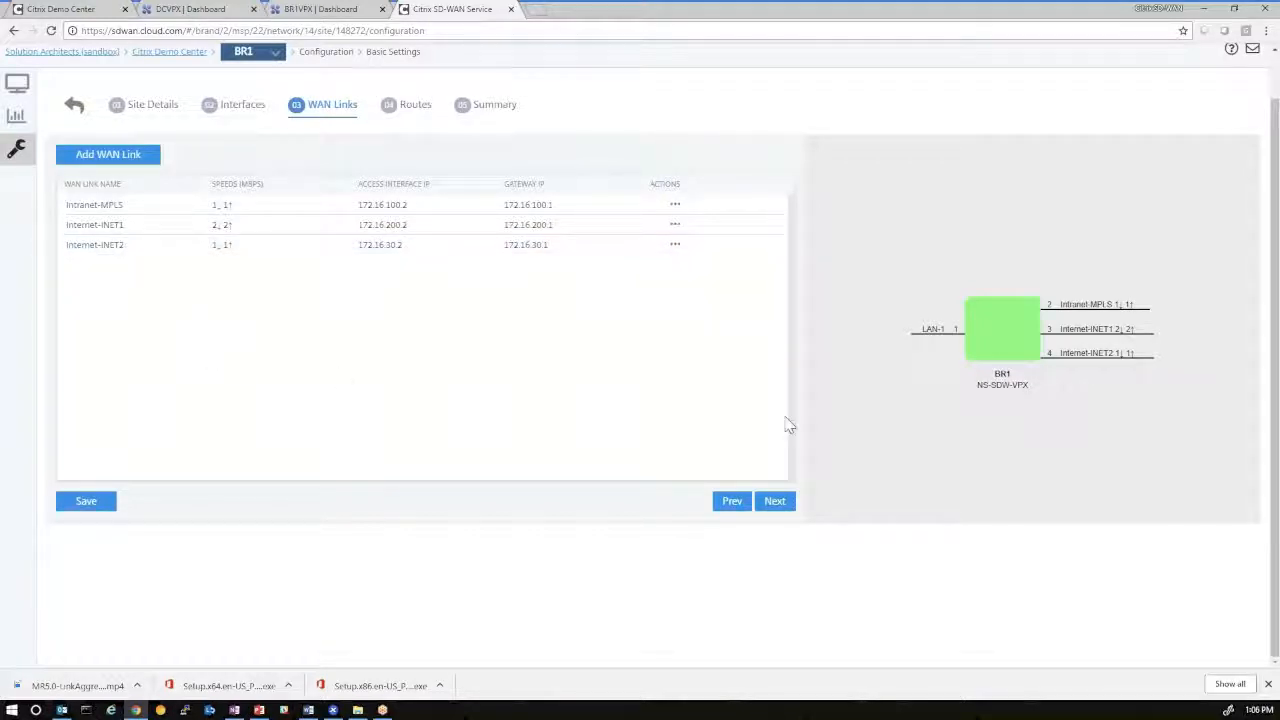
mouse_move(437, 370)
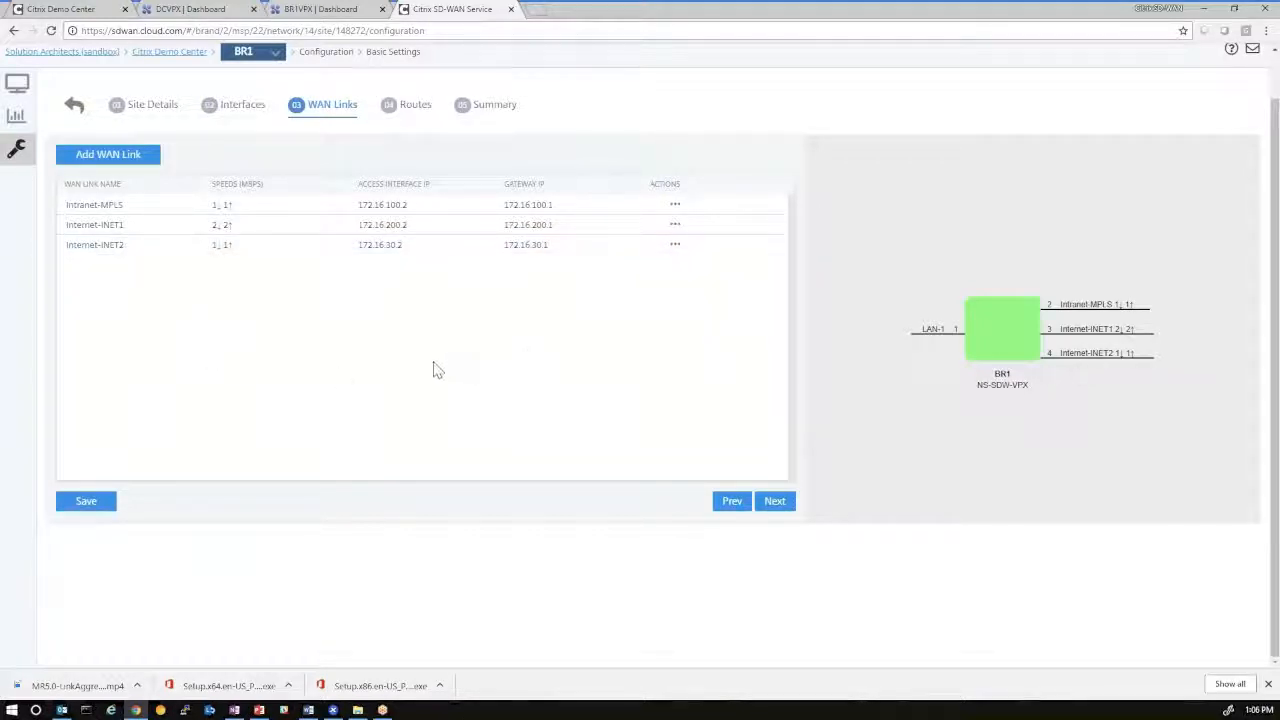
left_click(414, 104)
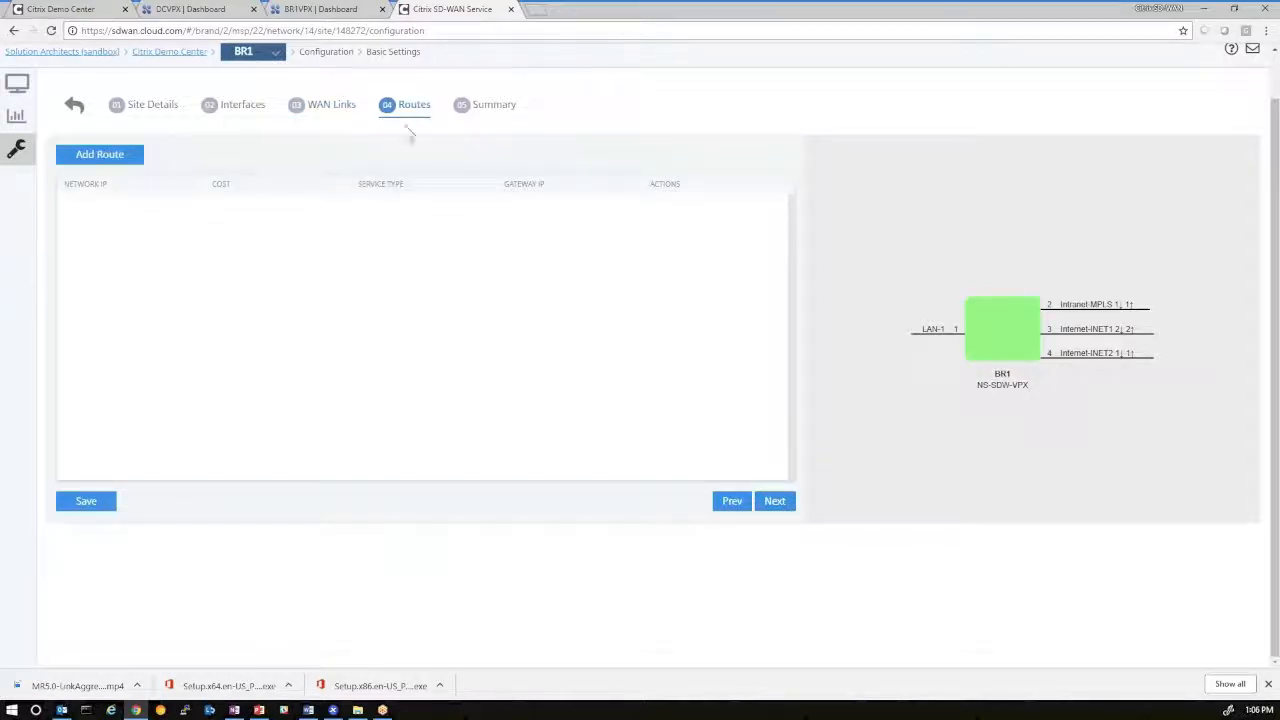
mouse_move(485, 303)
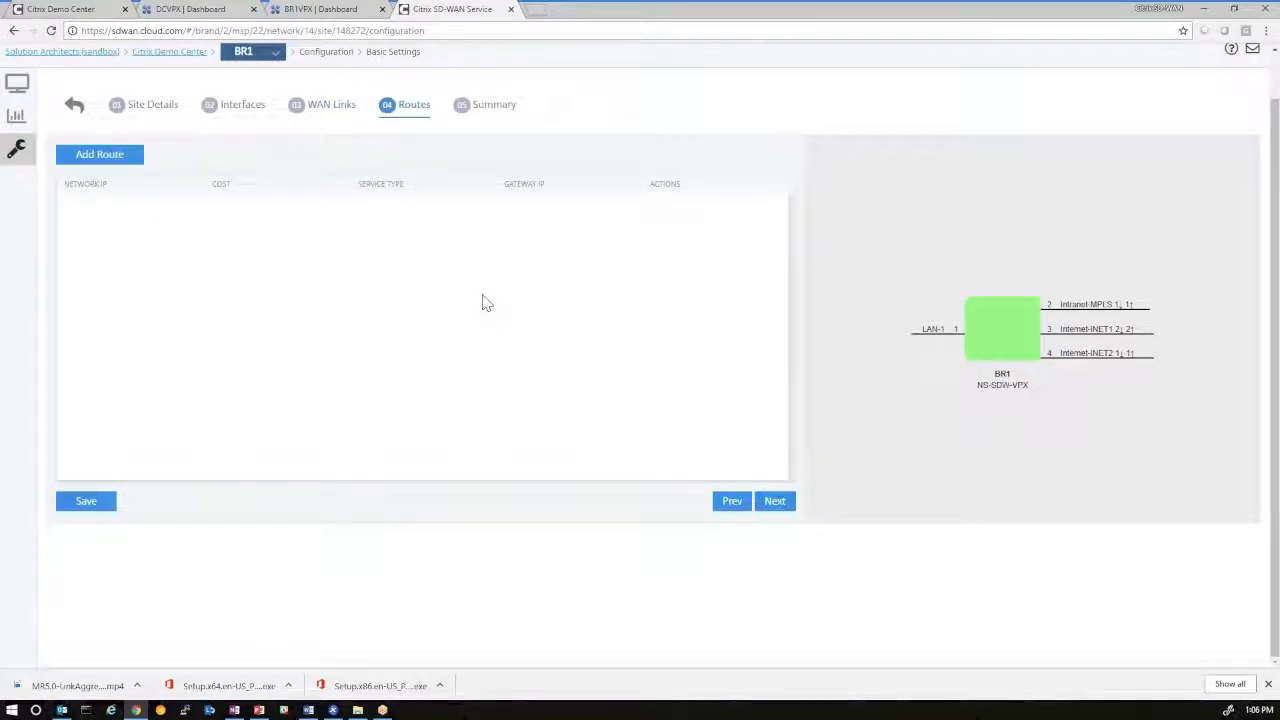
left_click(774, 500)
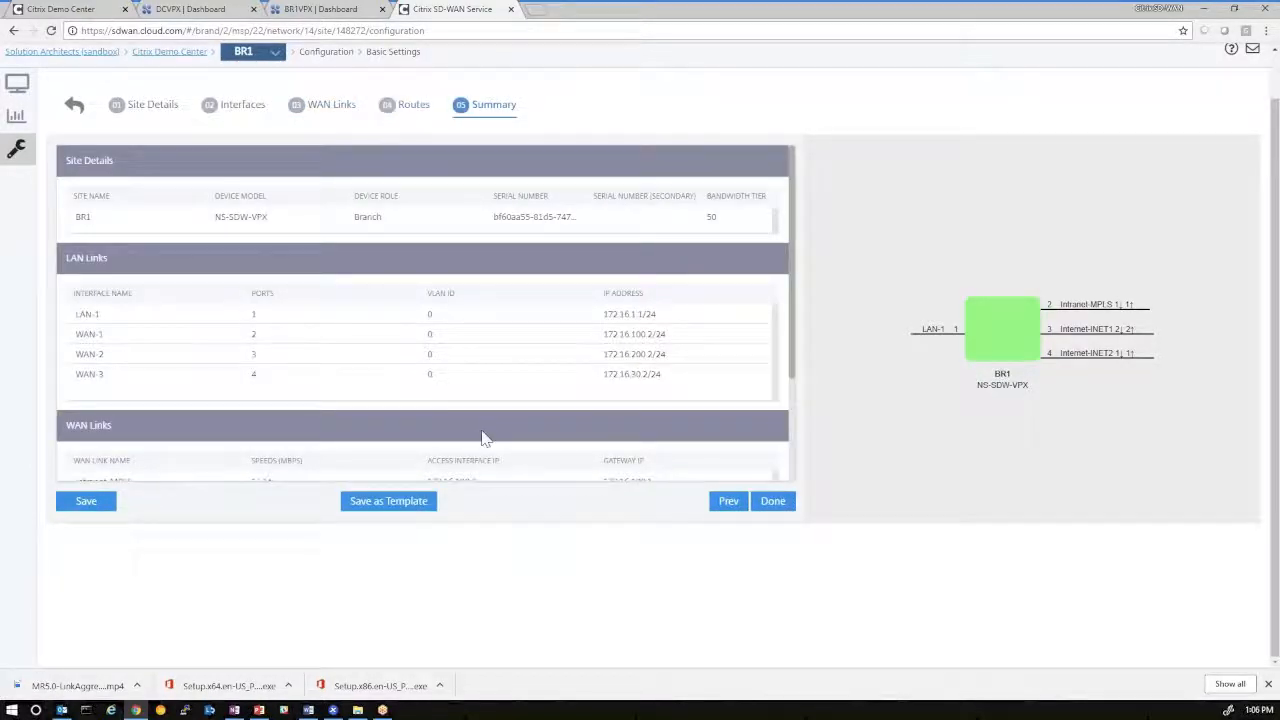
scroll("down", 3)
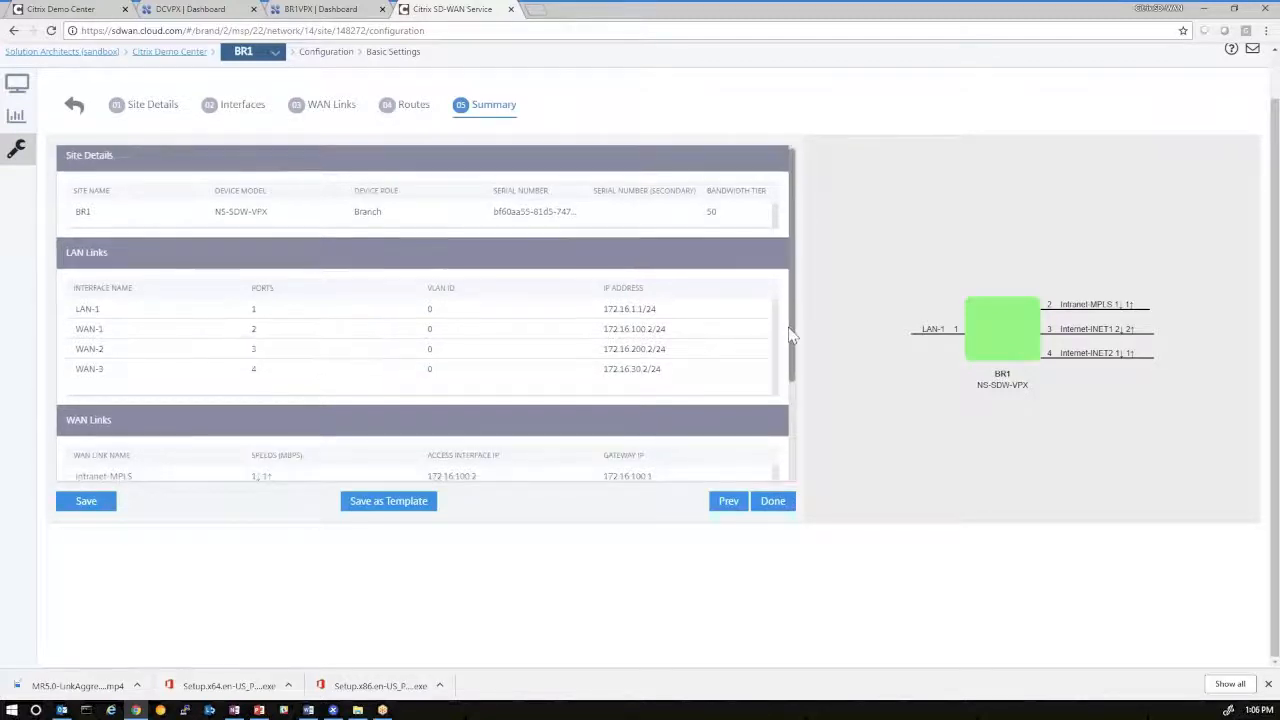
scroll("down", 3)
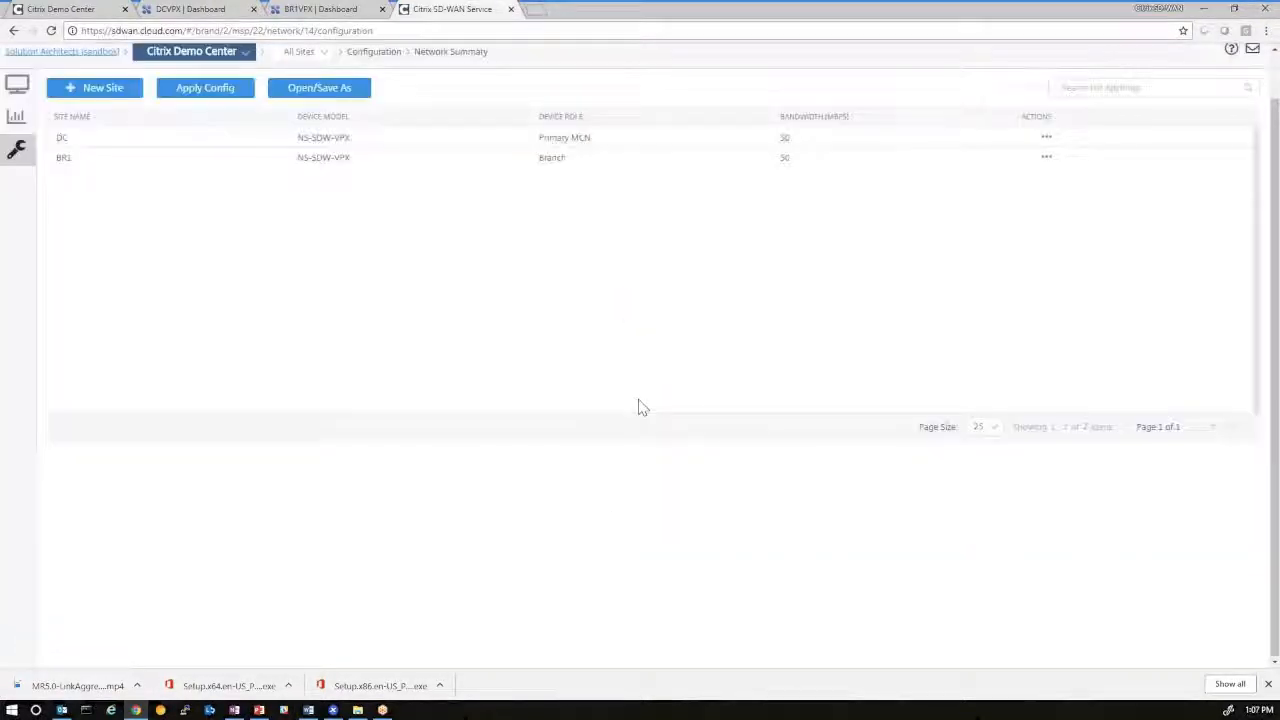
mouse_move(240, 214)
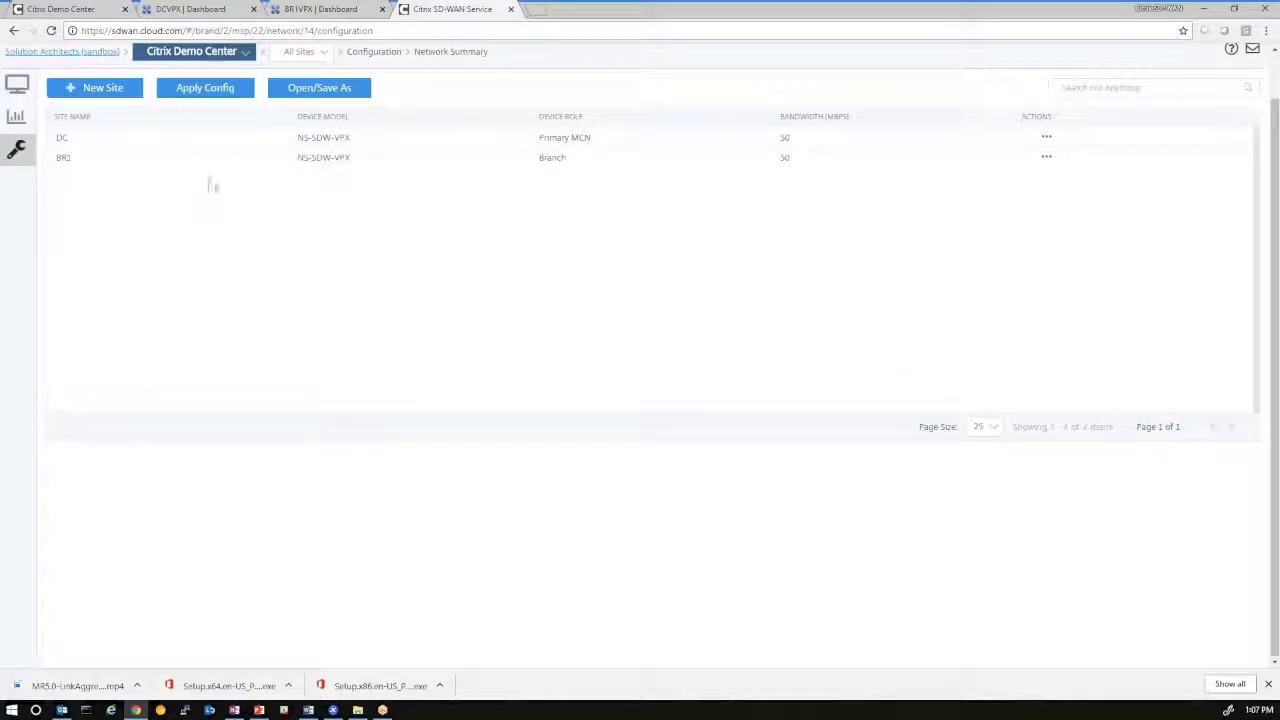
mouse_move(584, 240)
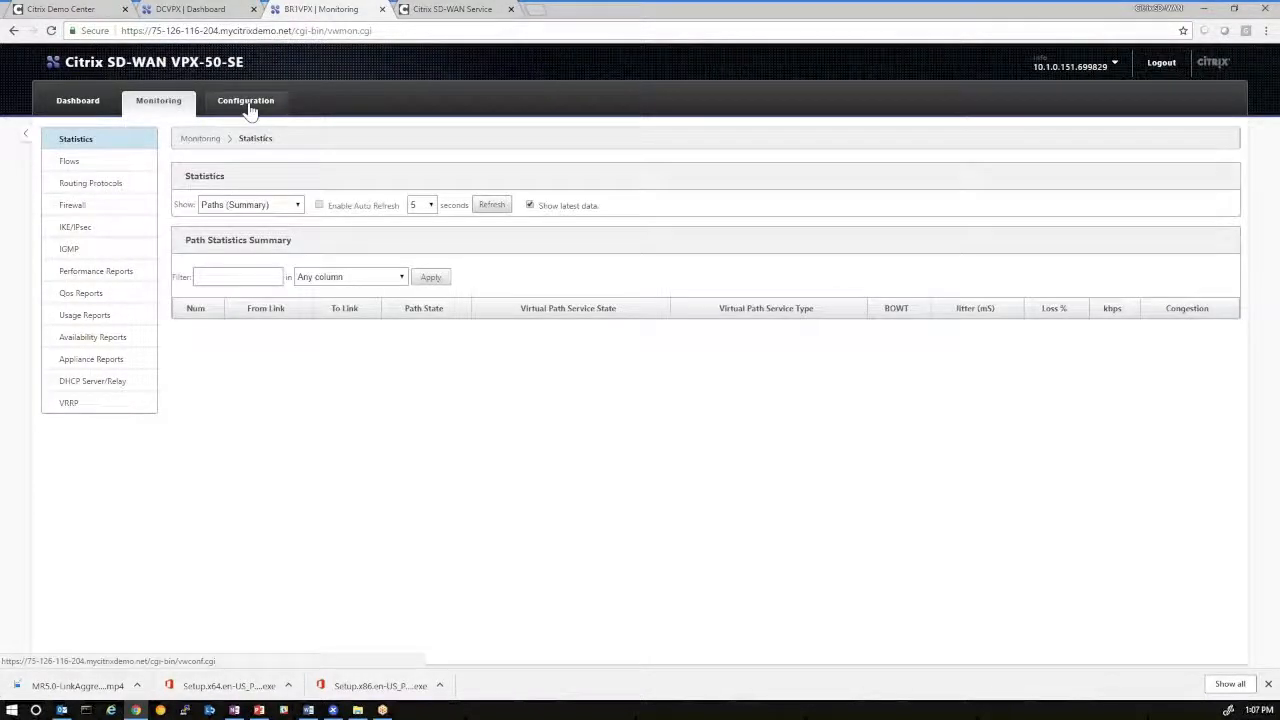
Disable Virtual WAN on BR1VPX from Enable/Disable/Purge Flows
left_click(245, 100)
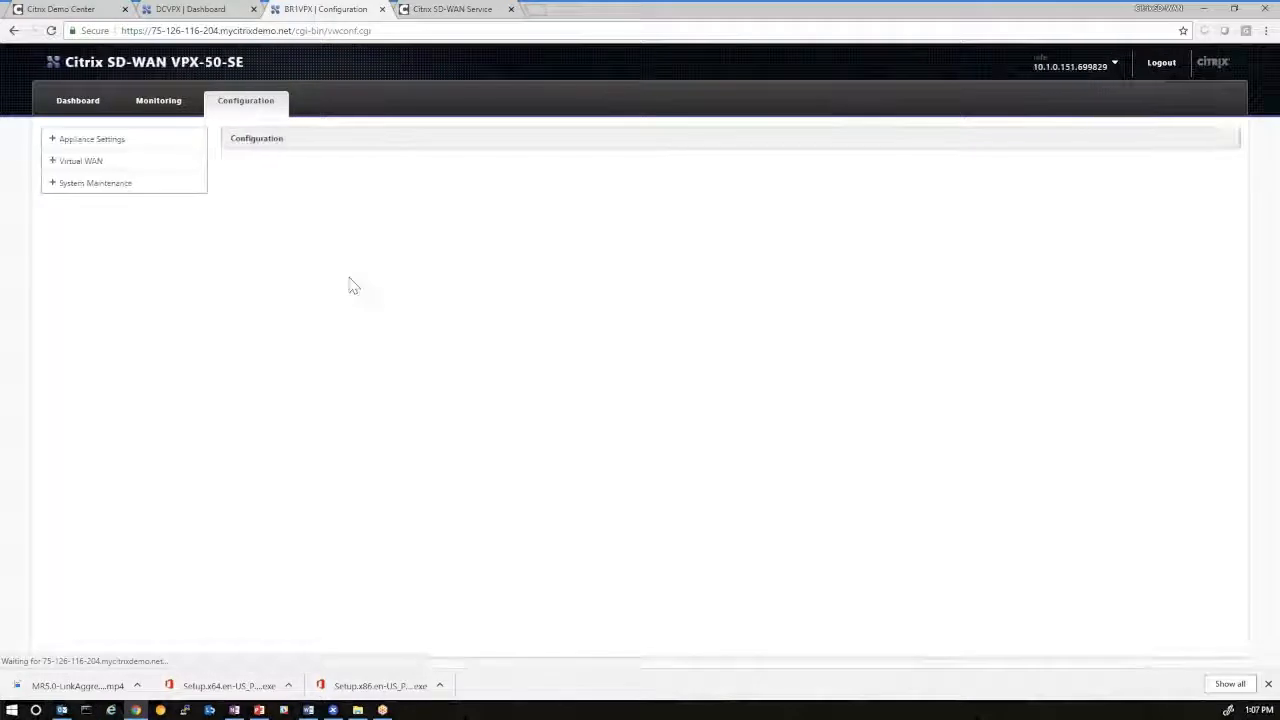
left_click(92, 139)
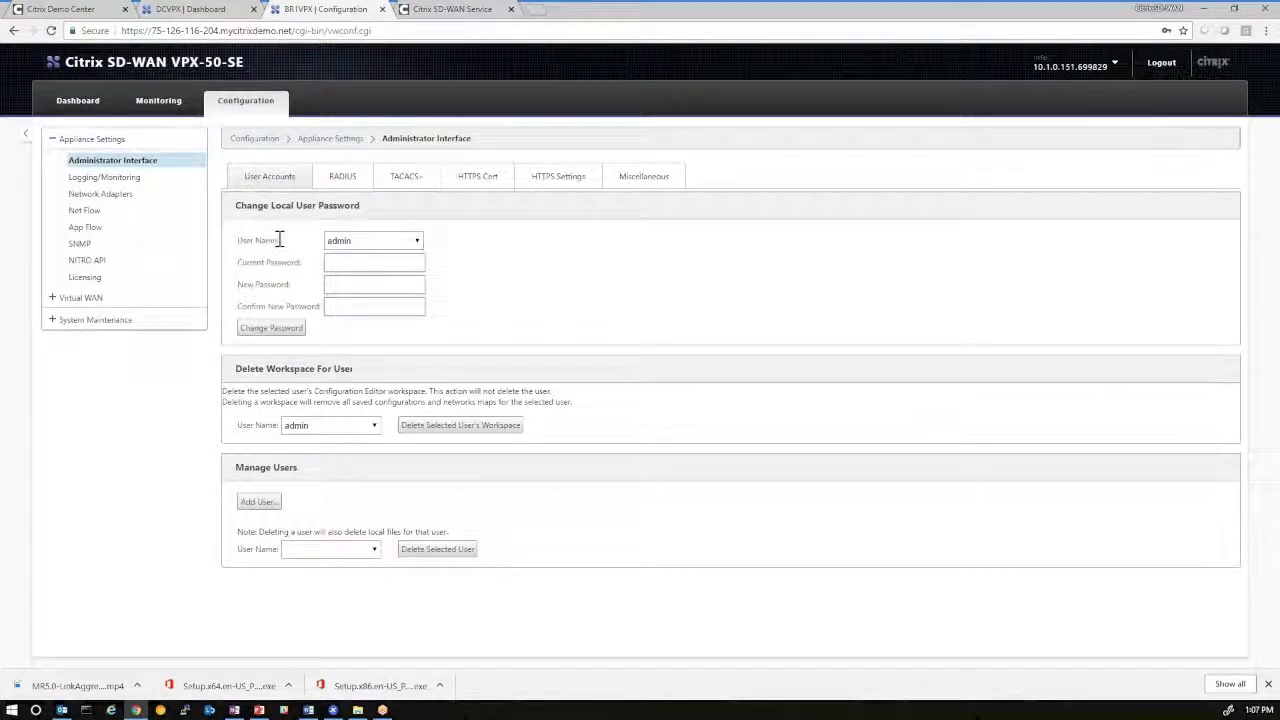
mouse_move(80, 298)
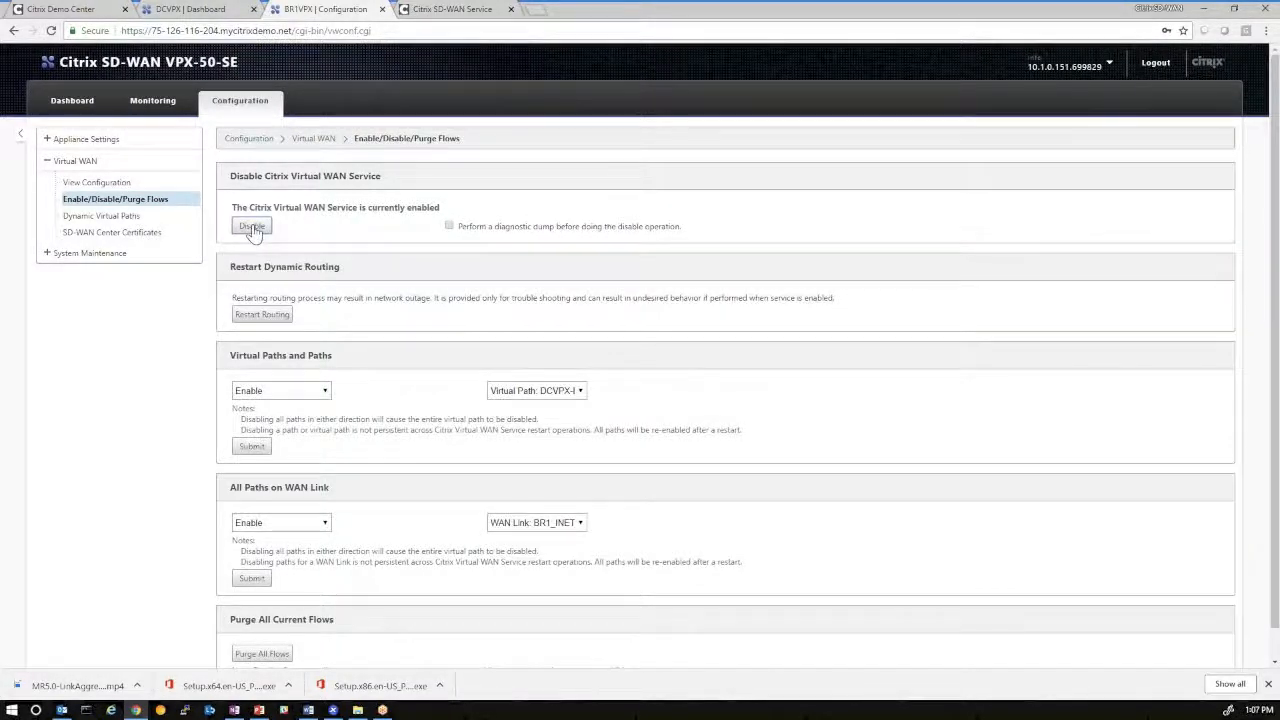
left_click(251, 225)
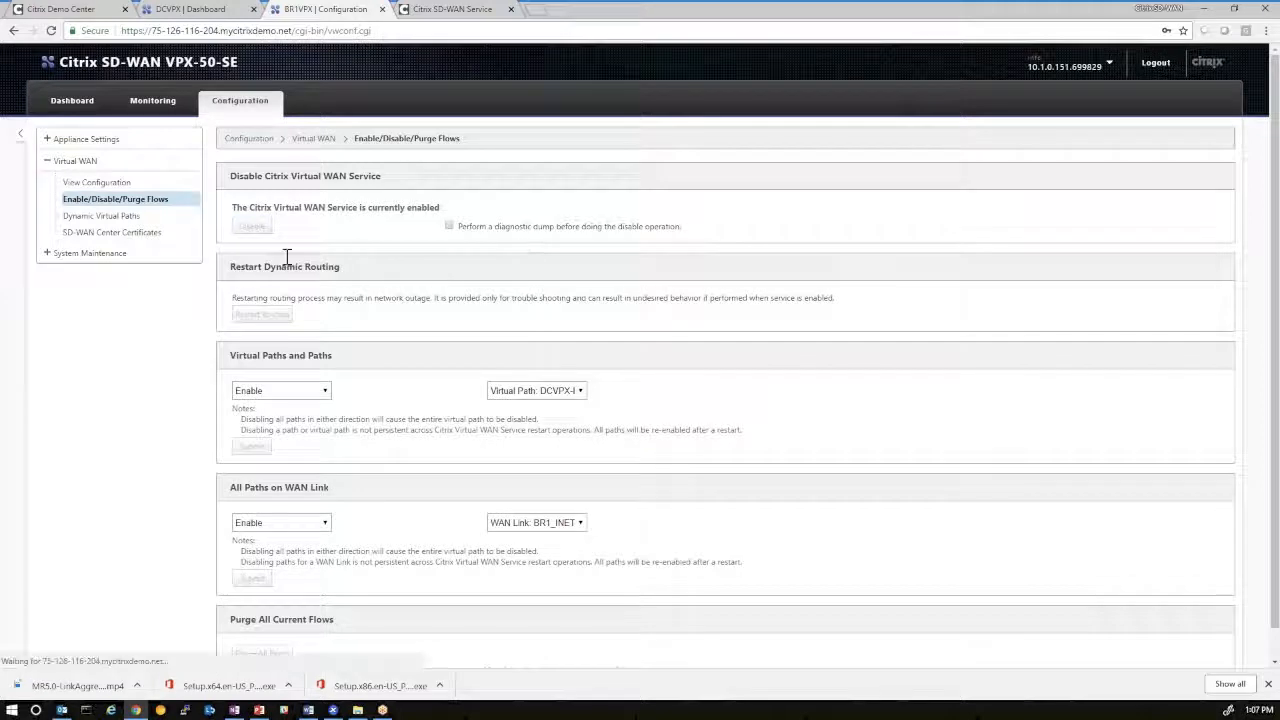
left_click(251, 226)
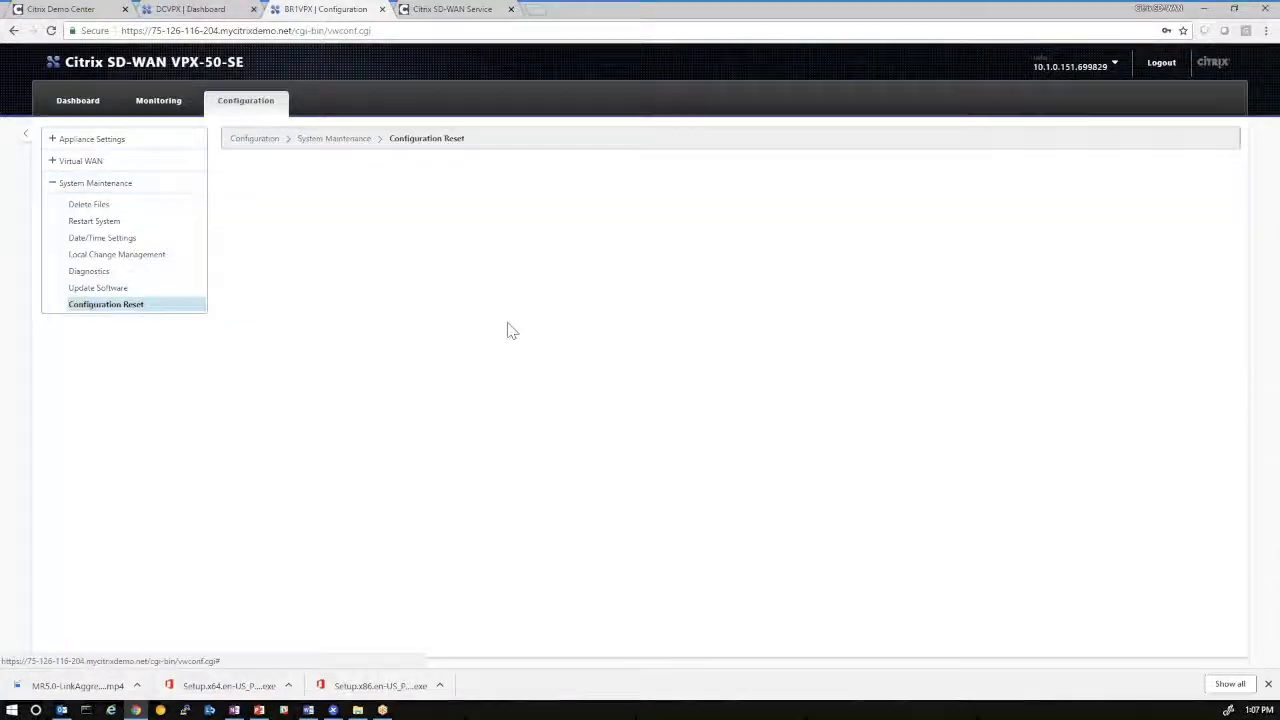
Run Configuration Reset on BR1VPX to restore factory defaults
left_click(105, 304)
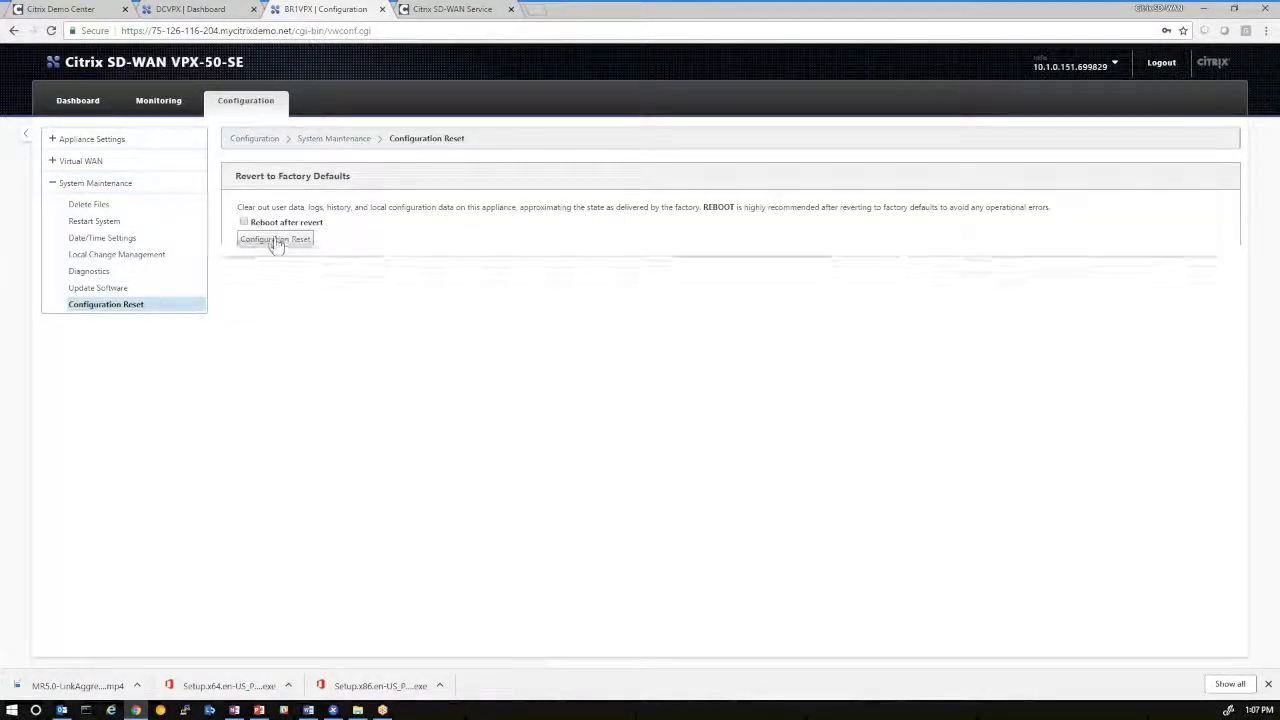
left_click(275, 239)
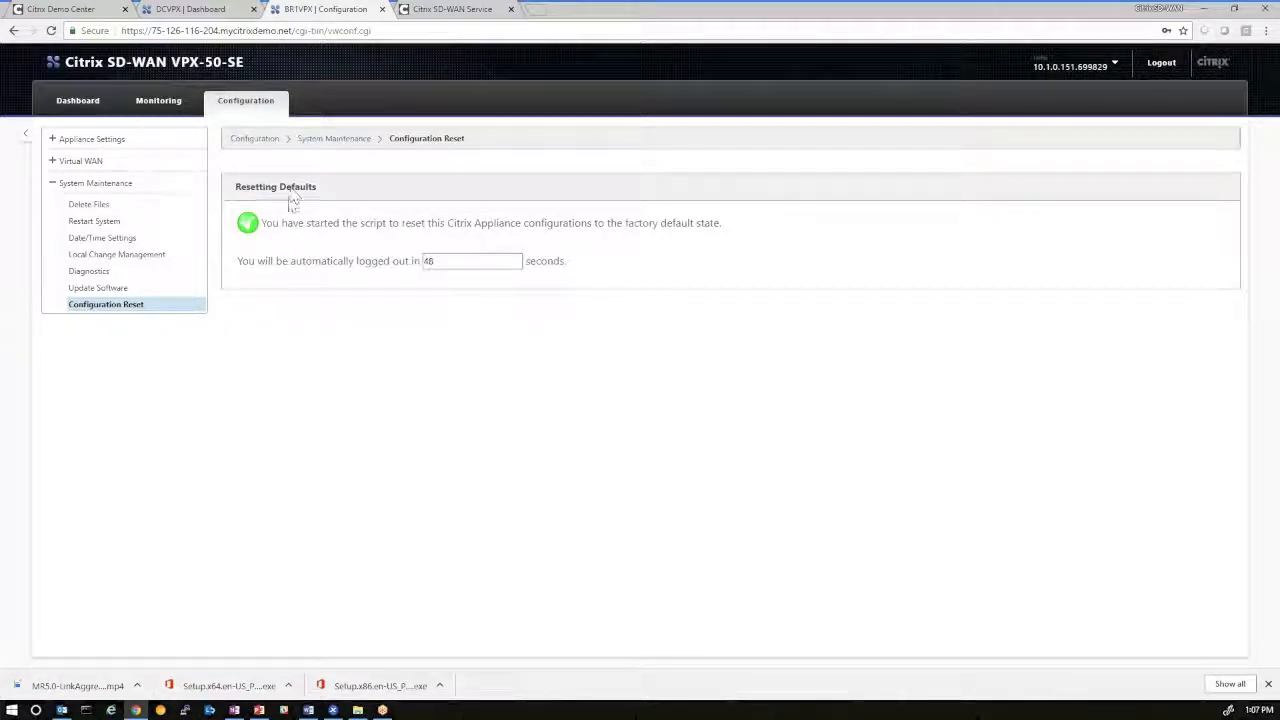
mouse_move(337, 323)
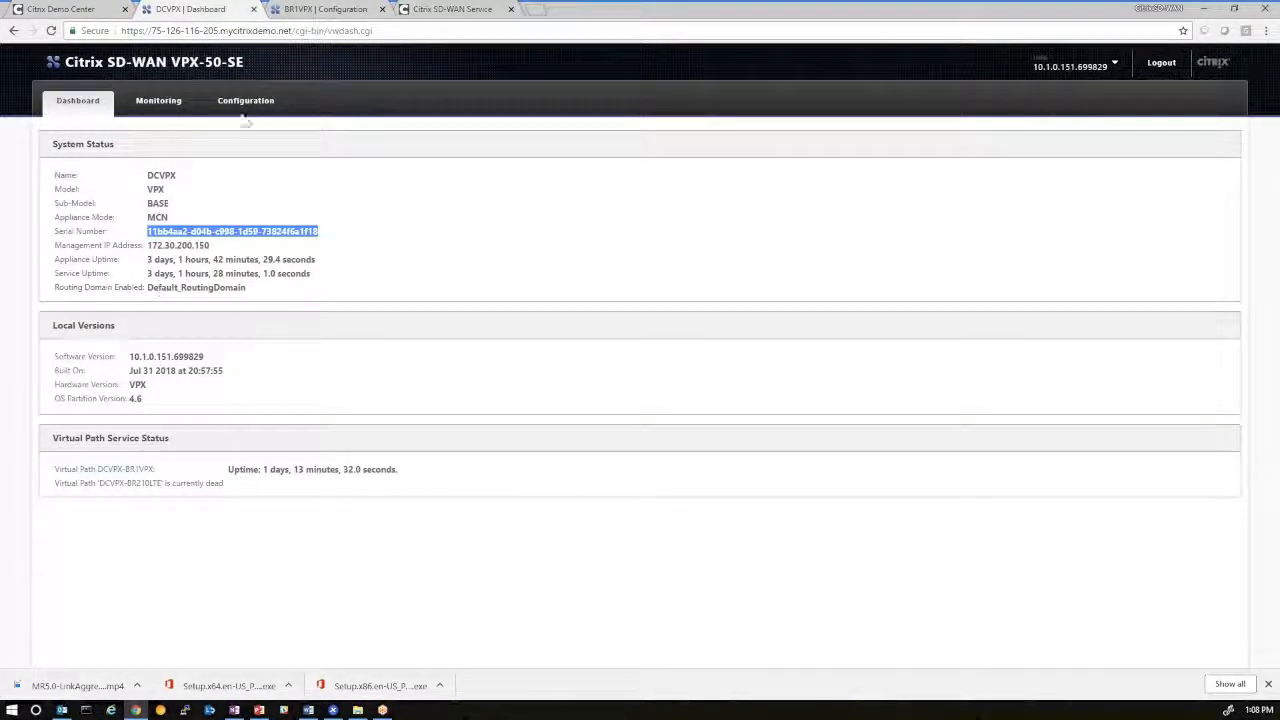
Disable the Virtual WAN service on DCVPX
left_click(245, 100)
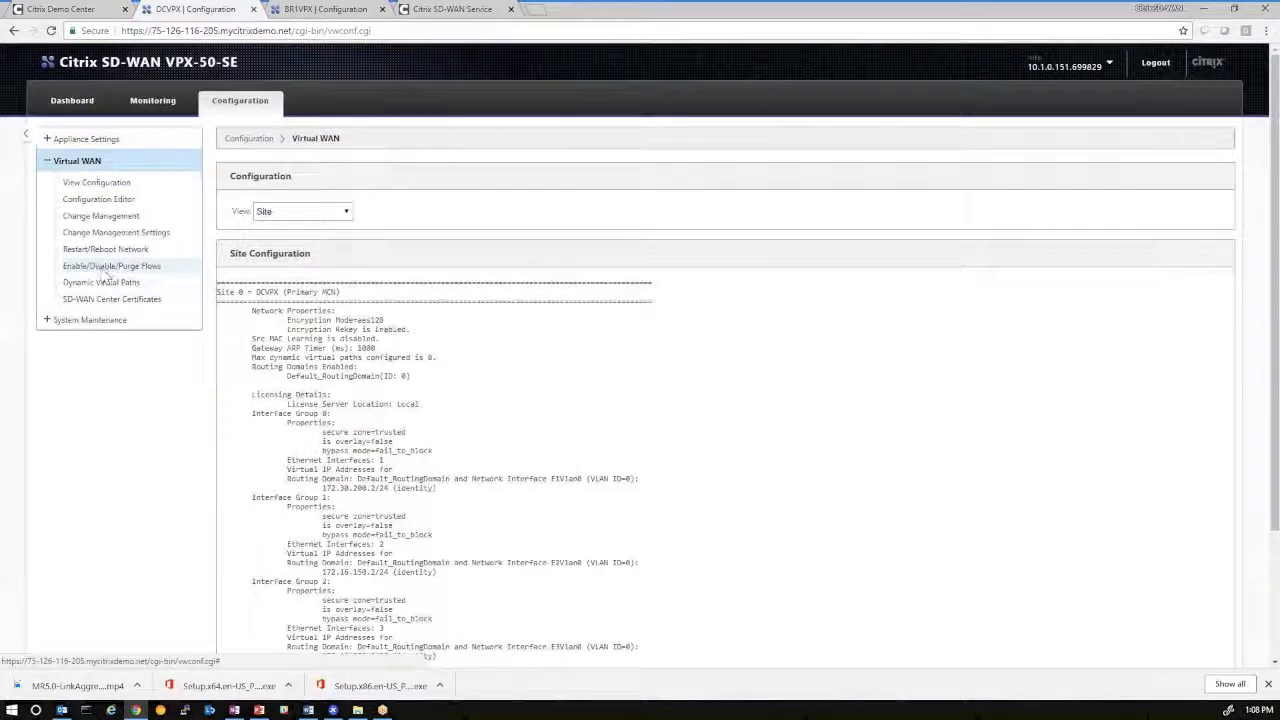
left_click(111, 265)
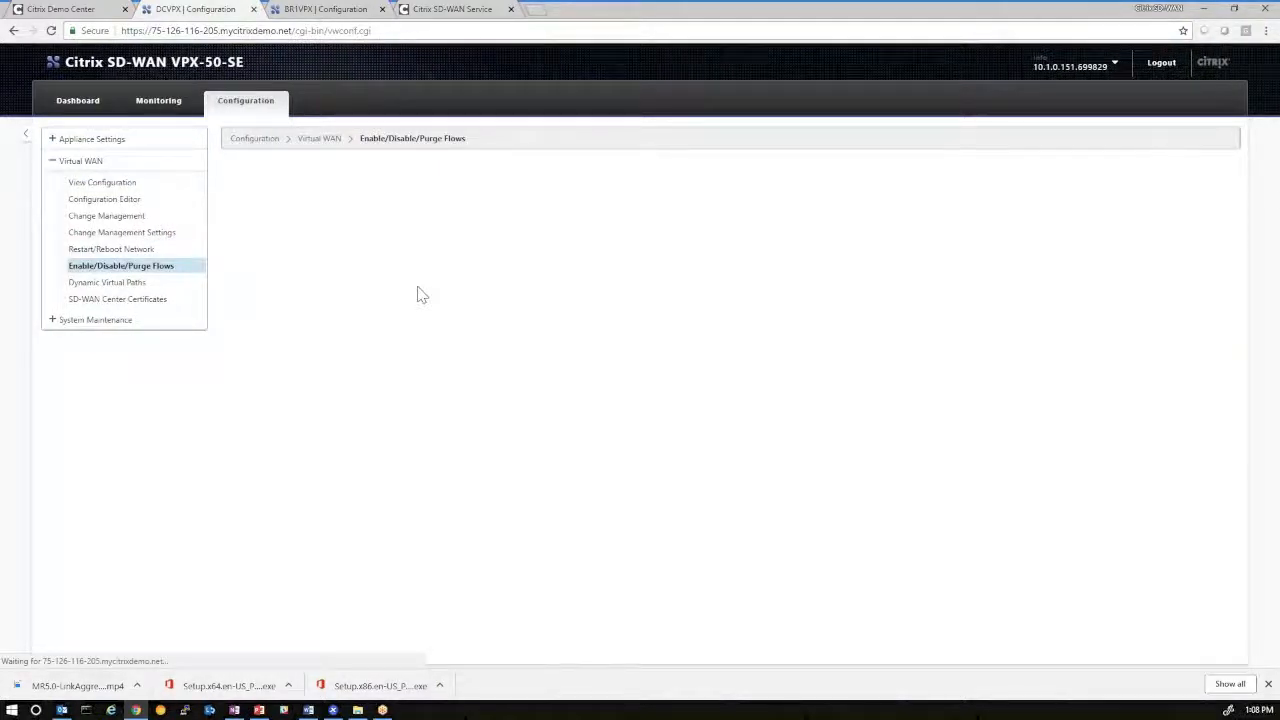
left_click(120, 265)
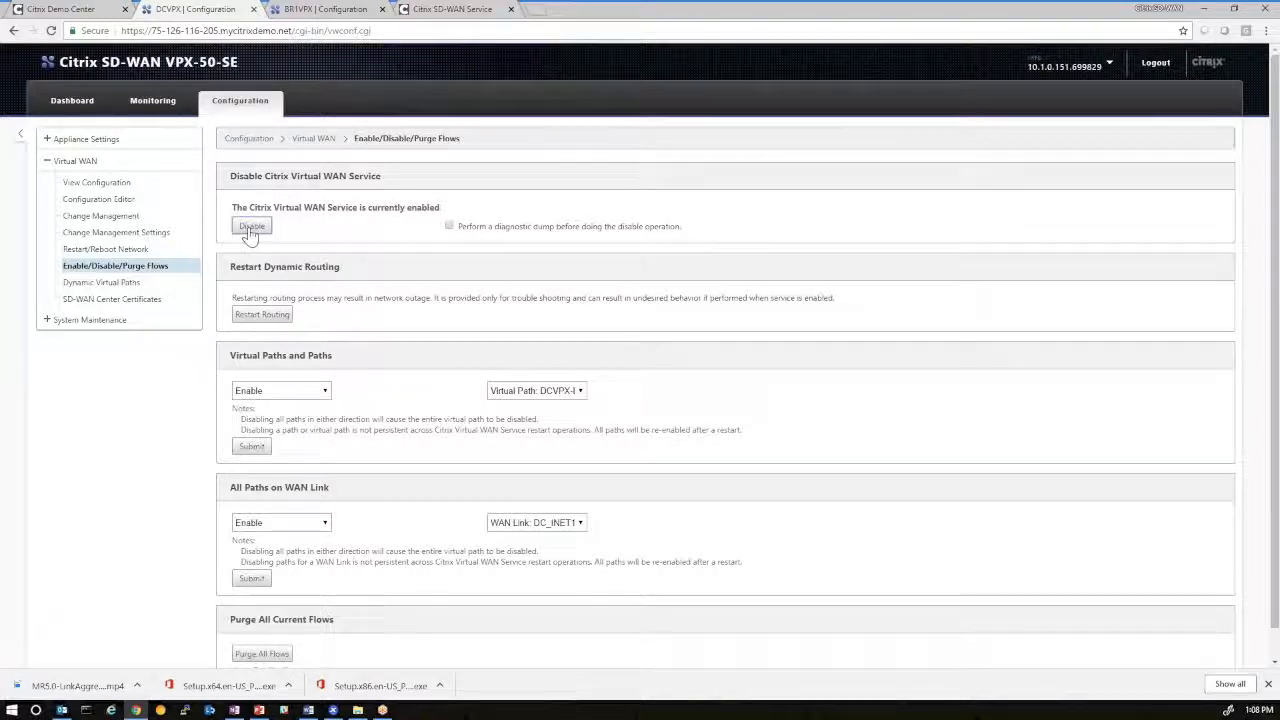
left_click(251, 226)
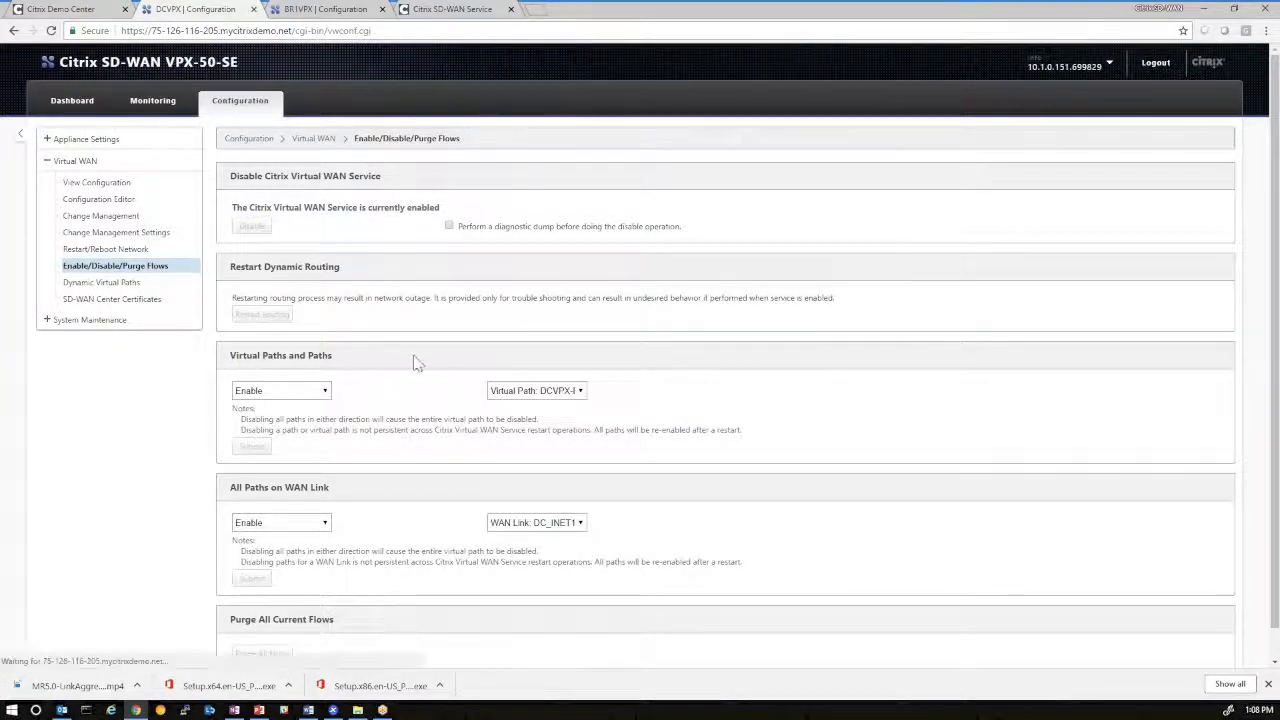
Start the factory-default Configuration Reset on DCVPX
left_click(252, 226)
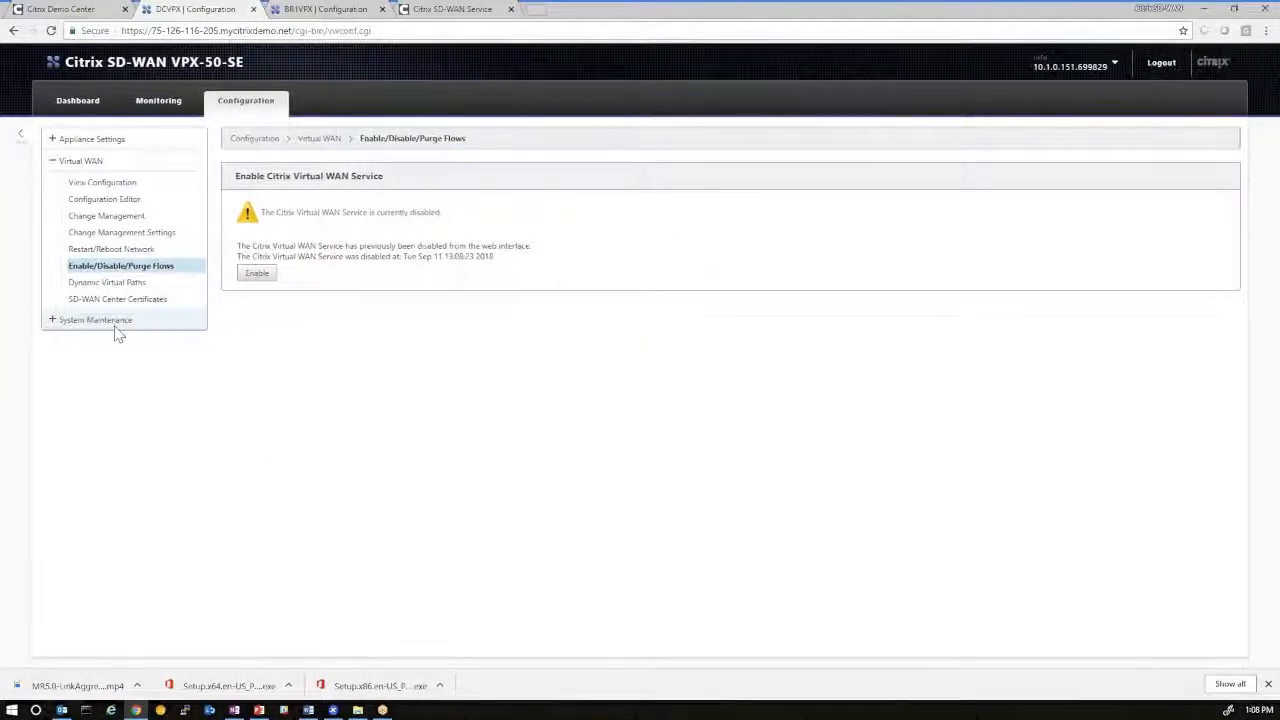
left_click(95, 320)
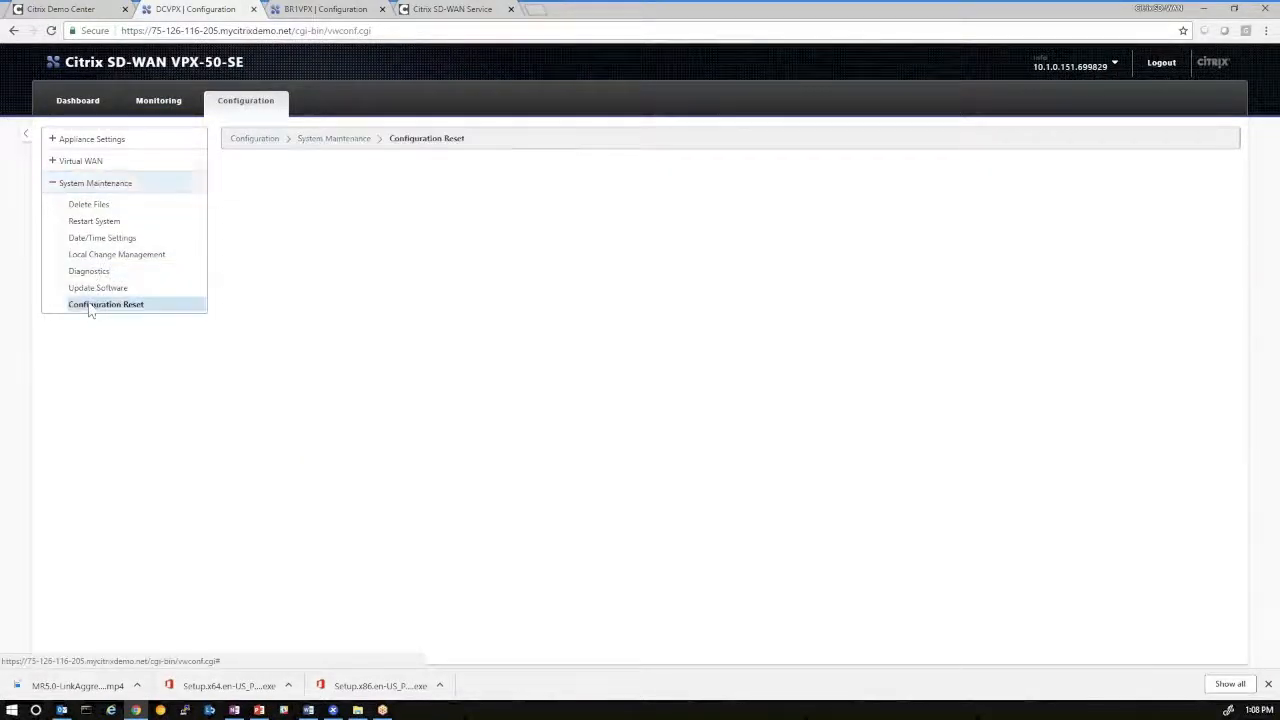
left_click(106, 304)
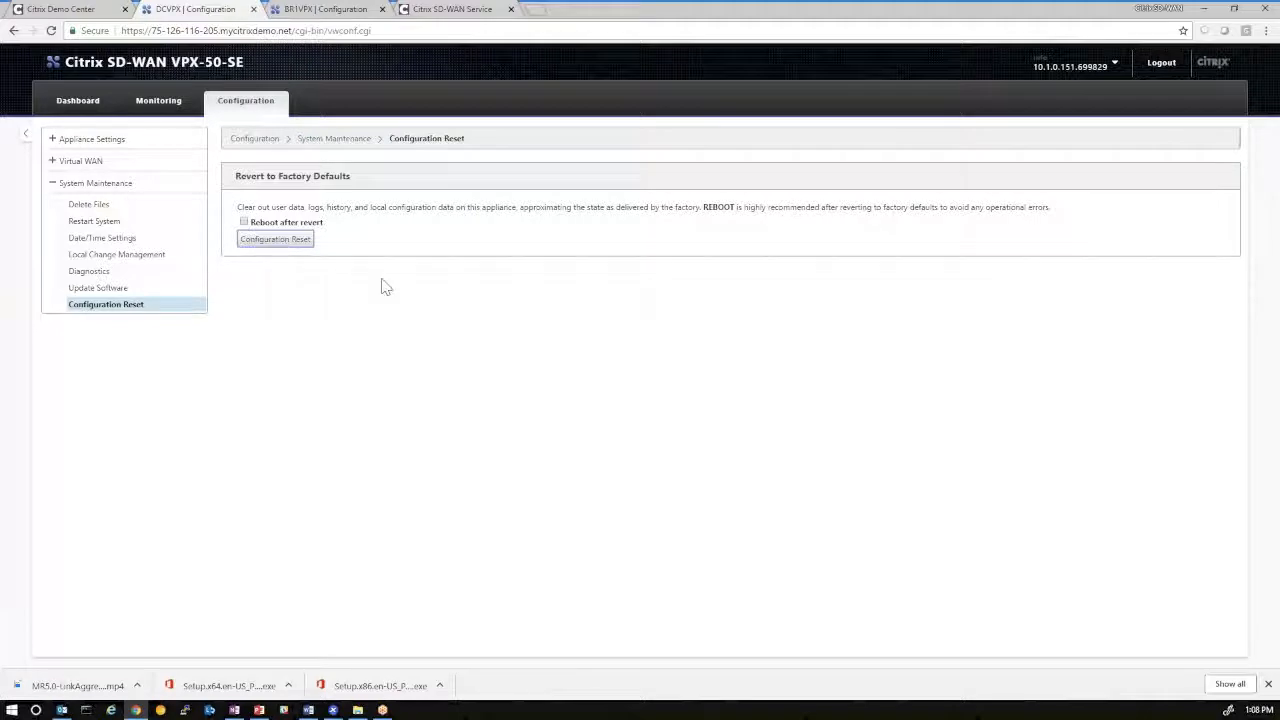
left_click(275, 238)
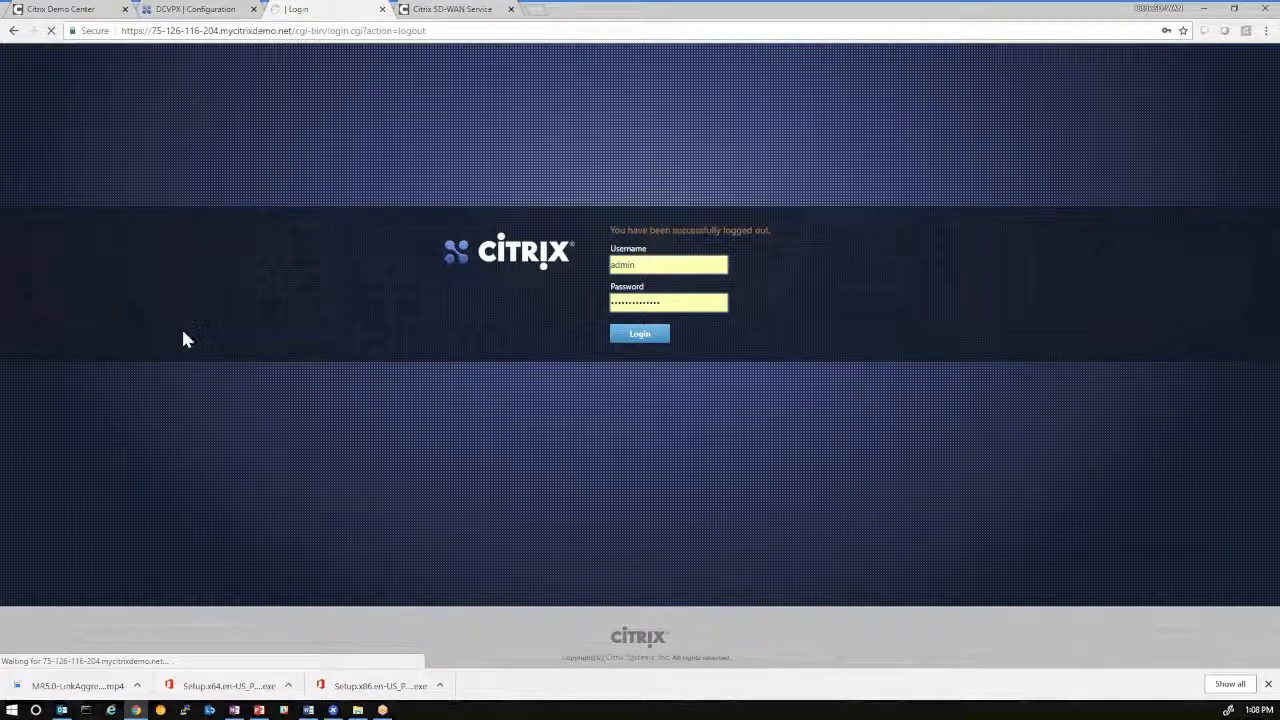
Log back in to DCVPX to see its unconfigured, service-disabled dashboard
left_click(638, 333)
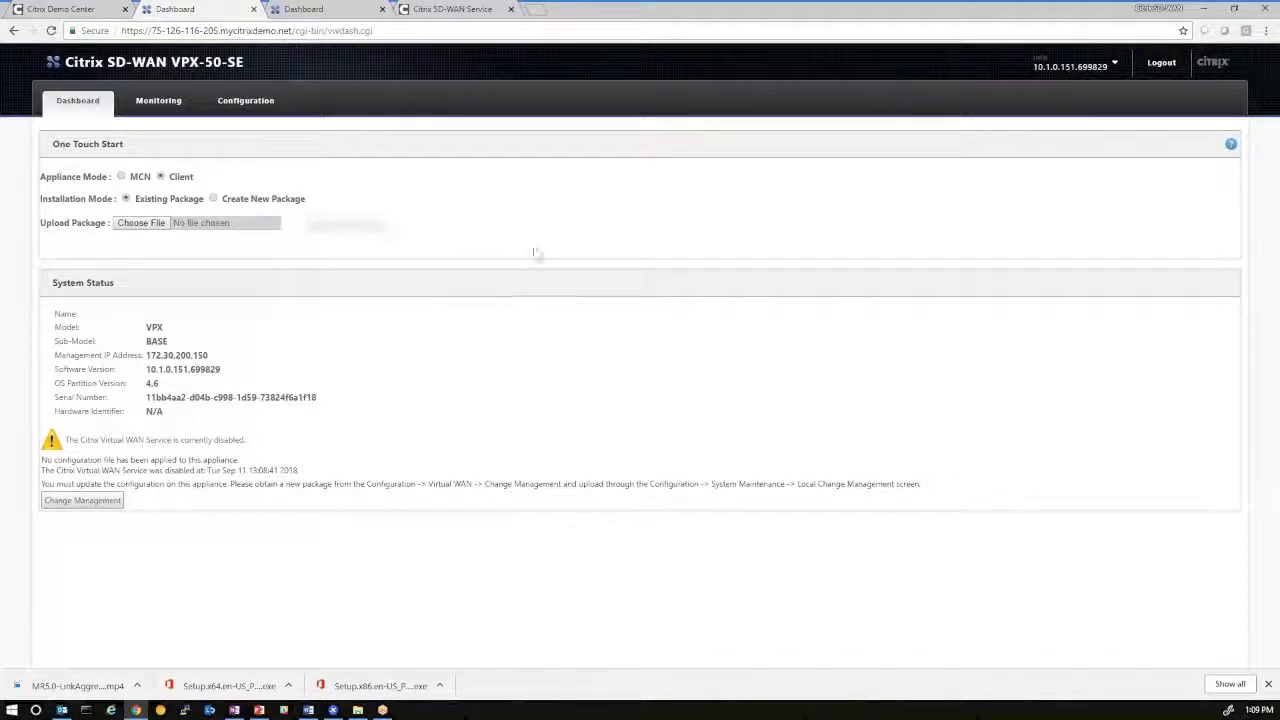
Open Apply Config from the Orchestrator Network Summary for DC and BR1
left_click(452, 9)
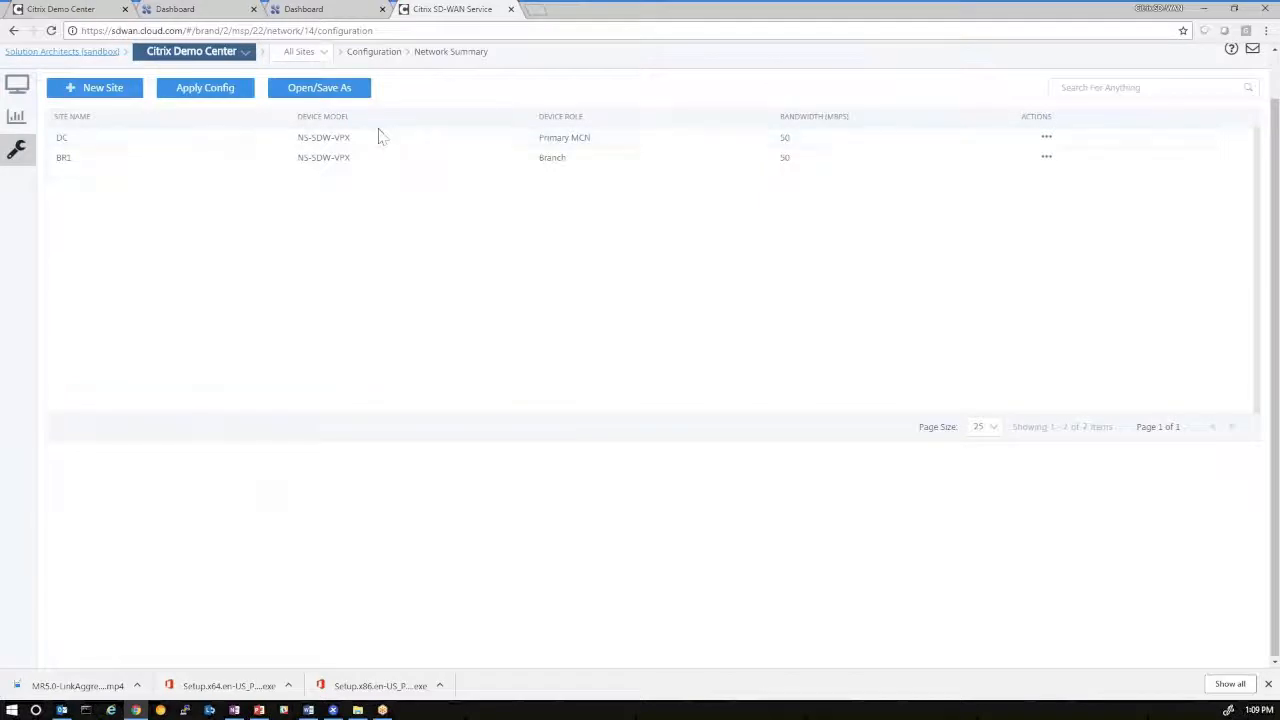
mouse_move(470, 238)
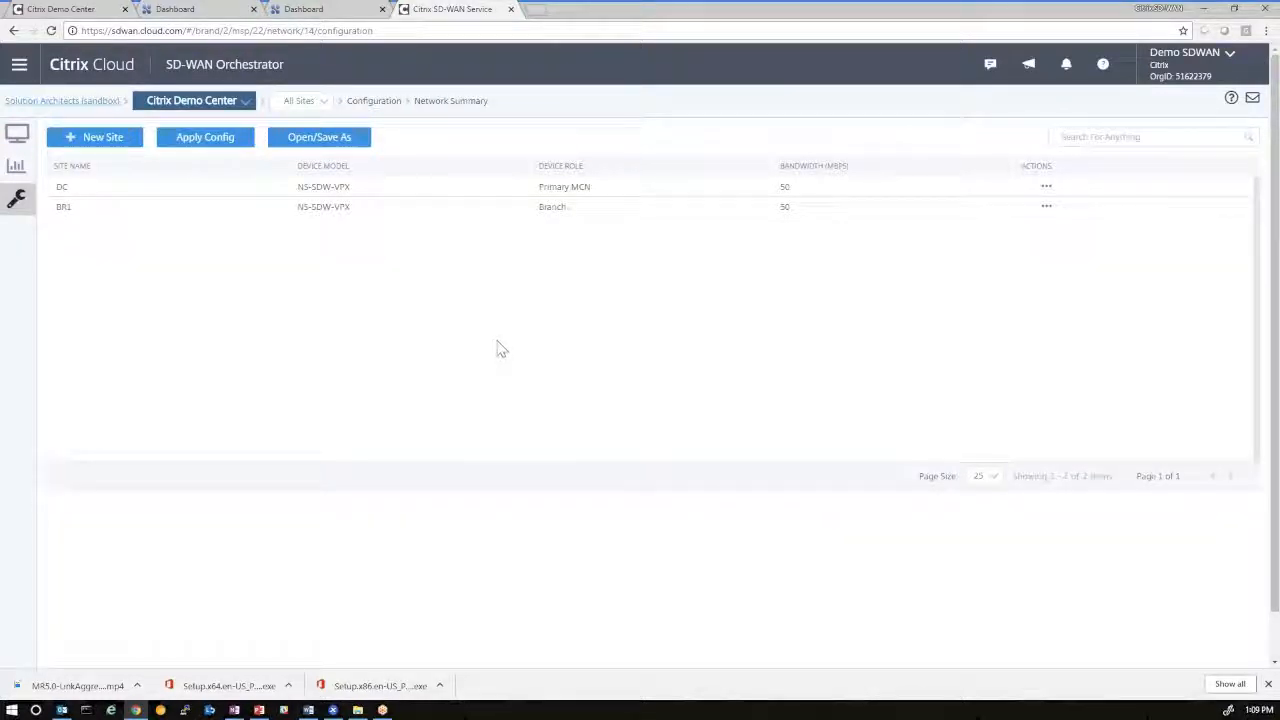
mouse_move(205, 137)
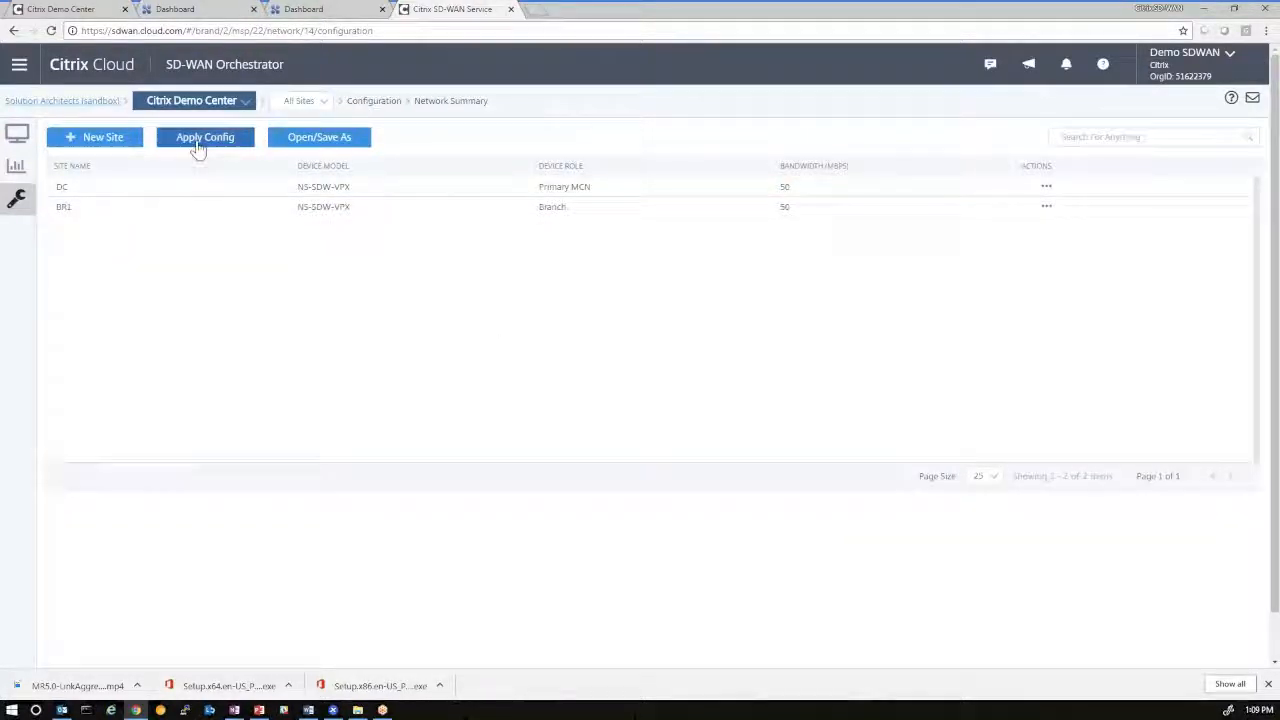
left_click(205, 137)
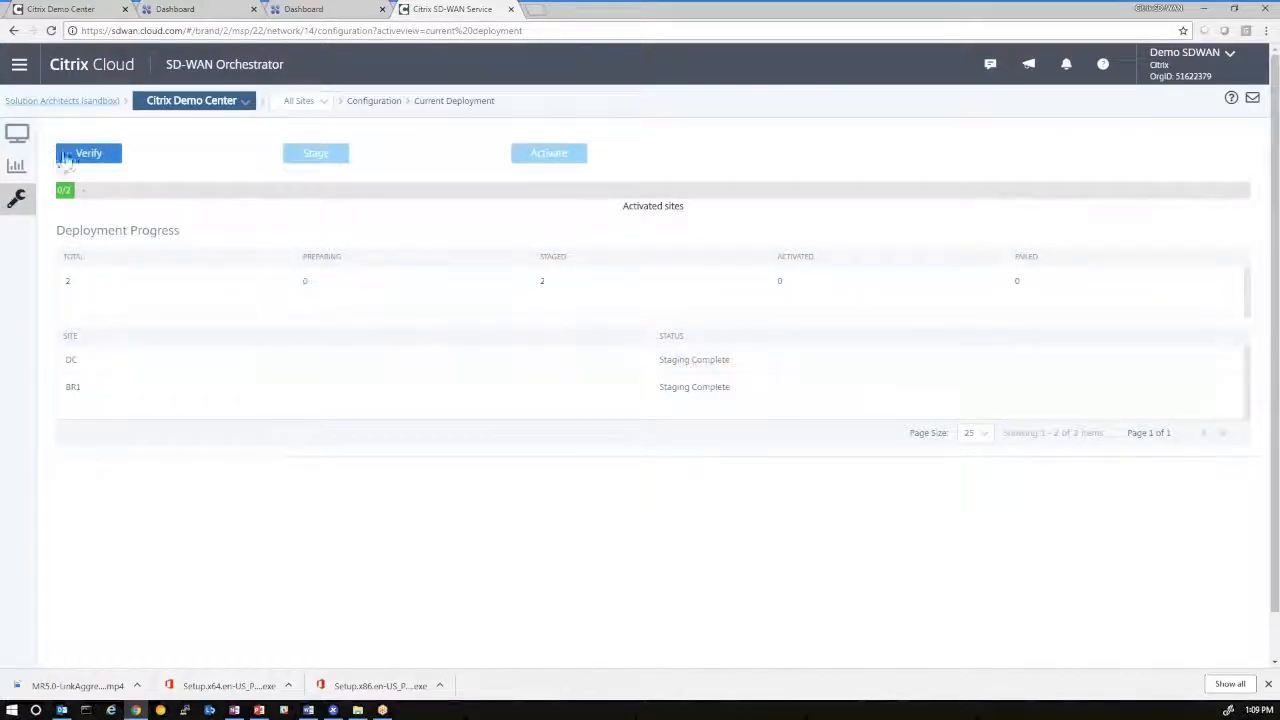
Run Verify on the DC and BR1 deployment until it passes
left_click(88, 153)
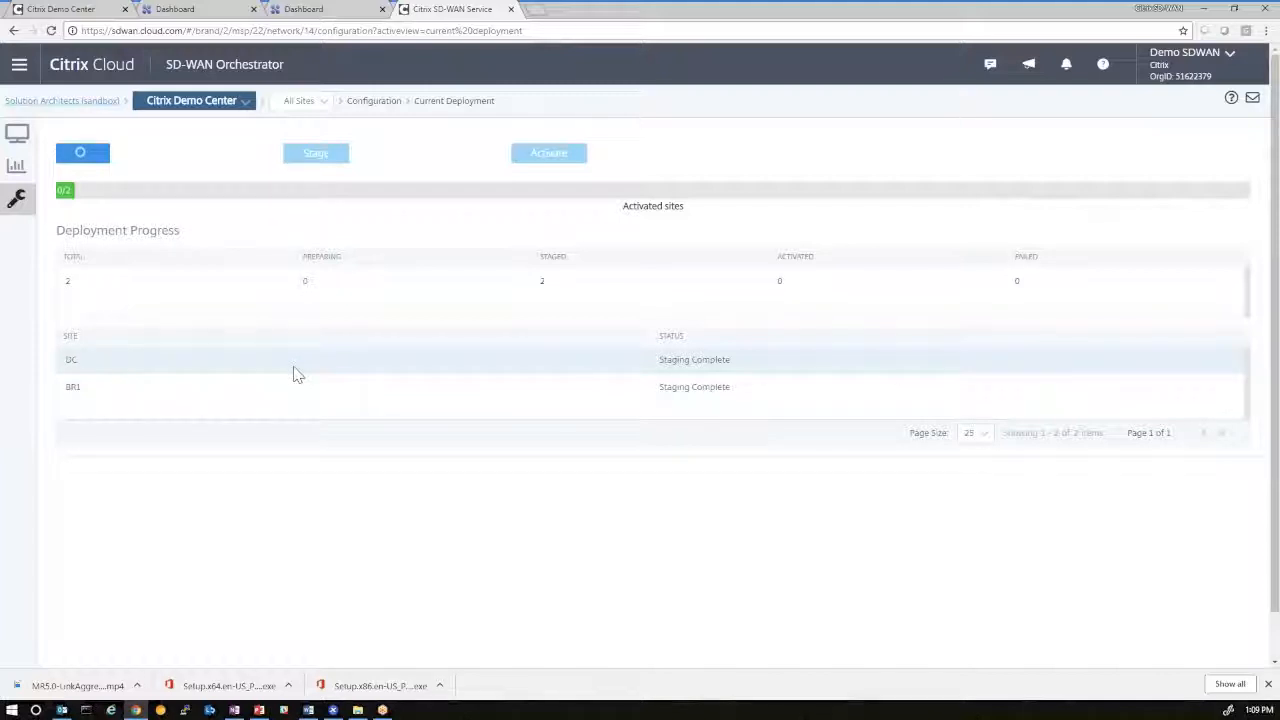
mouse_move(297, 362)
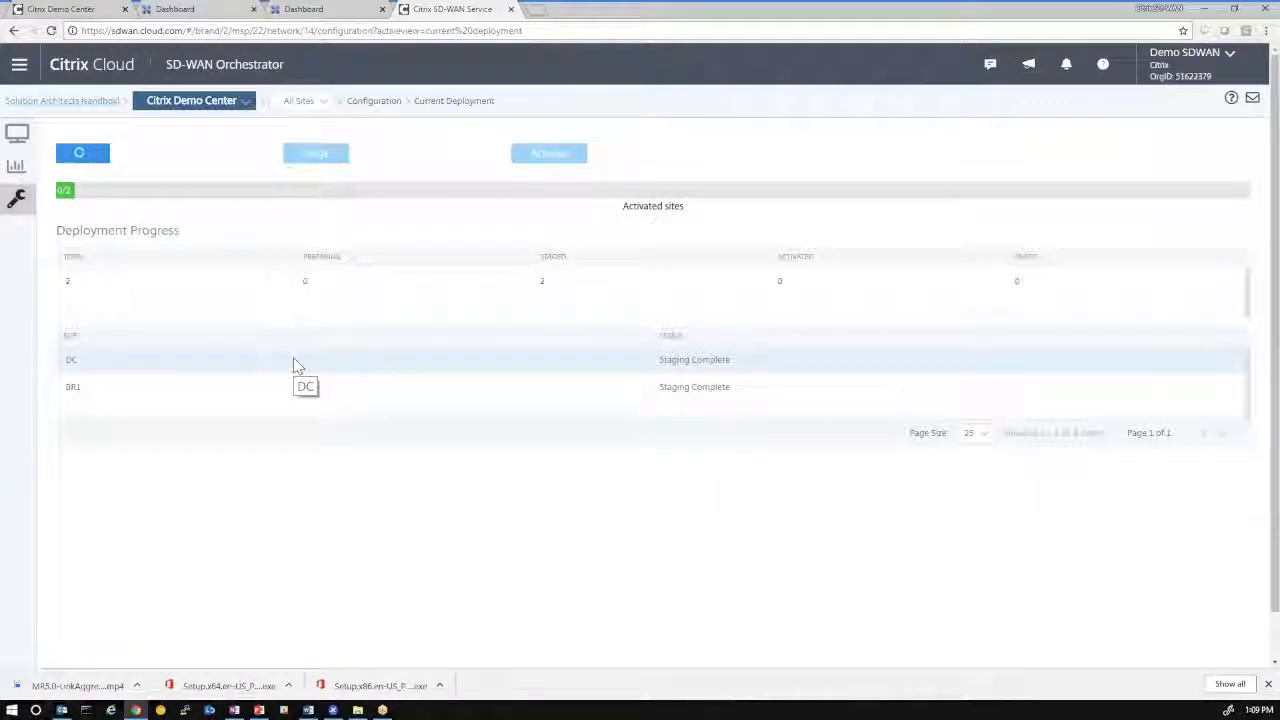
left_click(88, 152)
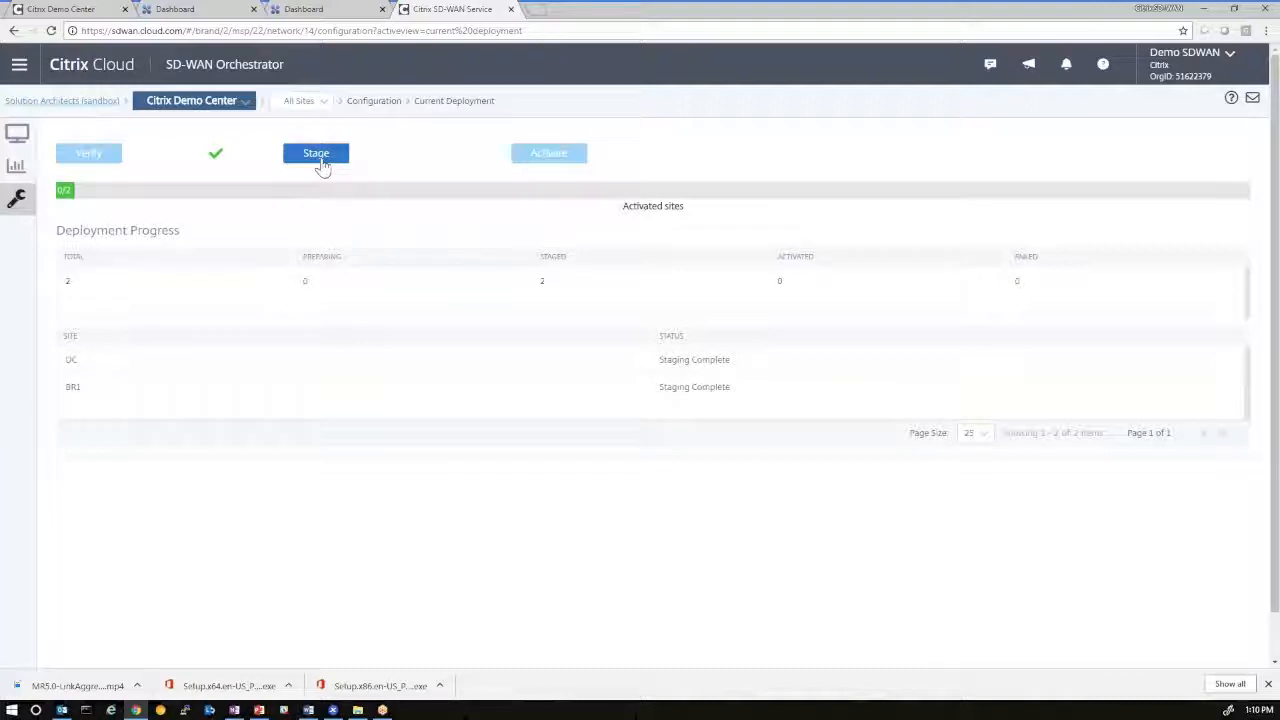
Run Stage on the verified DC and BR1 configuration
left_click(316, 153)
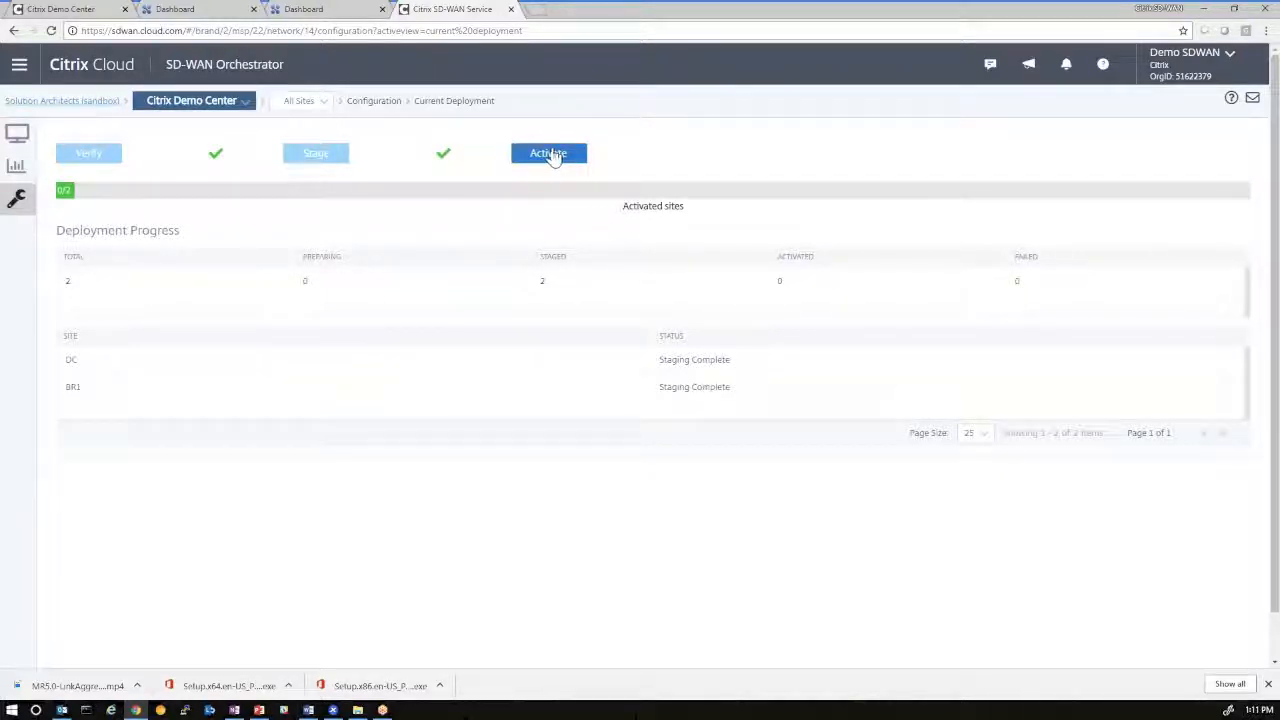
Activate the staged configuration on the DC and BR1 sites
left_click(548, 153)
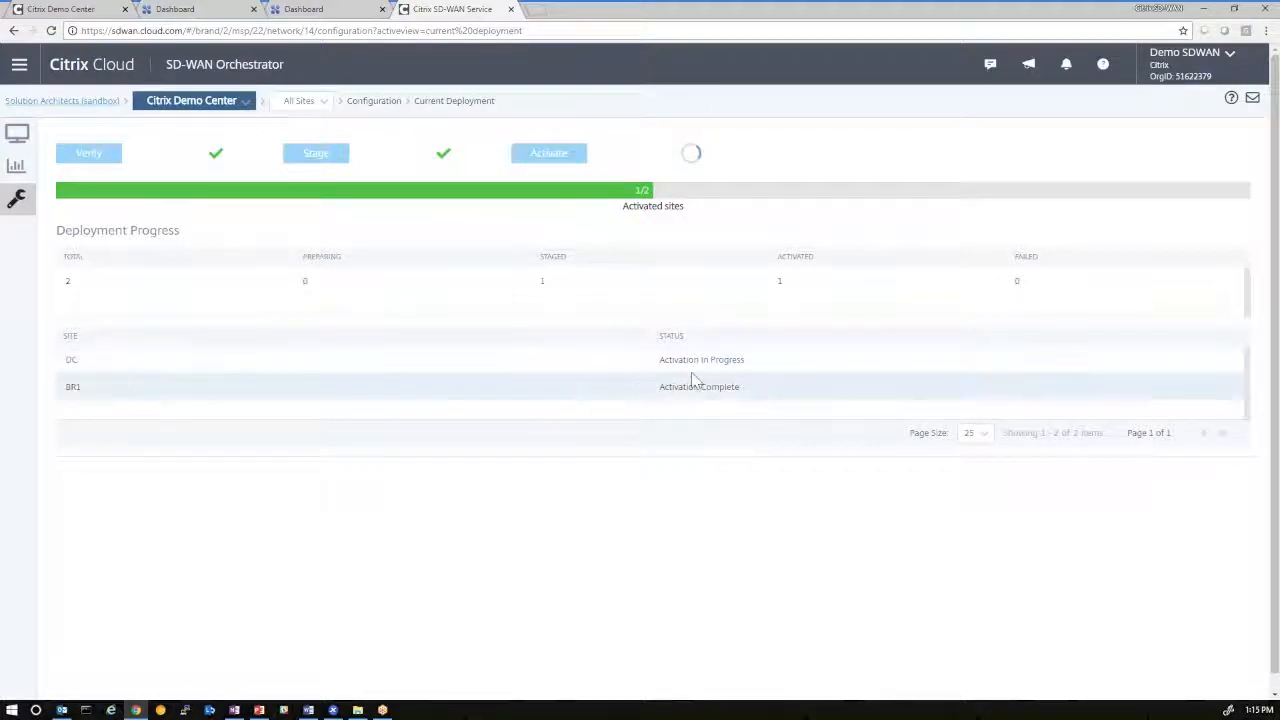
mouse_move(735, 375)
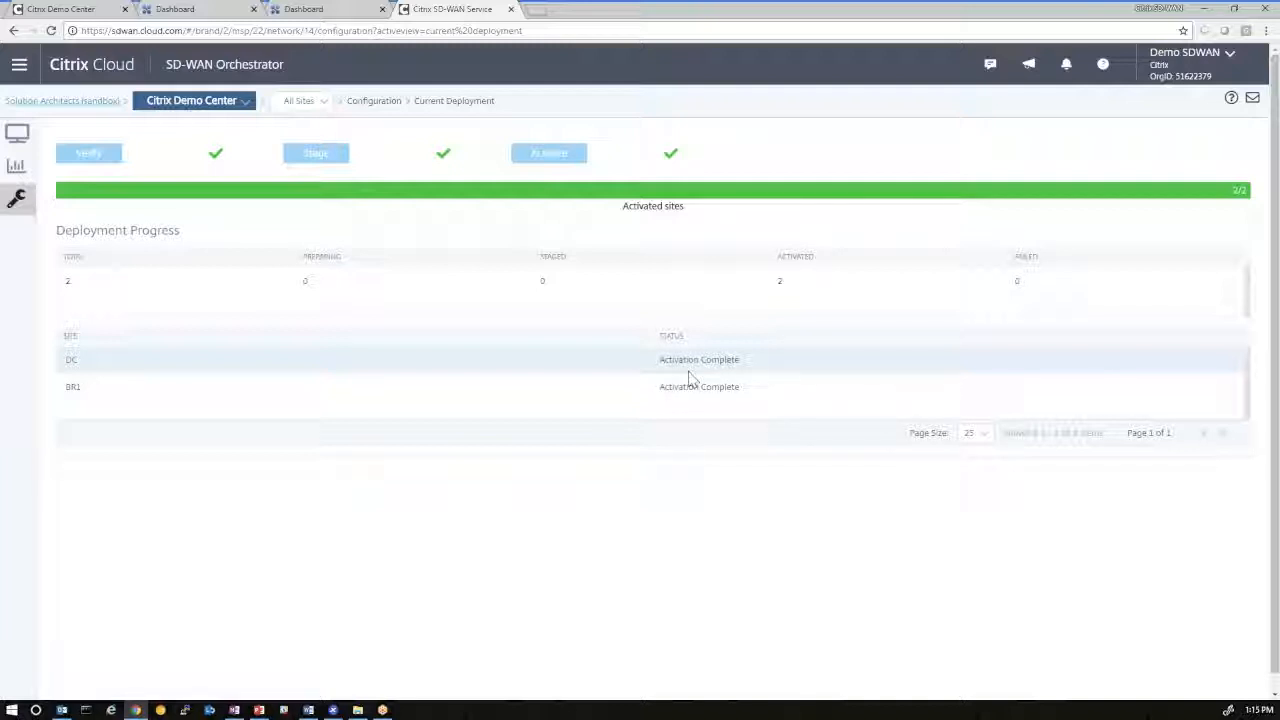
mouse_move(712, 376)
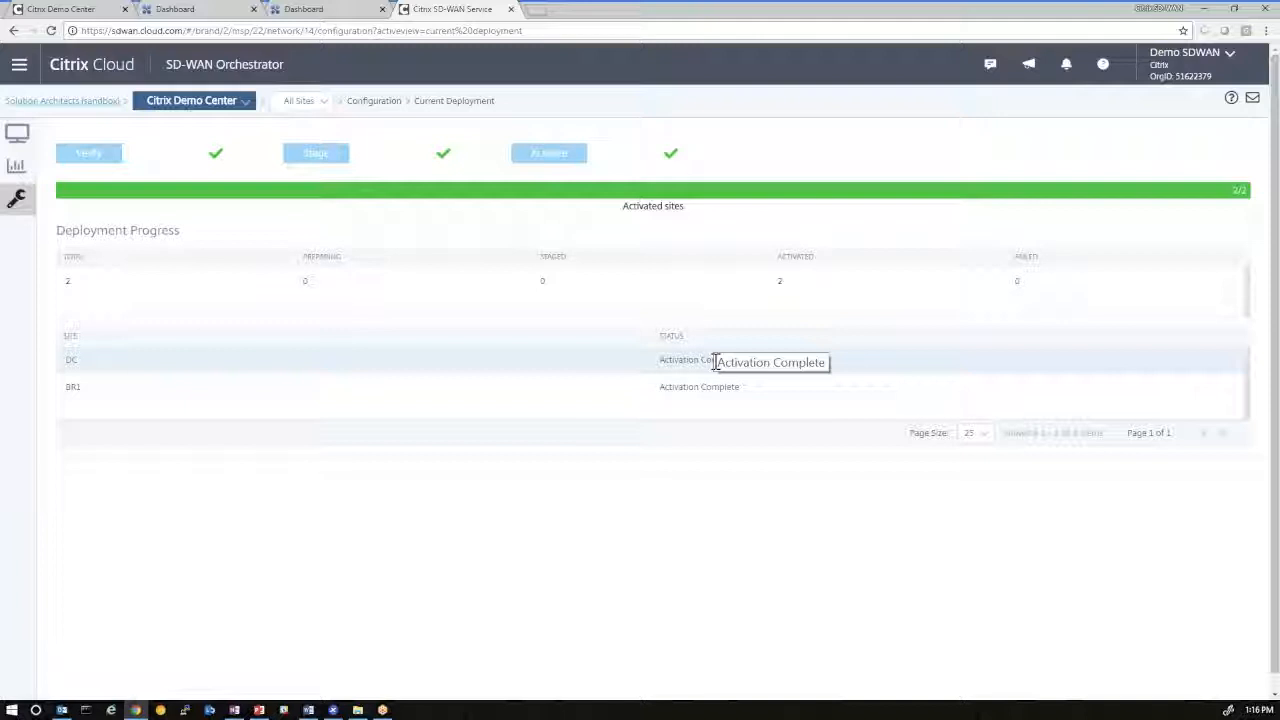
mouse_move(445, 80)
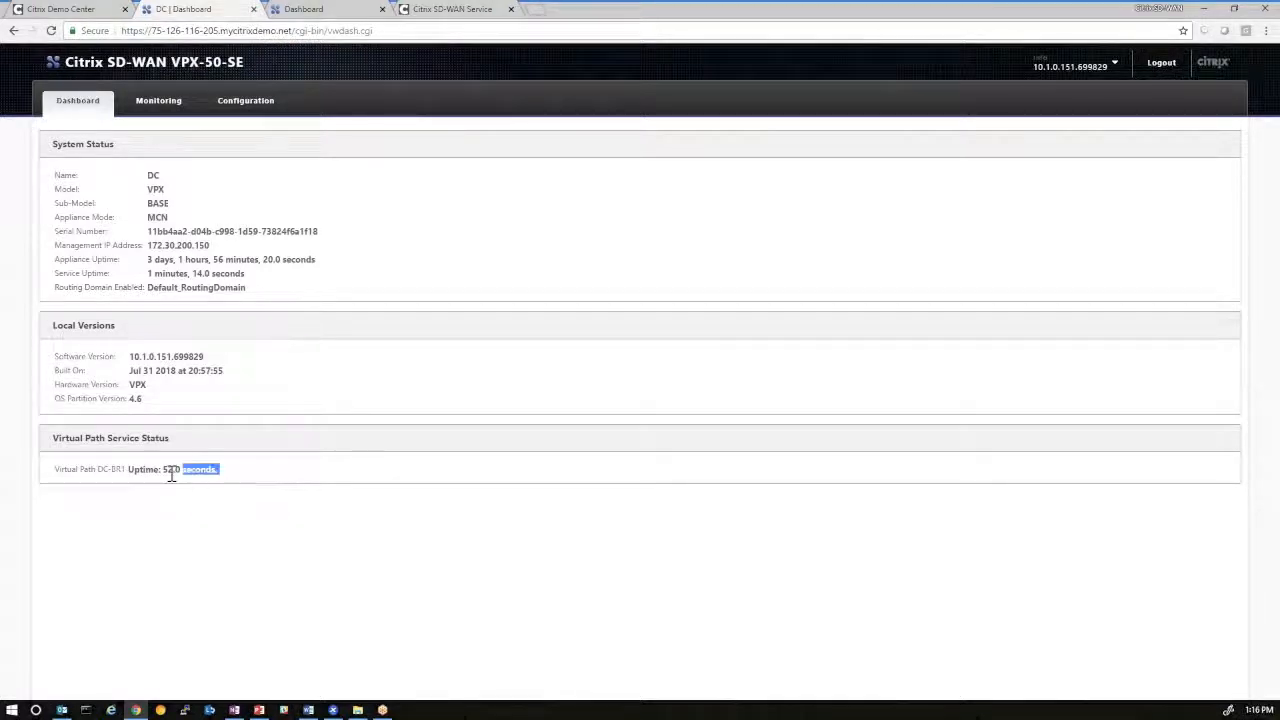
Check the DC-BR1 virtual path uptime on DC, then view the BR1 dashboard
triple_click(137, 469)
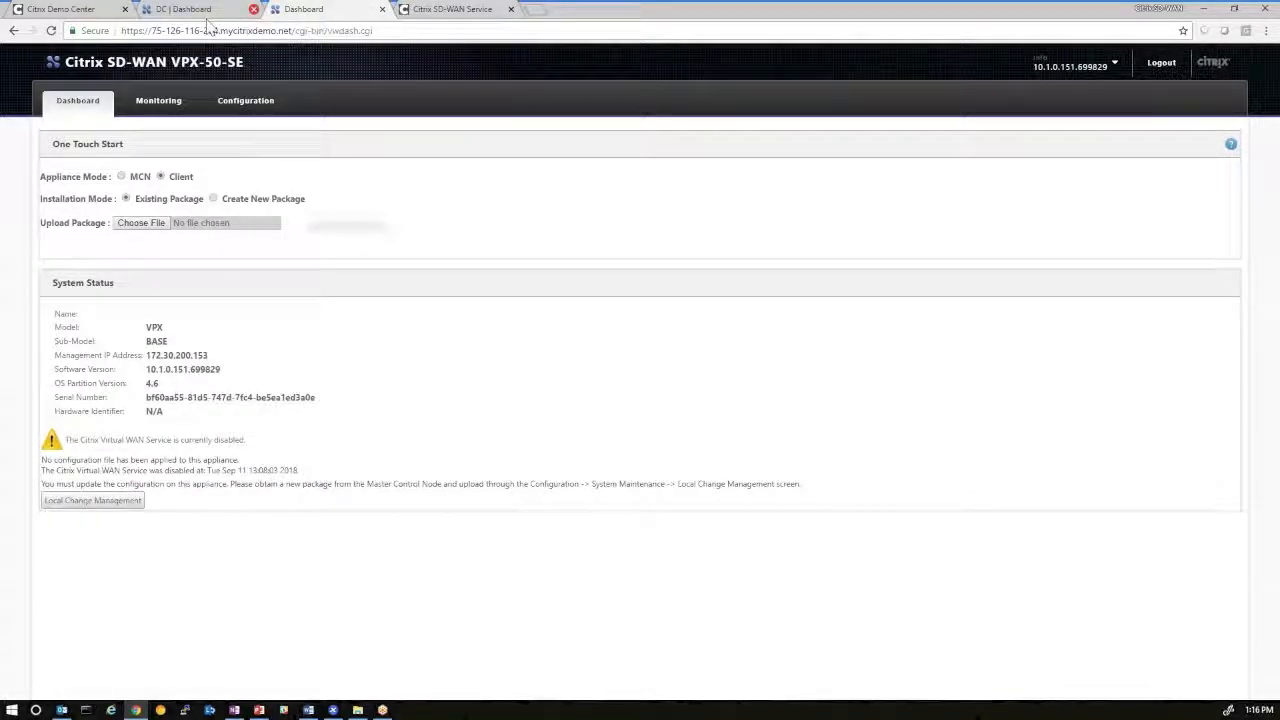
left_click(320, 9)
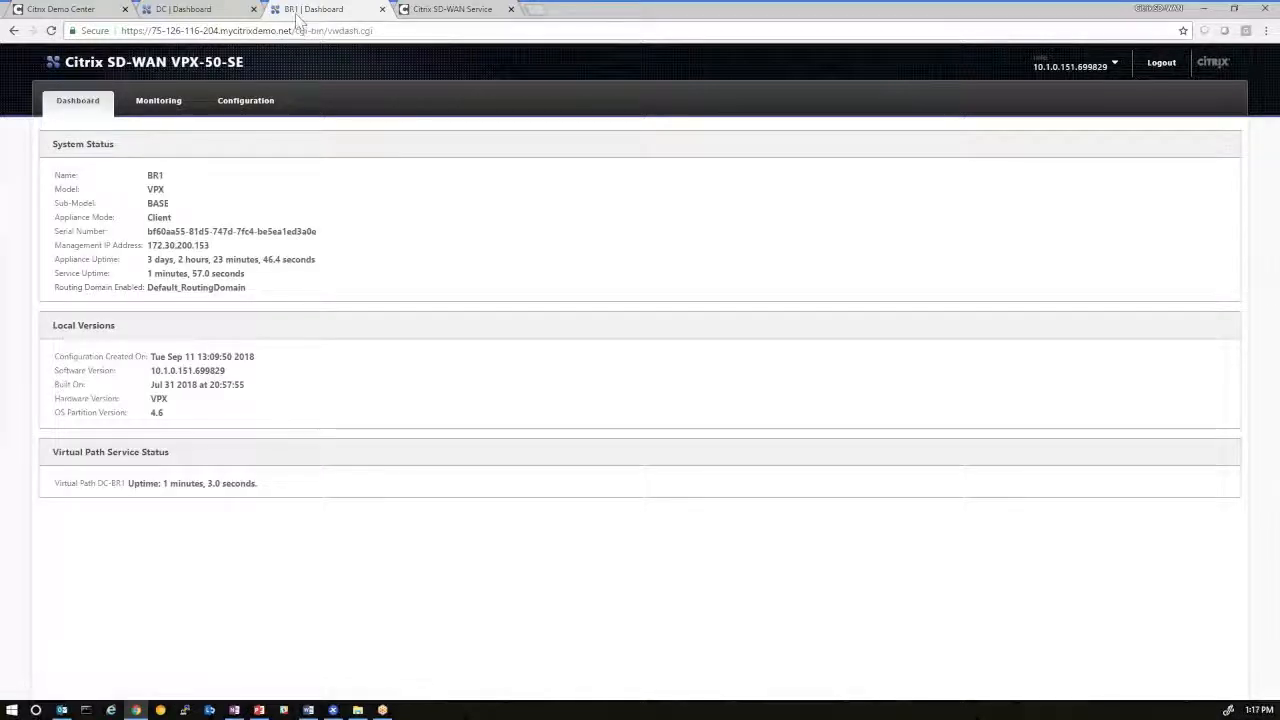